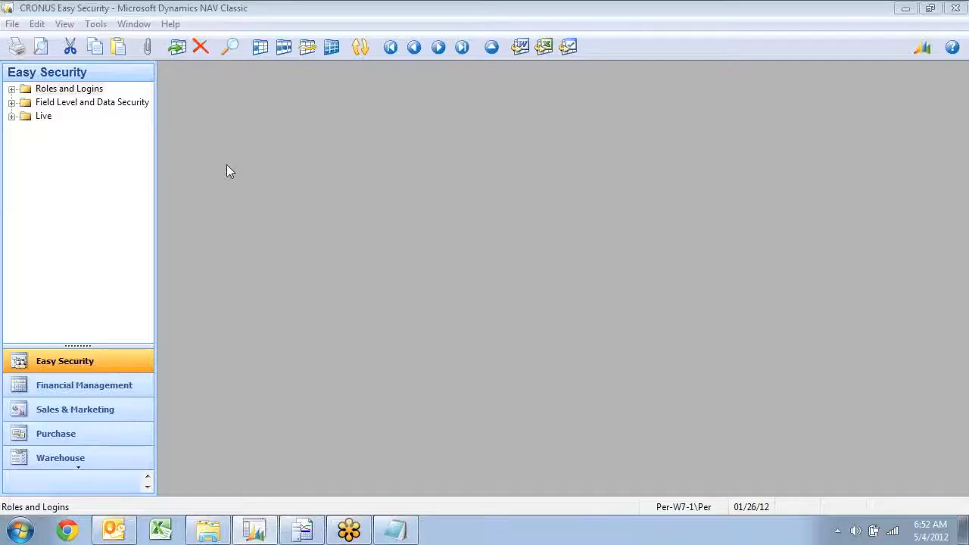
{"action": "mouse_move", "coordinate": [191, 157]}
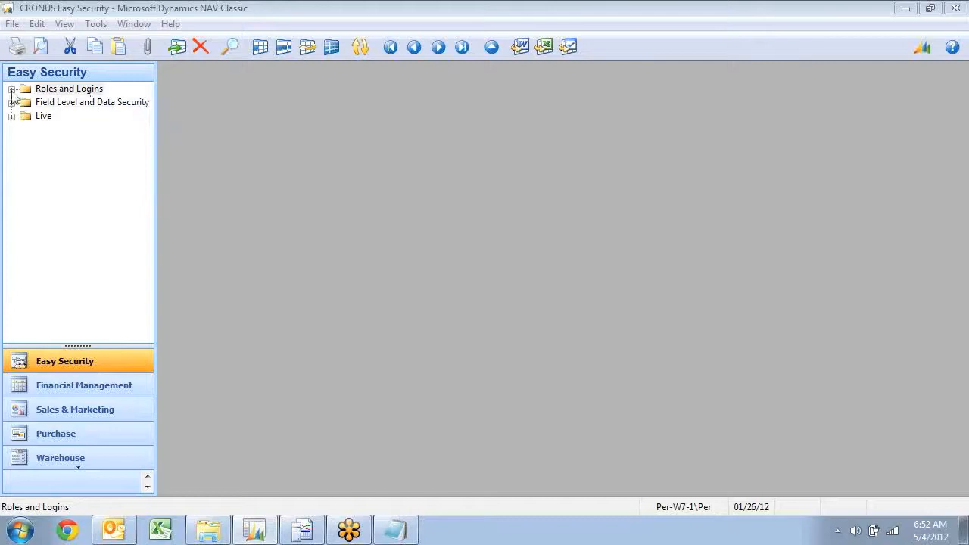
Step: Expand Roles and Logins in Easy Security and glance at the Tools security options
{"action": "left_click", "coordinate": [13, 88]}
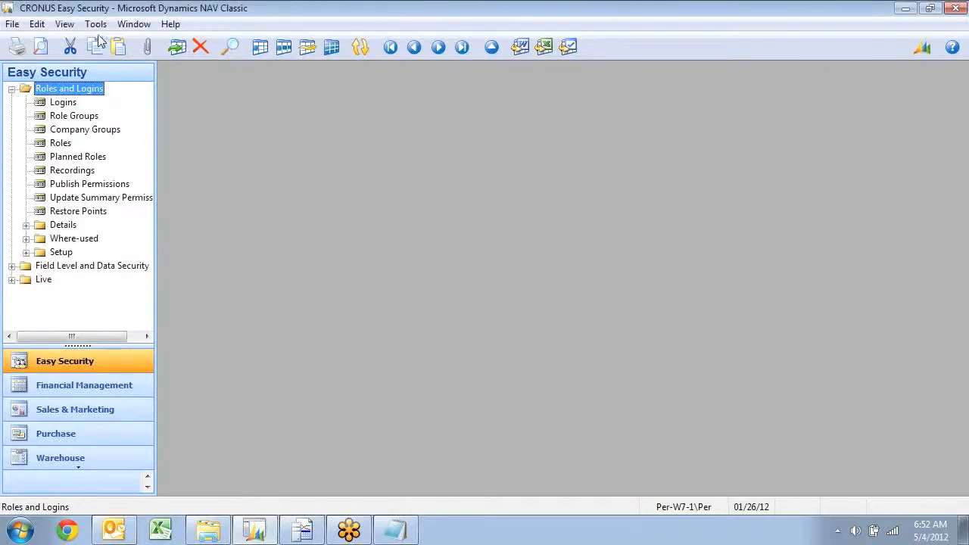
{"action": "left_click", "coordinate": [96, 23]}
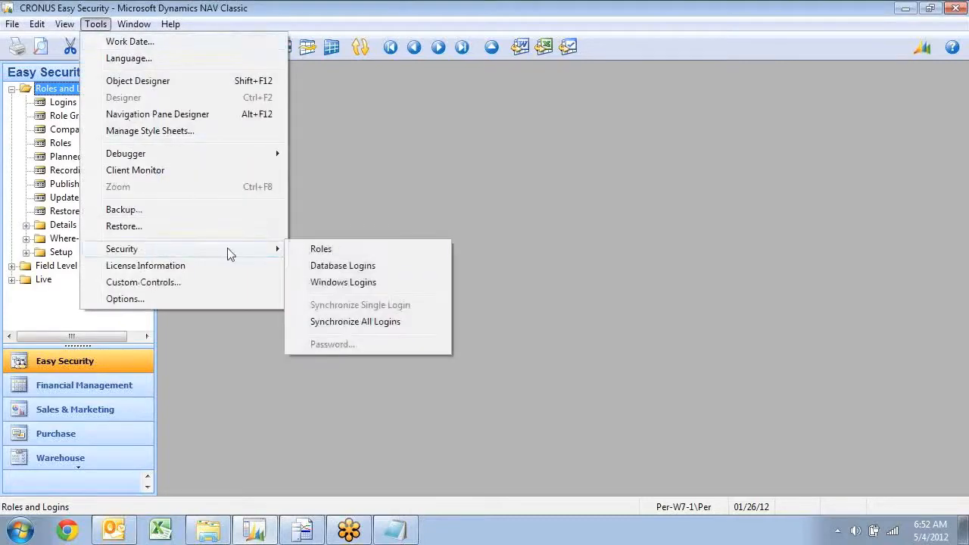
{"action": "mouse_move", "coordinate": [343, 266]}
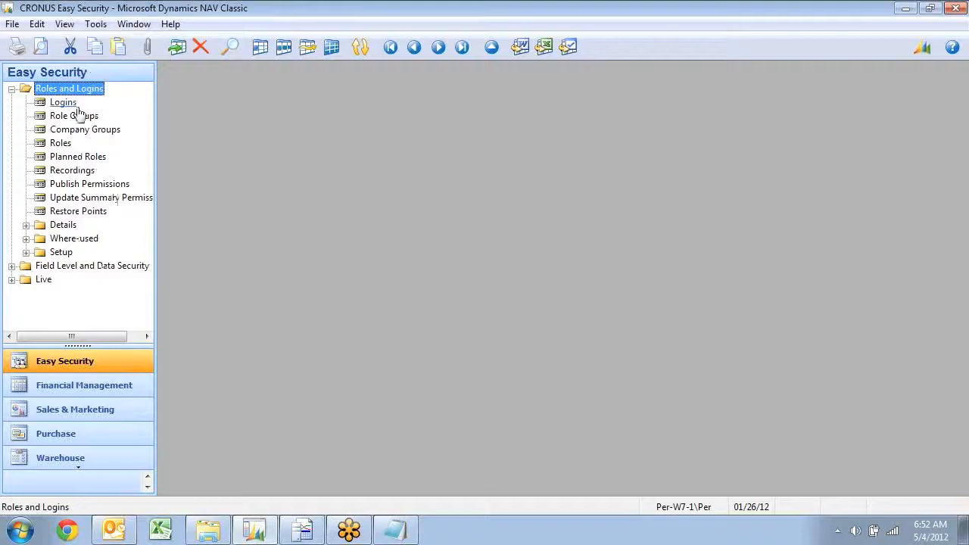
{"action": "mouse_move", "coordinate": [50, 110]}
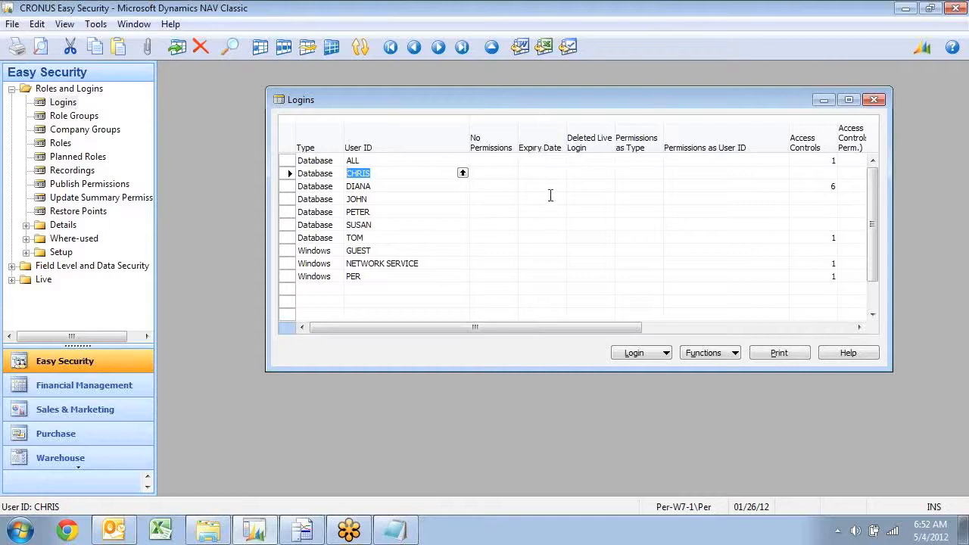
{"action": "mouse_move", "coordinate": [463, 221]}
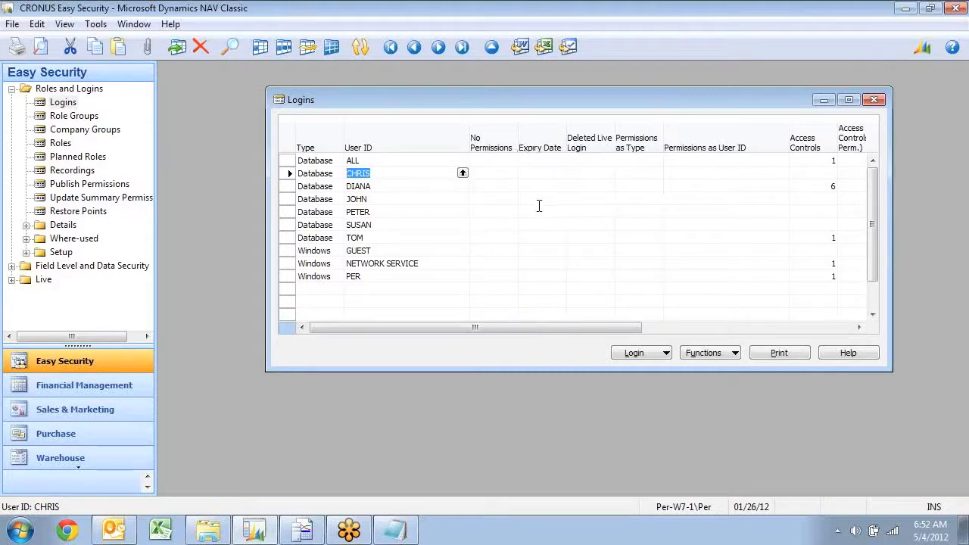
{"action": "mouse_move", "coordinate": [572, 223]}
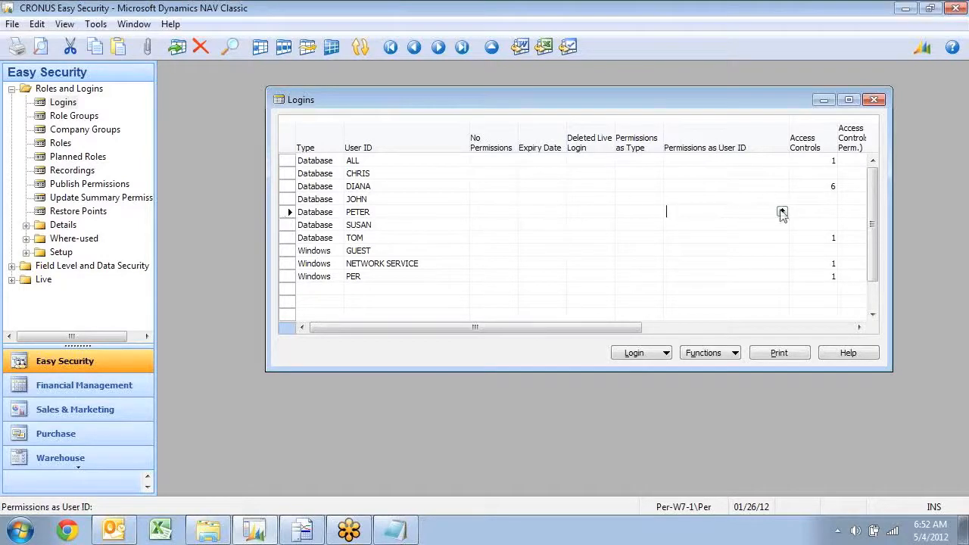
Step: Set PETER's Permissions as User ID to JOHN, then select JOHN's login
{"action": "left_click", "coordinate": [358, 199]}
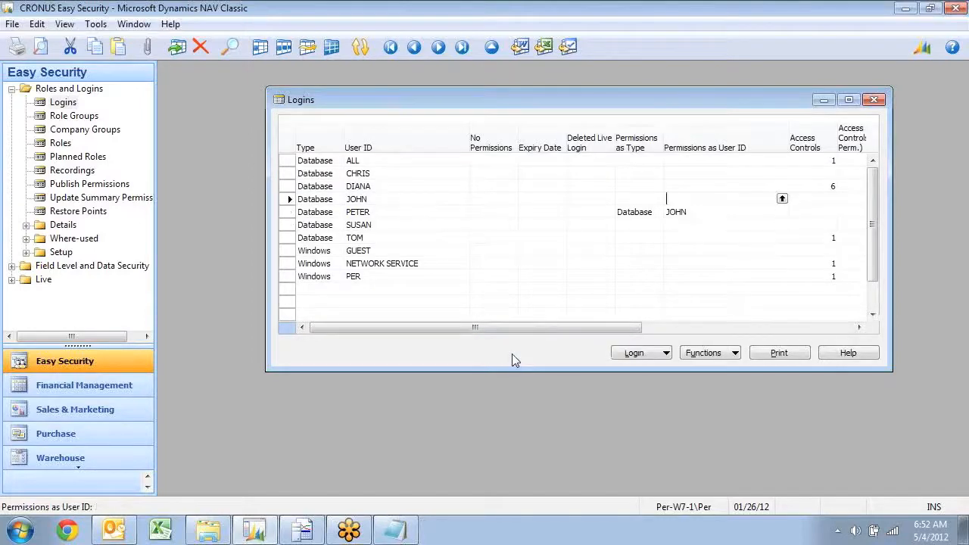
{"action": "left_click", "coordinate": [315, 198]}
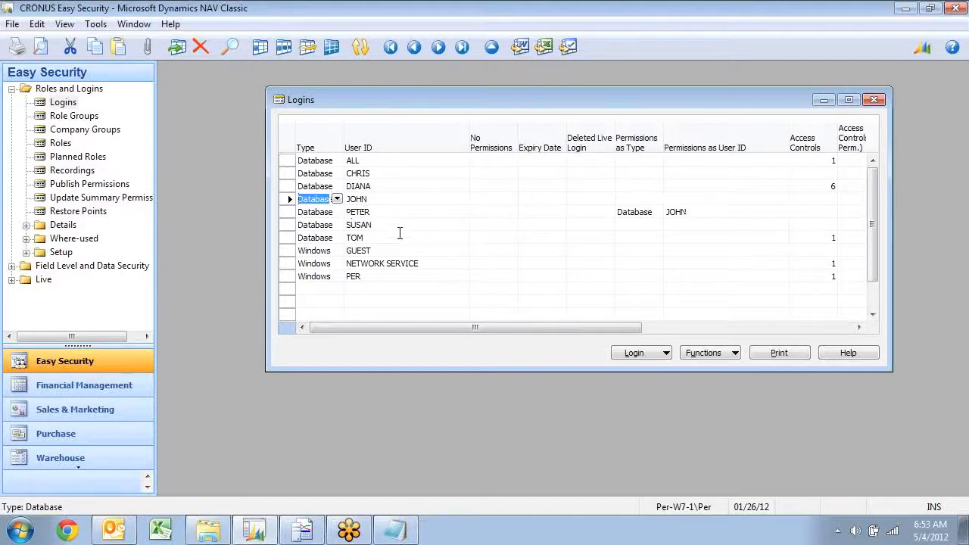
{"action": "left_click", "coordinate": [634, 352]}
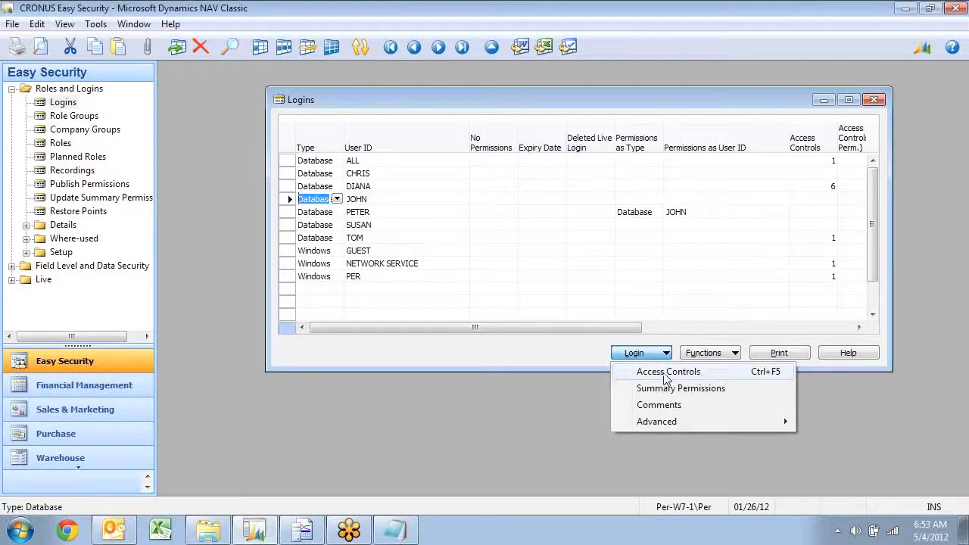
Step: Review the SALES role group's 13 roles and pick SALES for JOHN's access control
{"action": "left_click", "coordinate": [668, 371]}
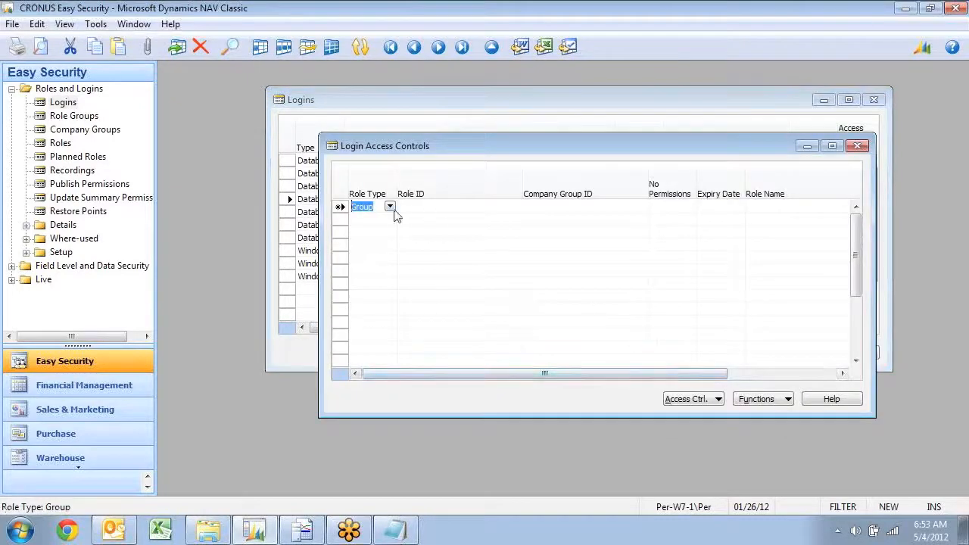
{"action": "left_click", "coordinate": [390, 207]}
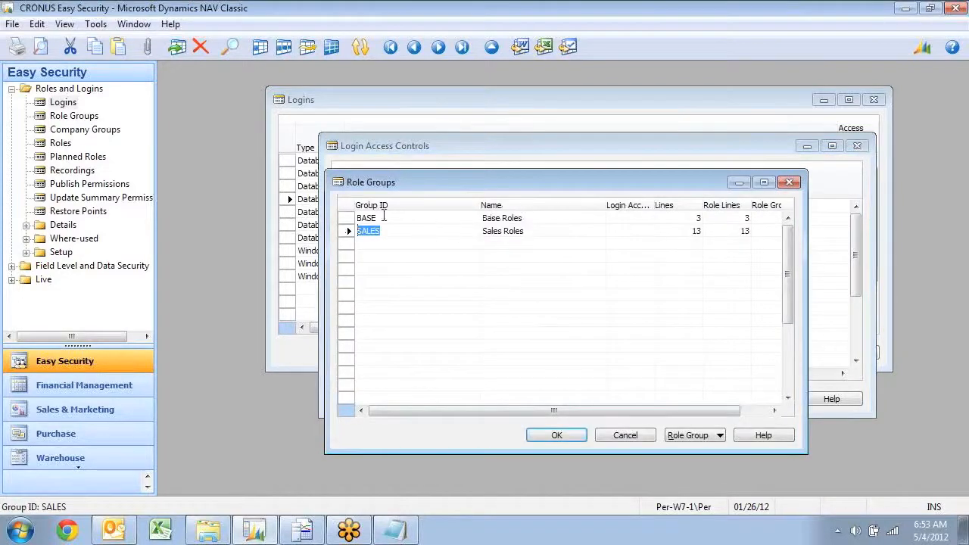
{"action": "left_click", "coordinate": [694, 434]}
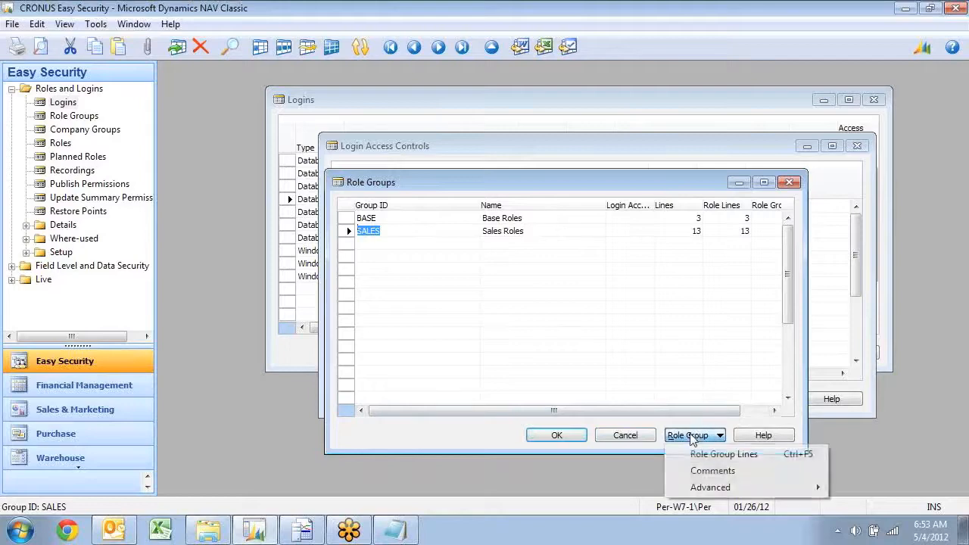
{"action": "left_click", "coordinate": [724, 453]}
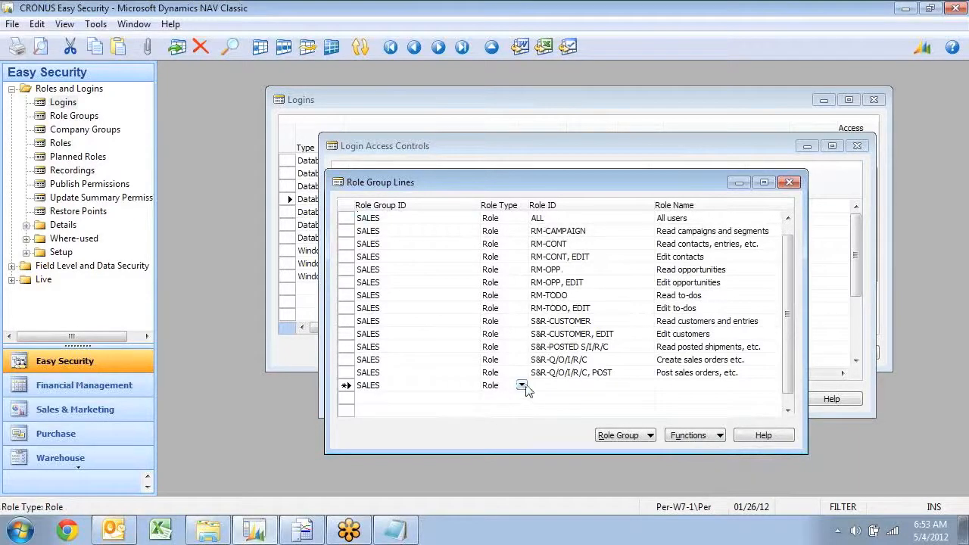
{"action": "left_click", "coordinate": [521, 386]}
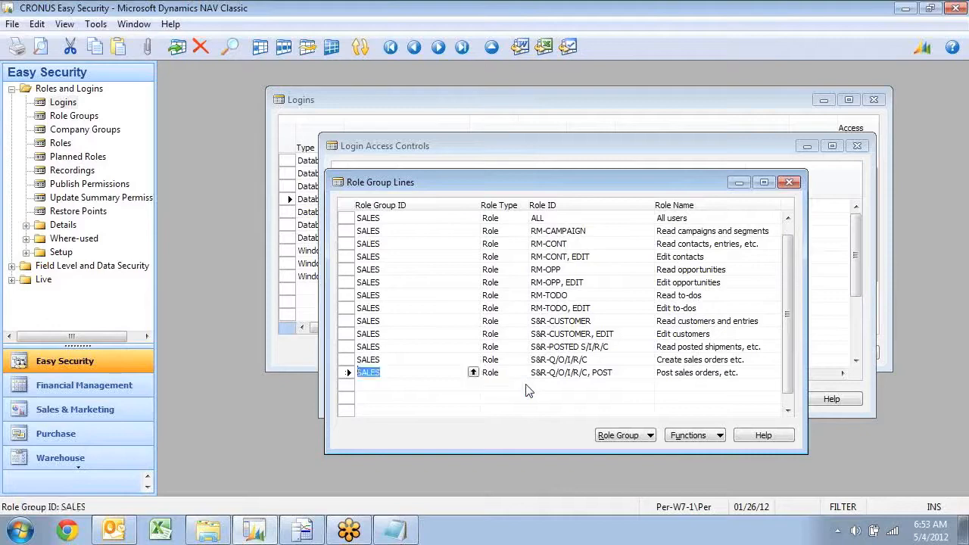
{"action": "left_click", "coordinate": [789, 182]}
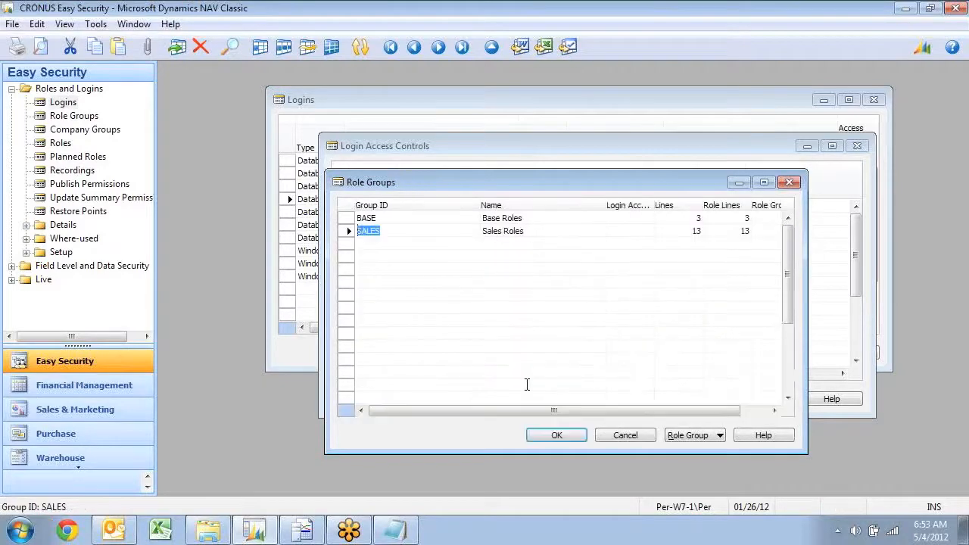
{"action": "left_click", "coordinate": [557, 435]}
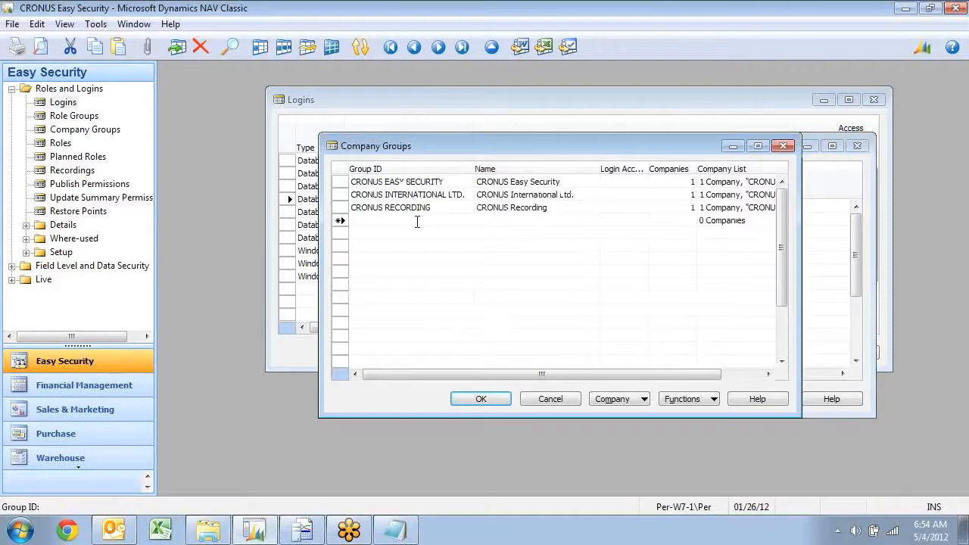
Step: Create company group ALL WORK with CRONUS International Ltd. and CRONUS Recording, and assign it
{"action": "type", "text": "ALL"}
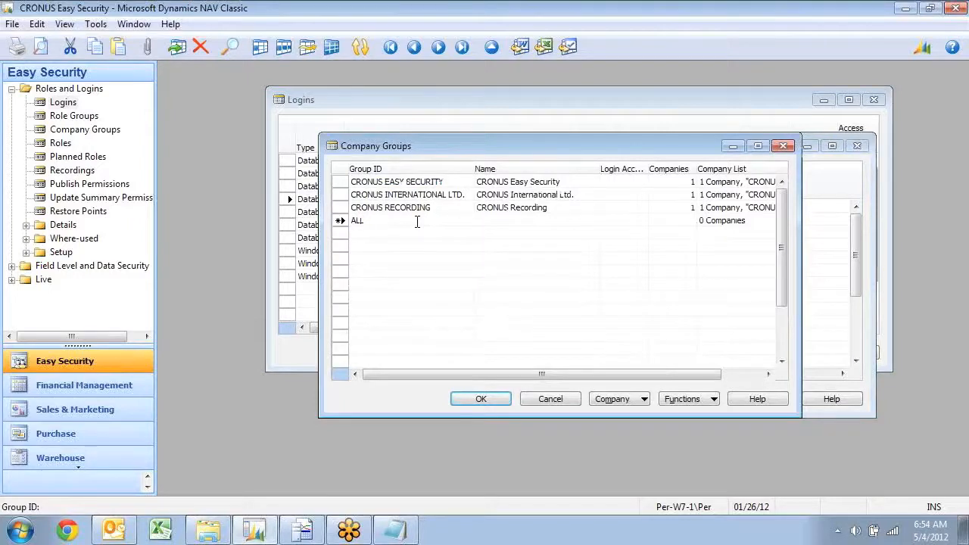
{"action": "type", "text": "Work"}
{"action": "left_click", "coordinate": [536, 220]}
{"action": "type", "text": "A"}
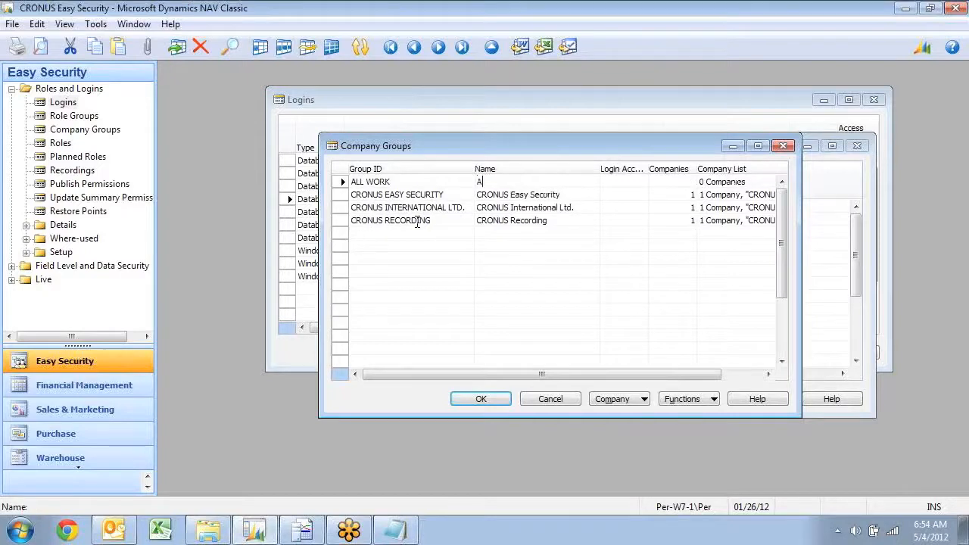
{"action": "type", "text": "ll Work Companies"}
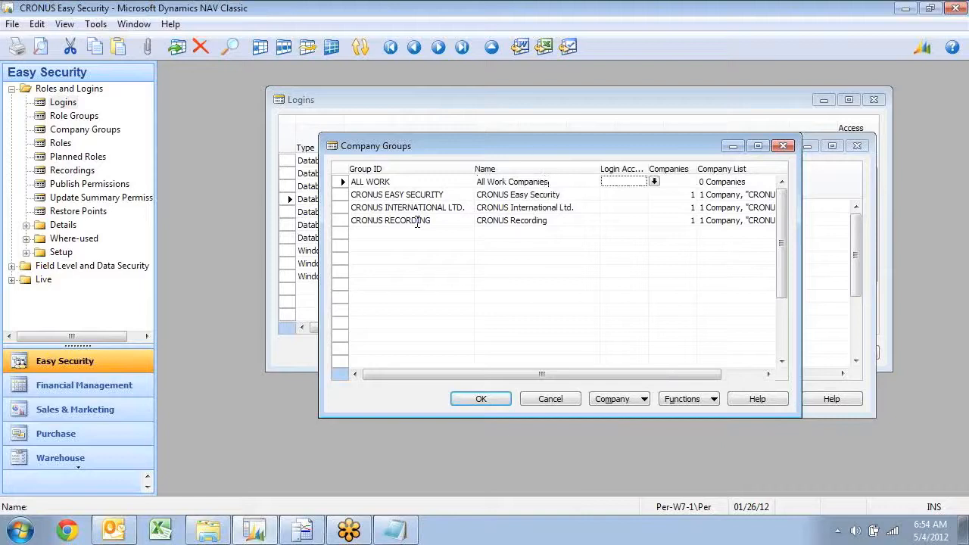
{"action": "left_click", "coordinate": [614, 398]}
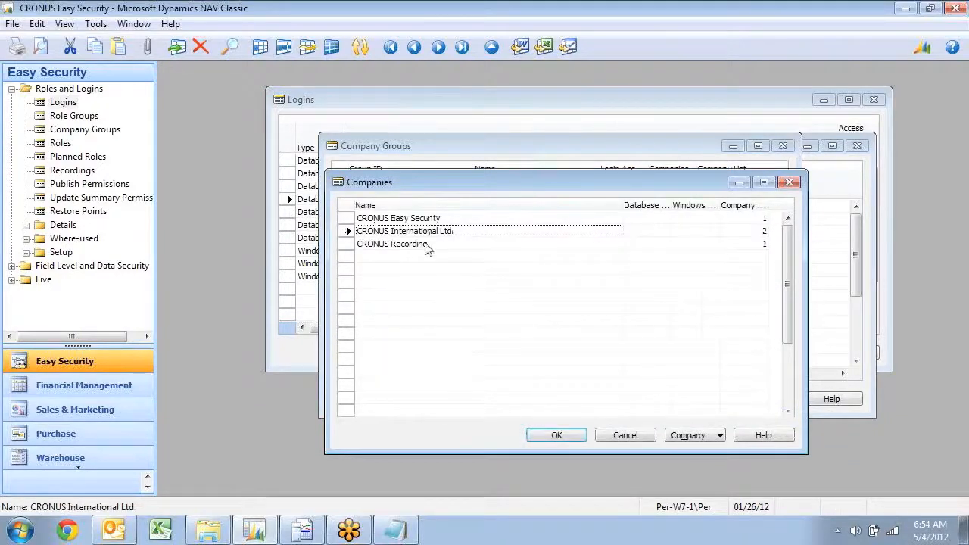
{"action": "left_click", "coordinate": [557, 434]}
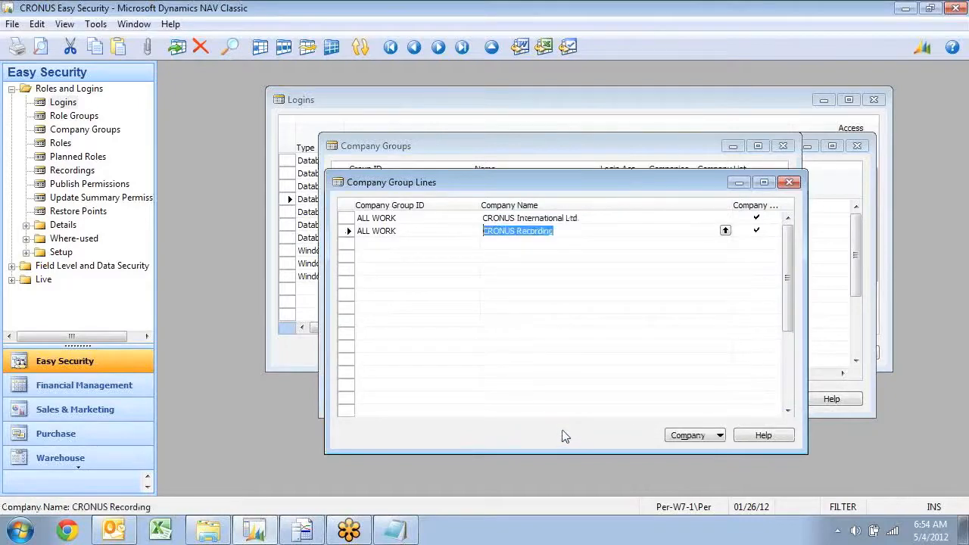
{"action": "left_click", "coordinate": [790, 181]}
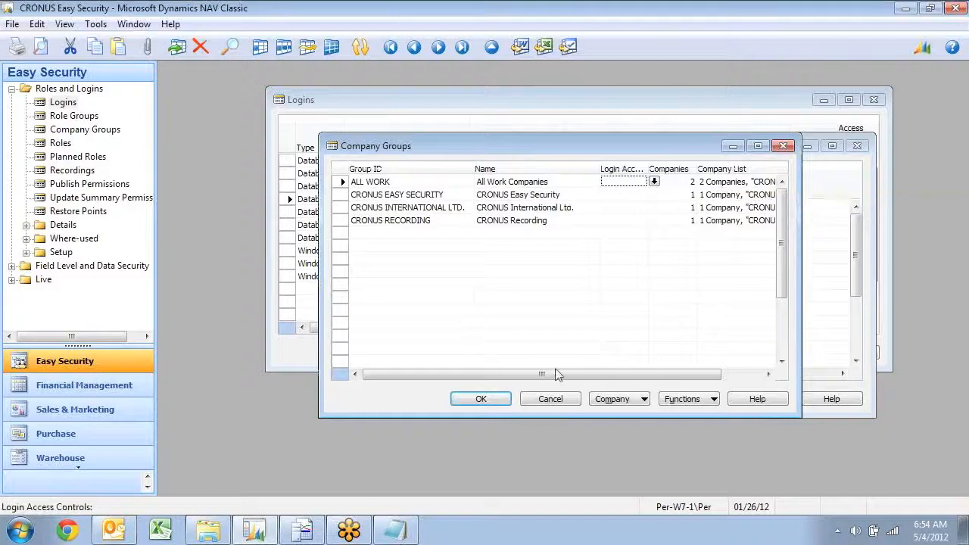
{"action": "left_click", "coordinate": [480, 399]}
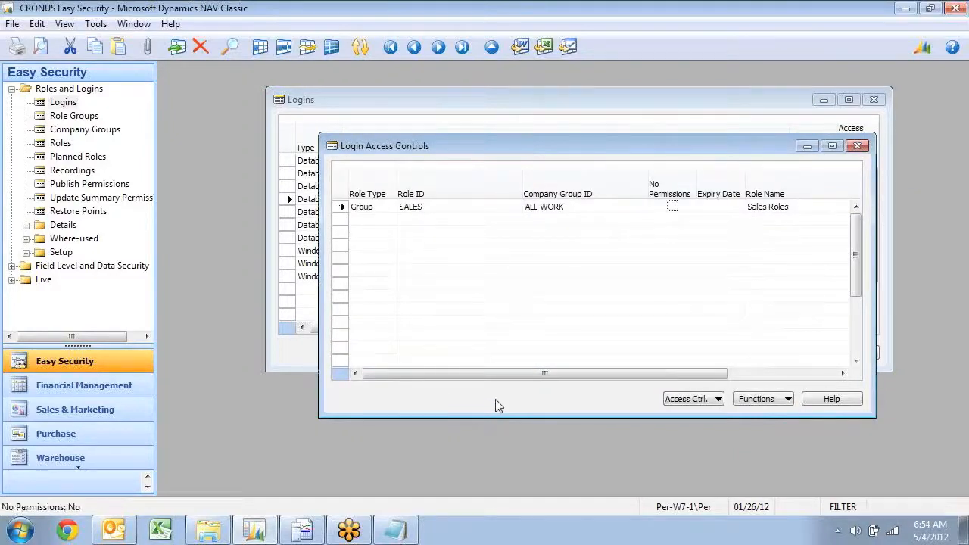
Step: Add a SUPER (DATA) access control for JOHN expiring 06/06/12, marked No Permissions
{"action": "left_click", "coordinate": [362, 207]}
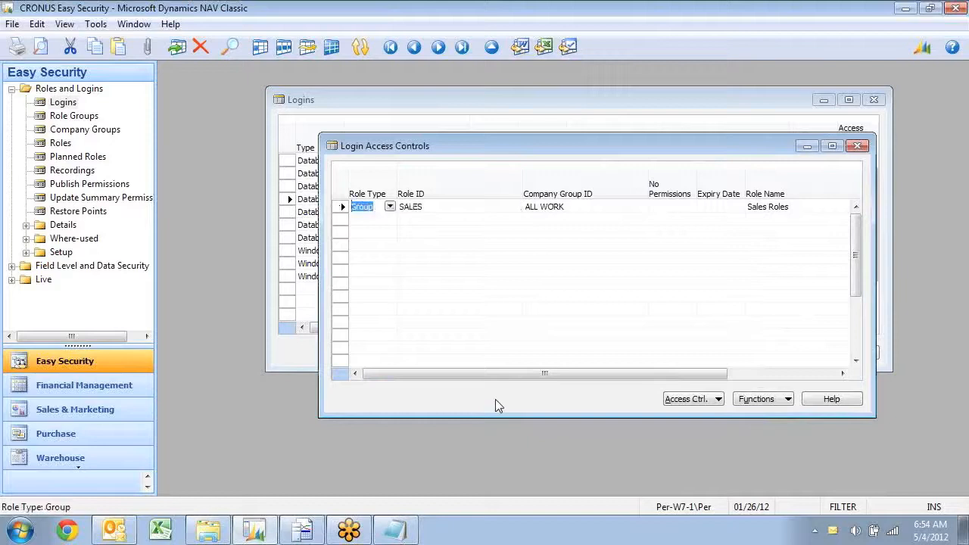
{"action": "left_click", "coordinate": [412, 206]}
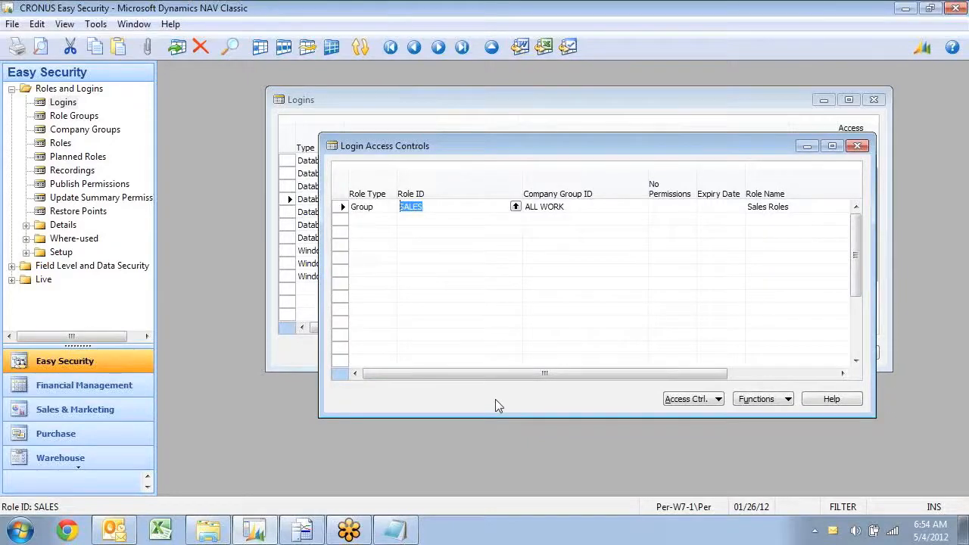
{"action": "mouse_move", "coordinate": [580, 212]}
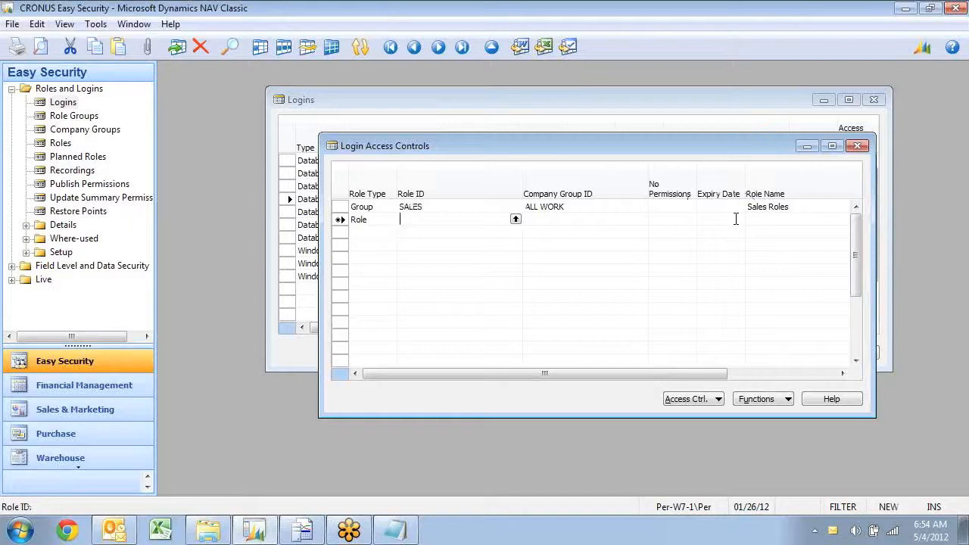
{"action": "type", "text": "super (d"}
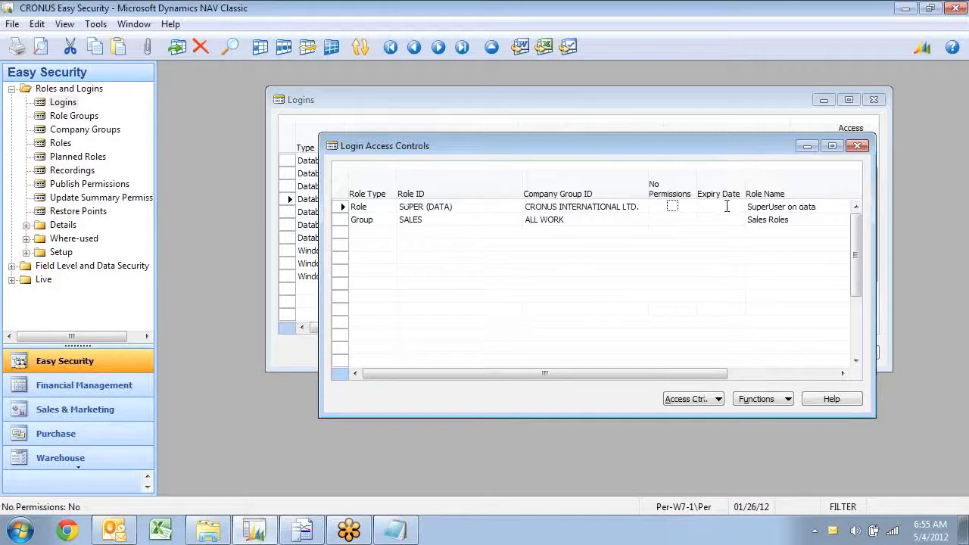
{"action": "type", "text": "6/"}
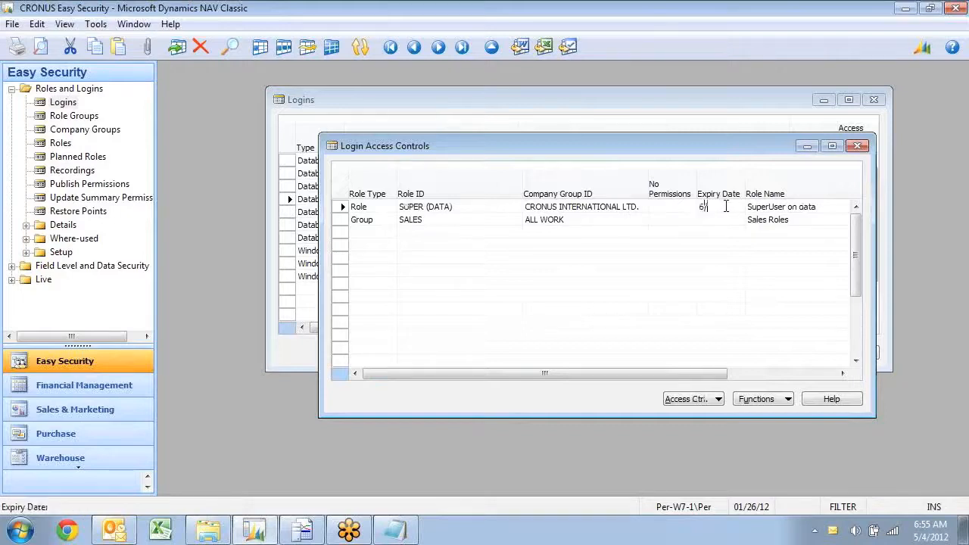
{"action": "type", "text": "06/06/12"}
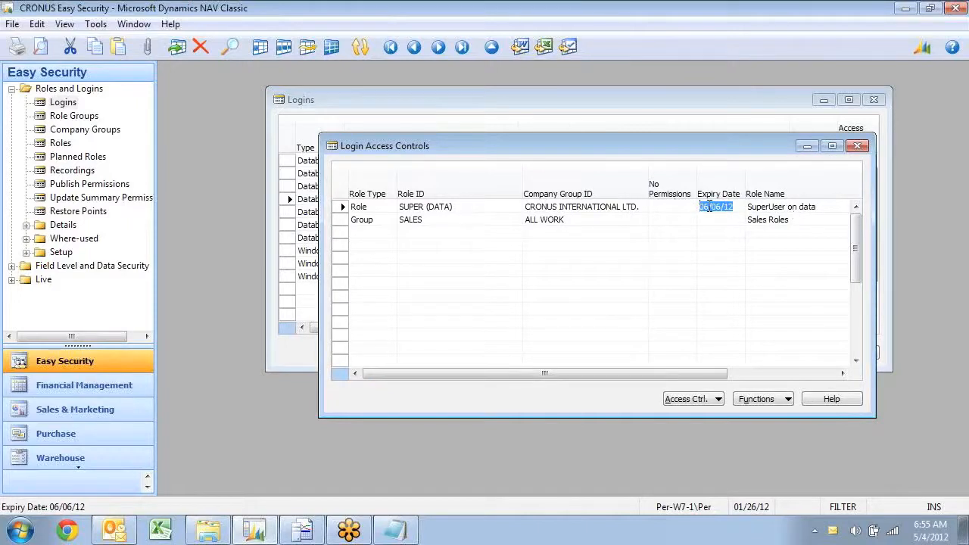
{"action": "mouse_move", "coordinate": [699, 217]}
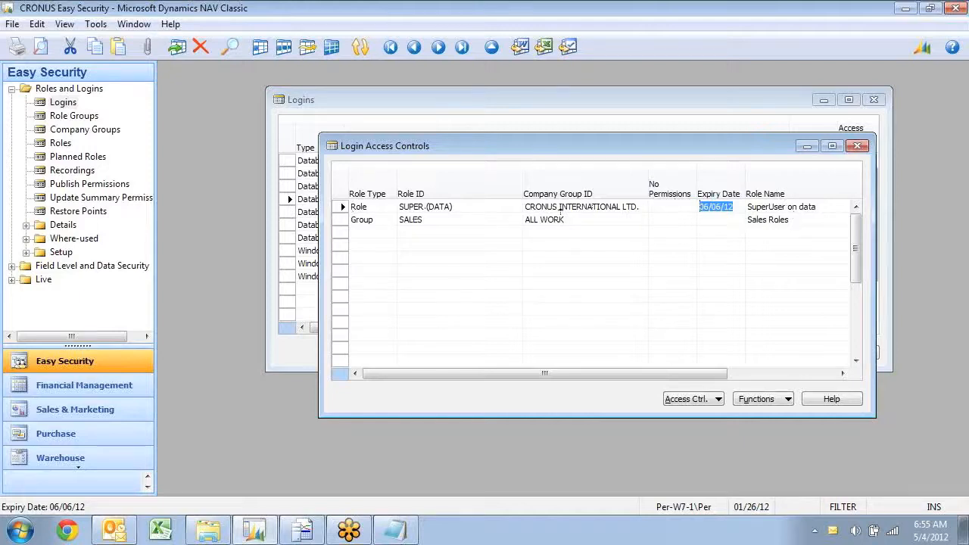
{"action": "left_click", "coordinate": [671, 206]}
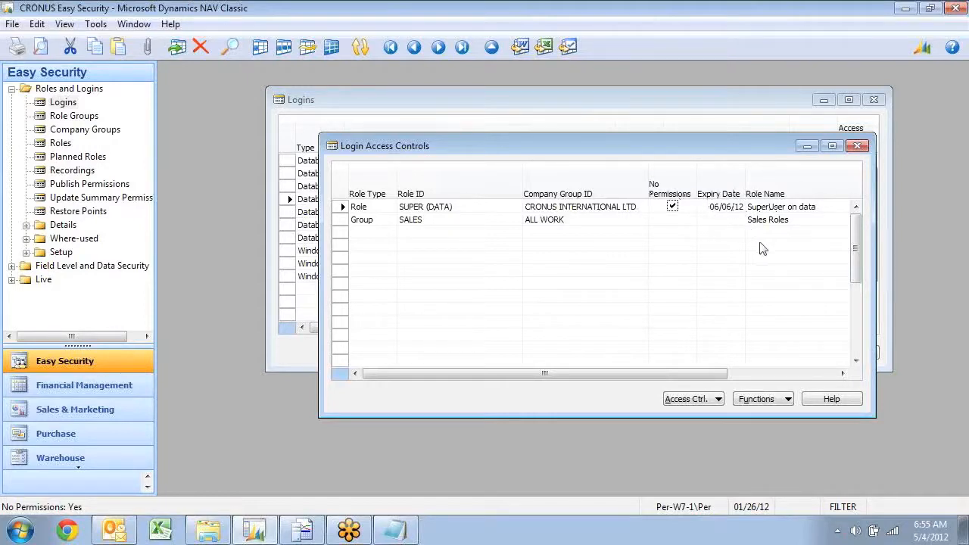
Step: Untick No Permissions on the SUPER (DATA) line, keeping expiry 06/06/12, and review the lines
{"action": "left_click", "coordinate": [718, 206]}
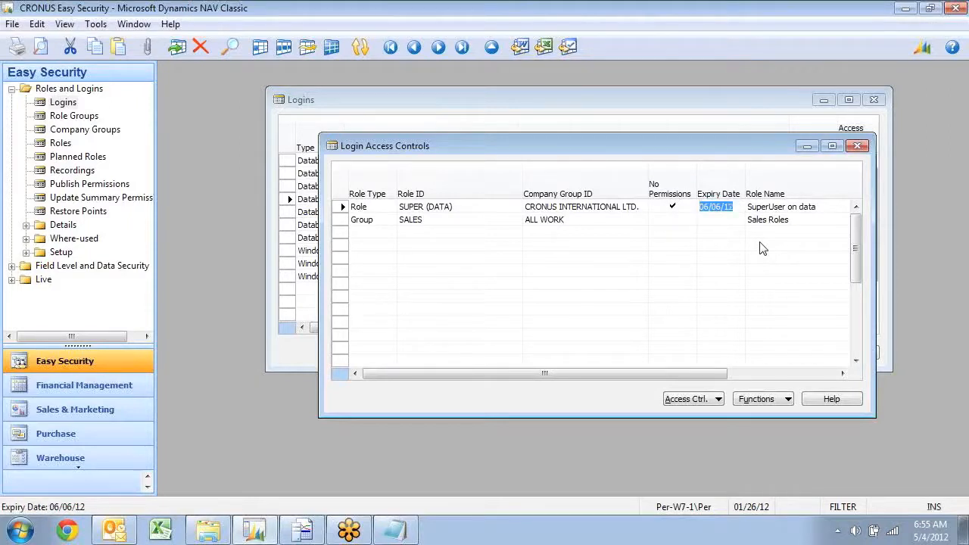
{"action": "left_click", "coordinate": [672, 206]}
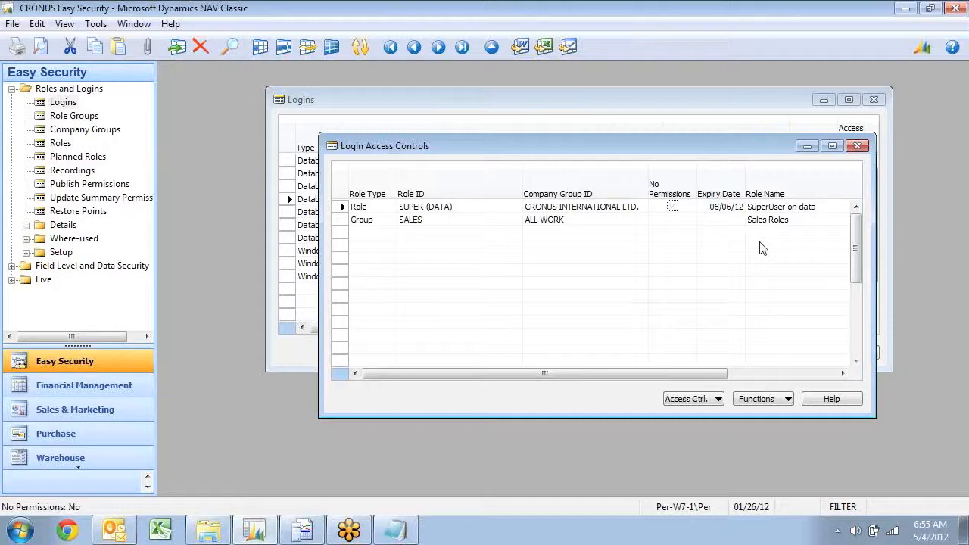
{"action": "left_click", "coordinate": [715, 207]}
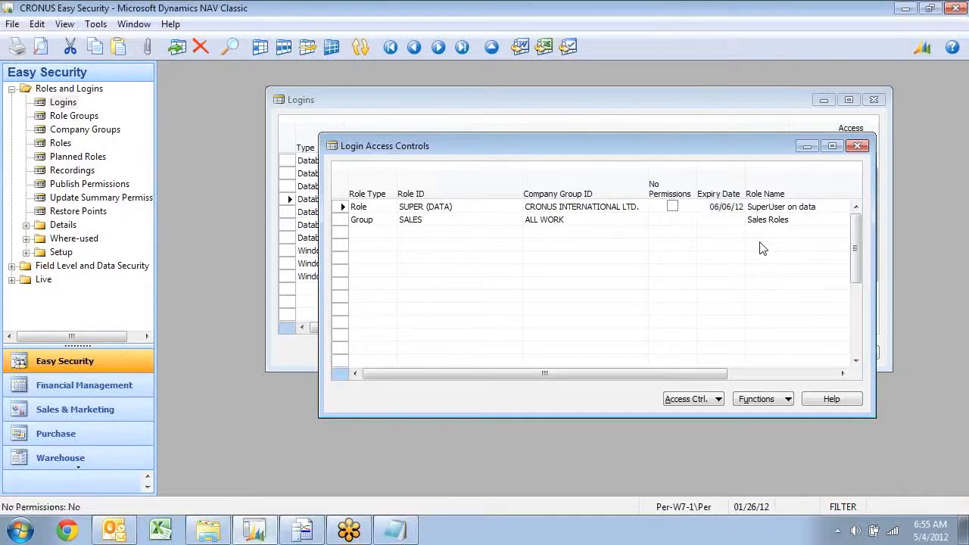
{"action": "left_click", "coordinate": [359, 206]}
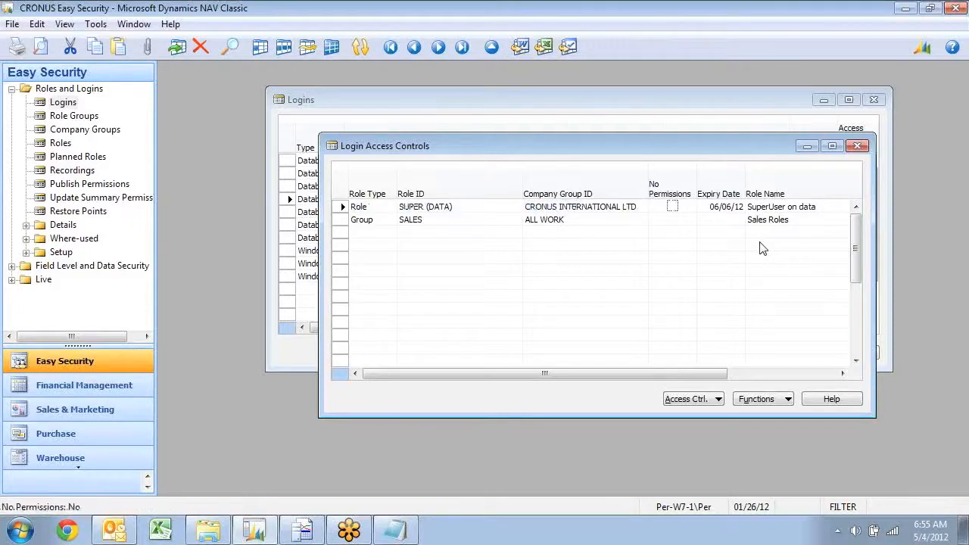
{"action": "left_click", "coordinate": [717, 206]}
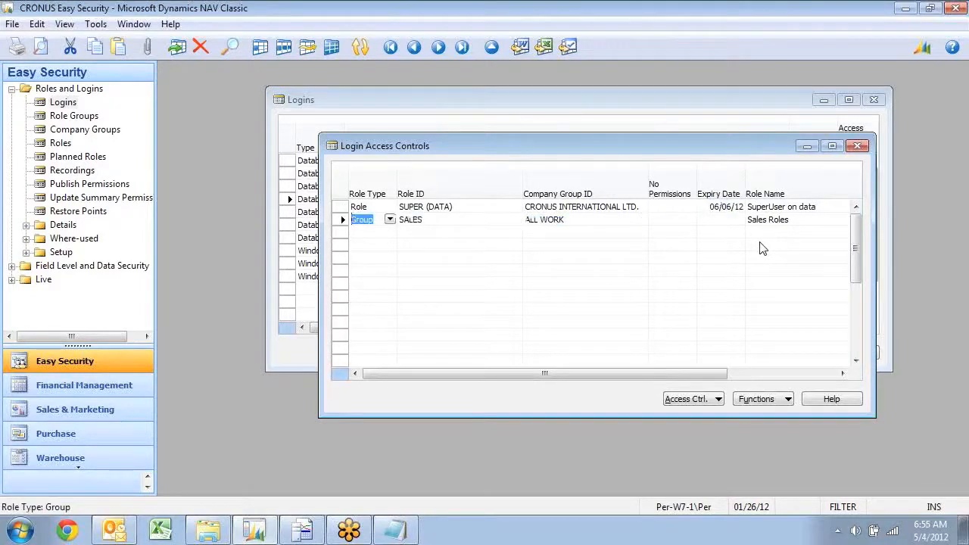
{"action": "left_click", "coordinate": [359, 207]}
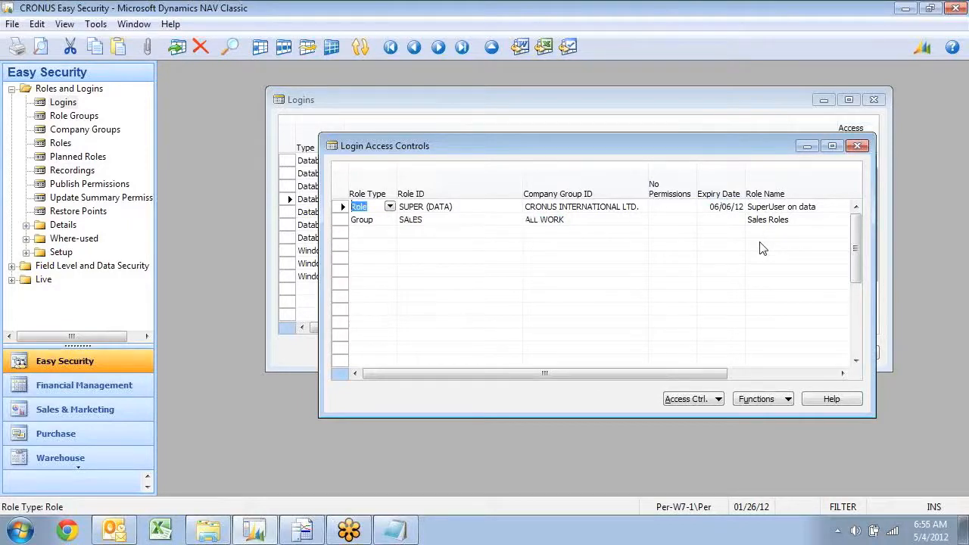
{"action": "left_click", "coordinate": [411, 220]}
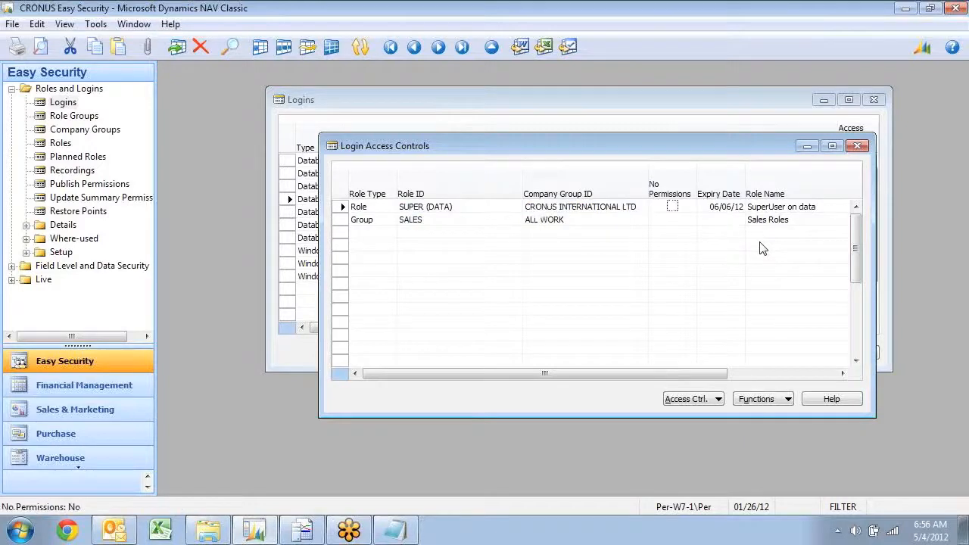
{"action": "left_click", "coordinate": [425, 206]}
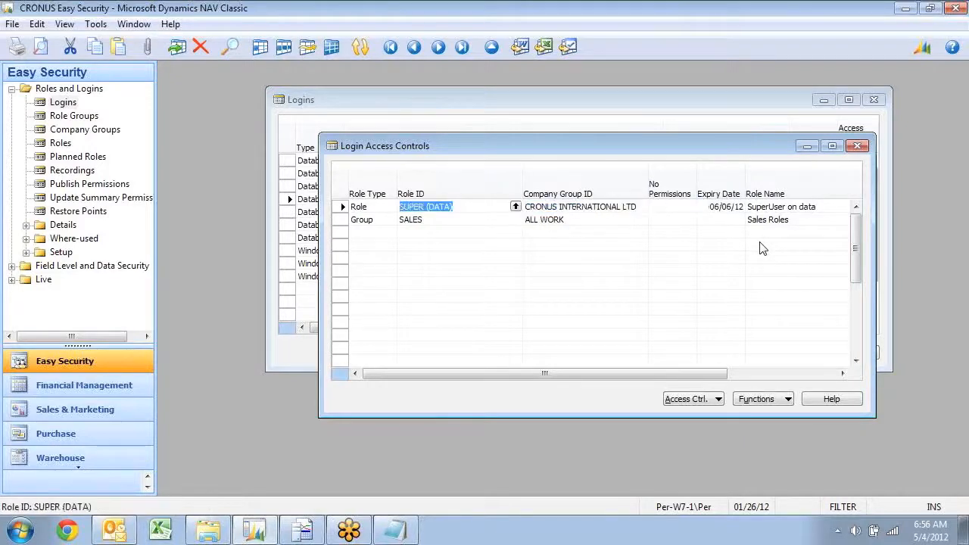
Step: Run Update Login for JOHN and review his 27 database access controls
{"action": "left_click", "coordinate": [859, 146]}
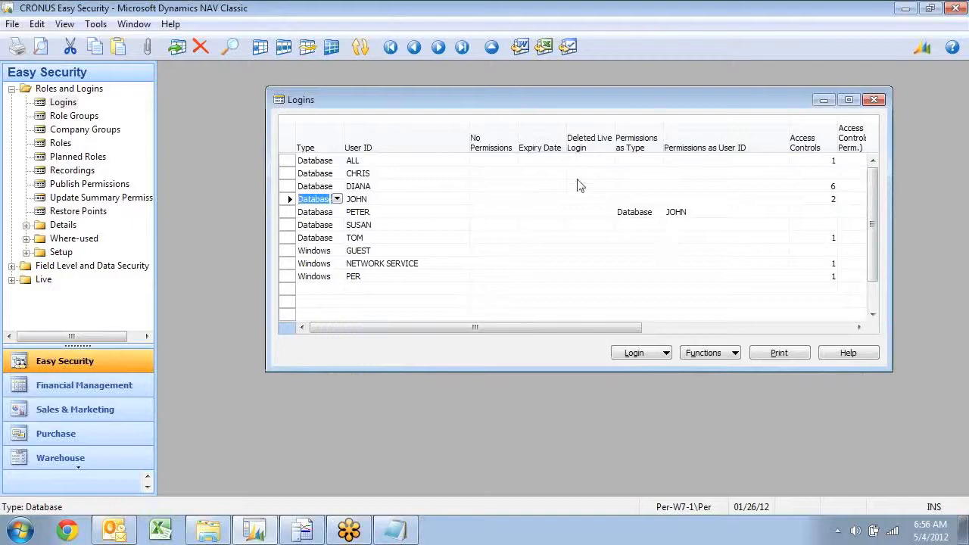
{"action": "mouse_move", "coordinate": [530, 159]}
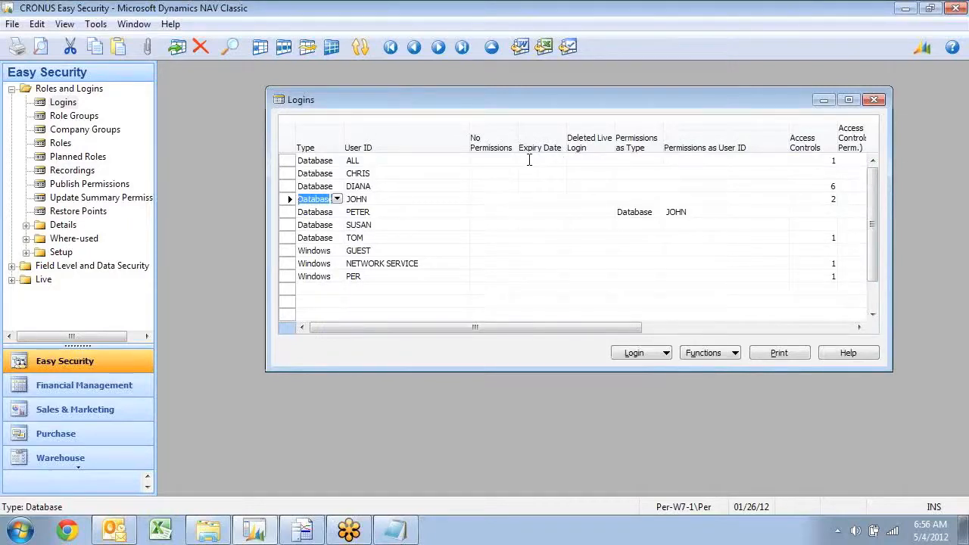
{"action": "left_click", "coordinate": [707, 353]}
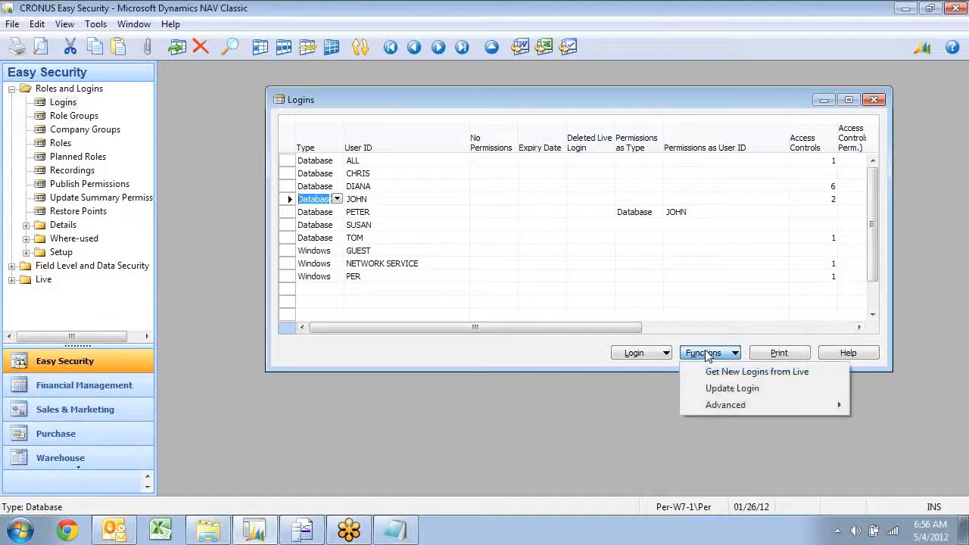
{"action": "left_click", "coordinate": [732, 388]}
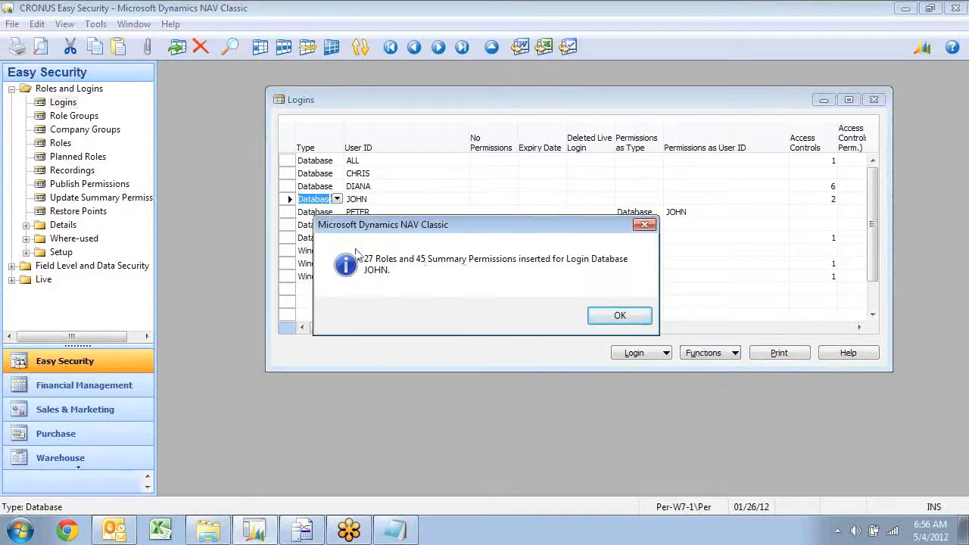
{"action": "left_click", "coordinate": [620, 316]}
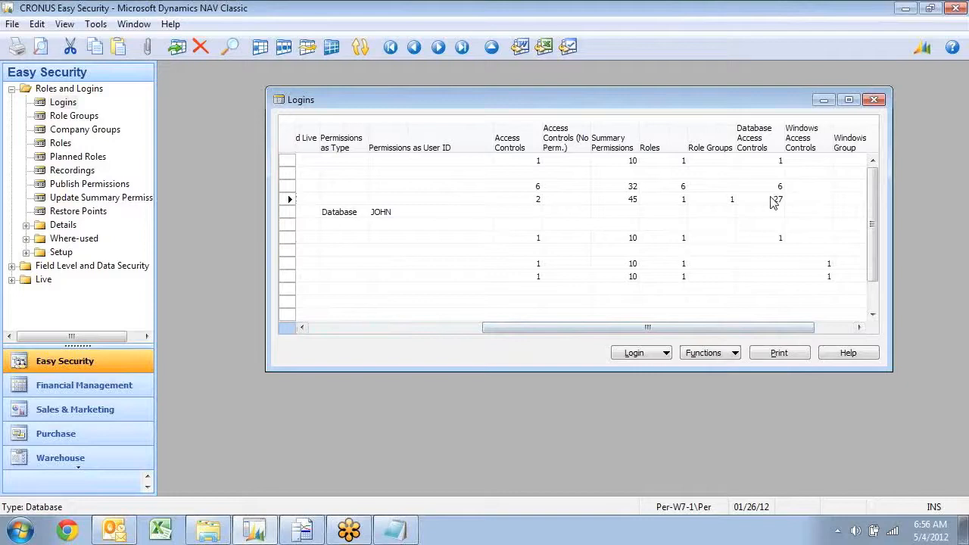
{"action": "left_click", "coordinate": [776, 200]}
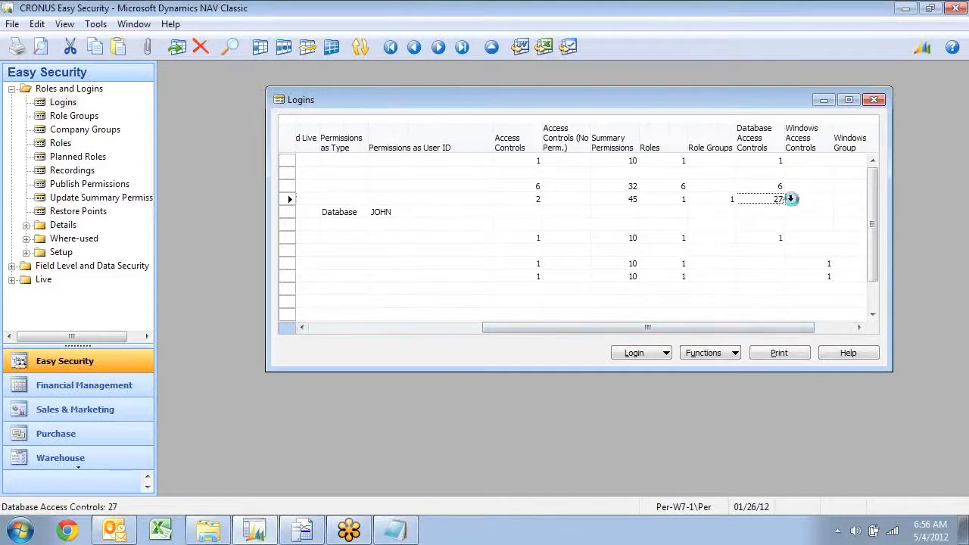
{"action": "left_click", "coordinate": [791, 199]}
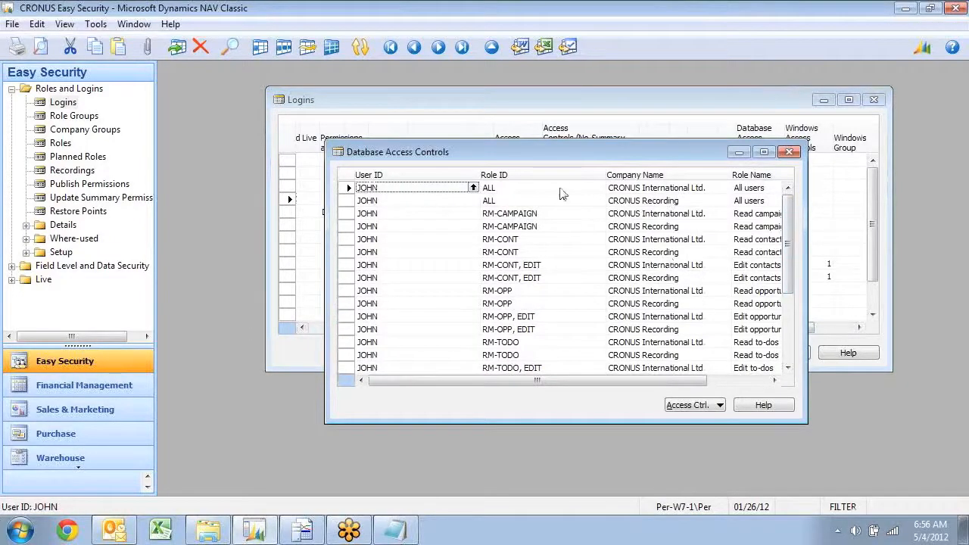
{"action": "mouse_move", "coordinate": [616, 189]}
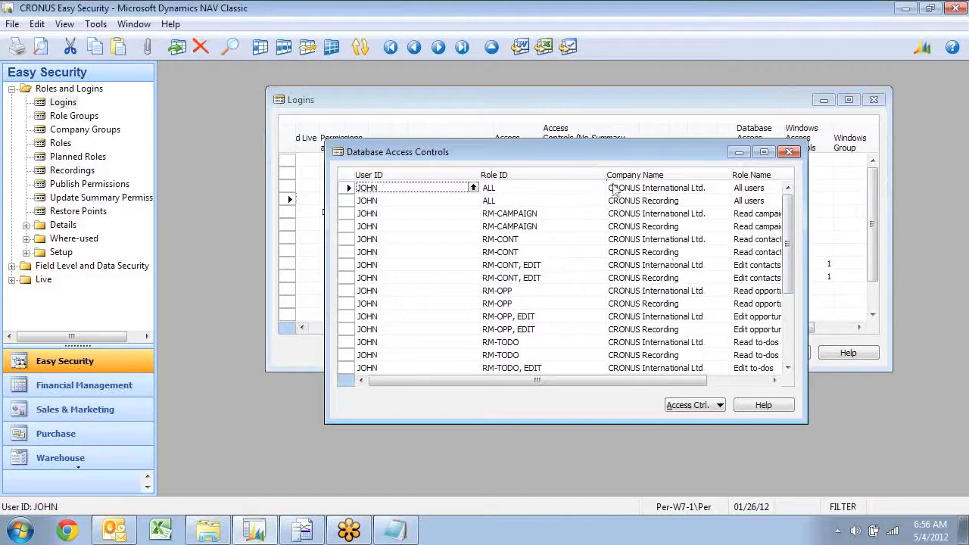
{"action": "scroll", "scroll_direction": "down", "scroll_amount": 3}
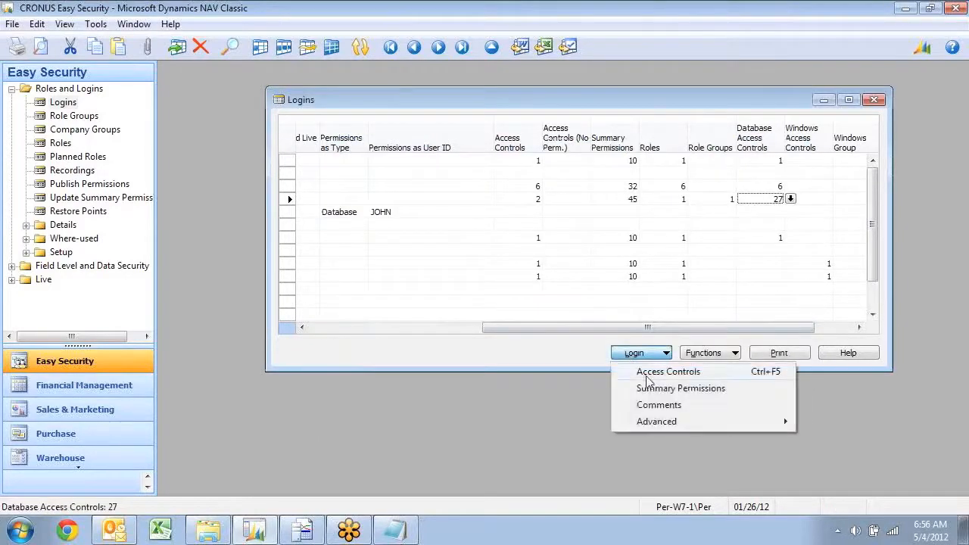
Step: Open JOHN's summary permissions and select the Vendor Ledger Entry line
{"action": "left_click", "coordinate": [681, 387]}
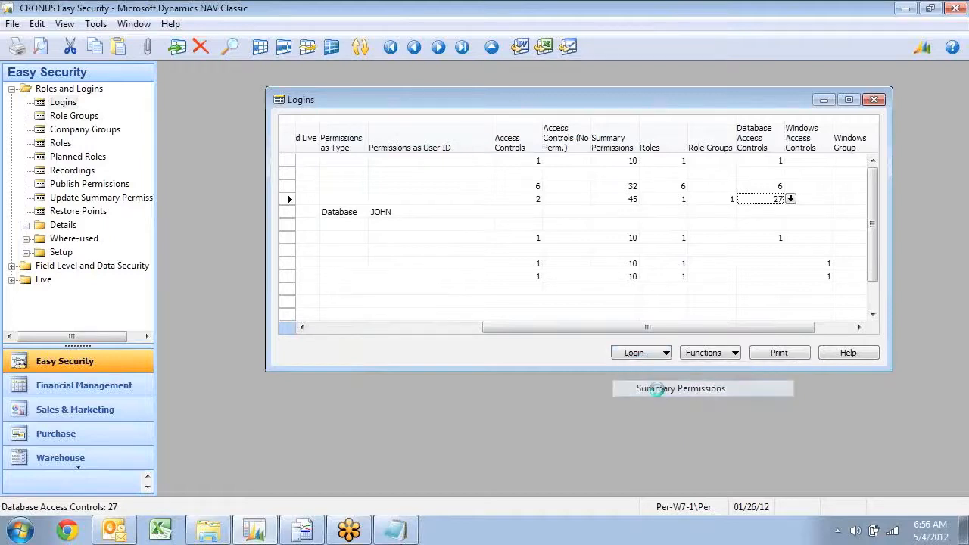
{"action": "left_click", "coordinate": [680, 388]}
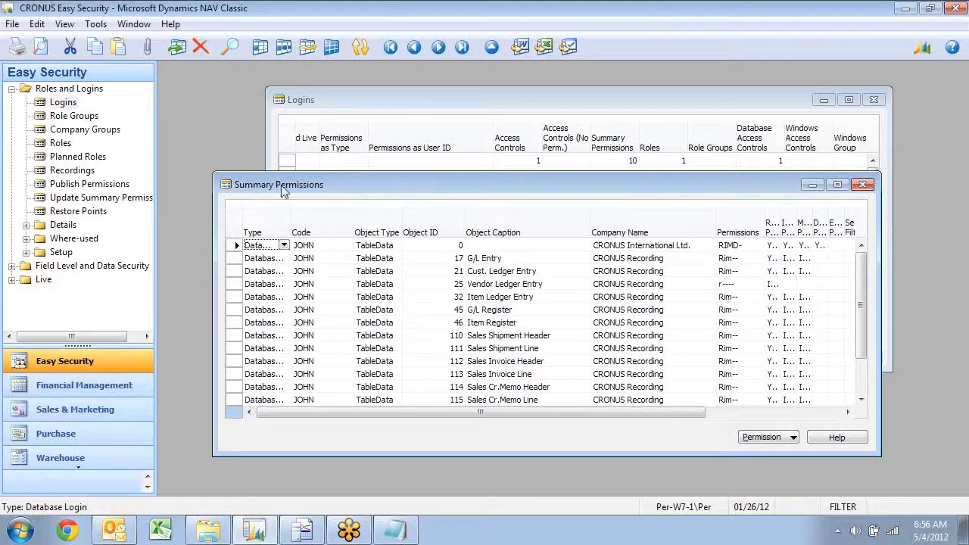
{"action": "mouse_move", "coordinate": [485, 303]}
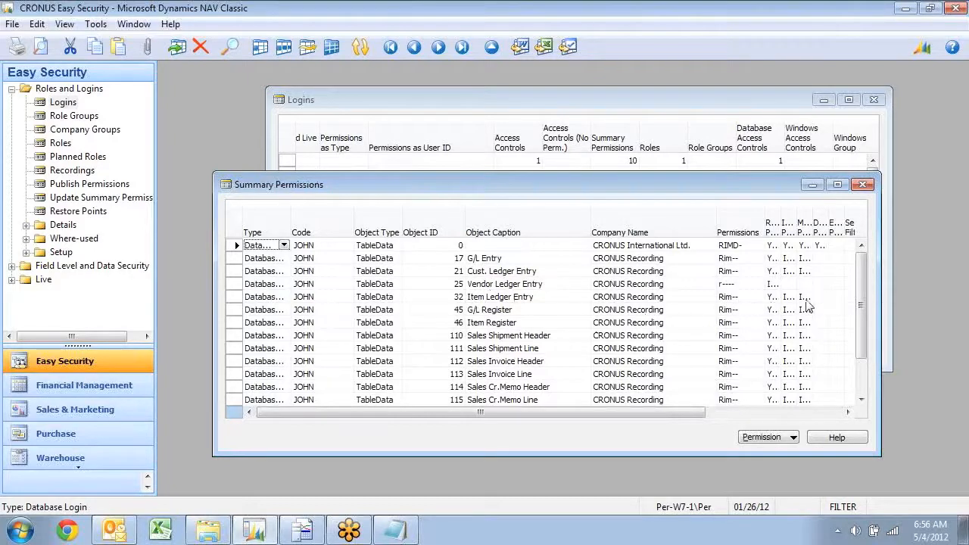
{"action": "mouse_move", "coordinate": [780, 309]}
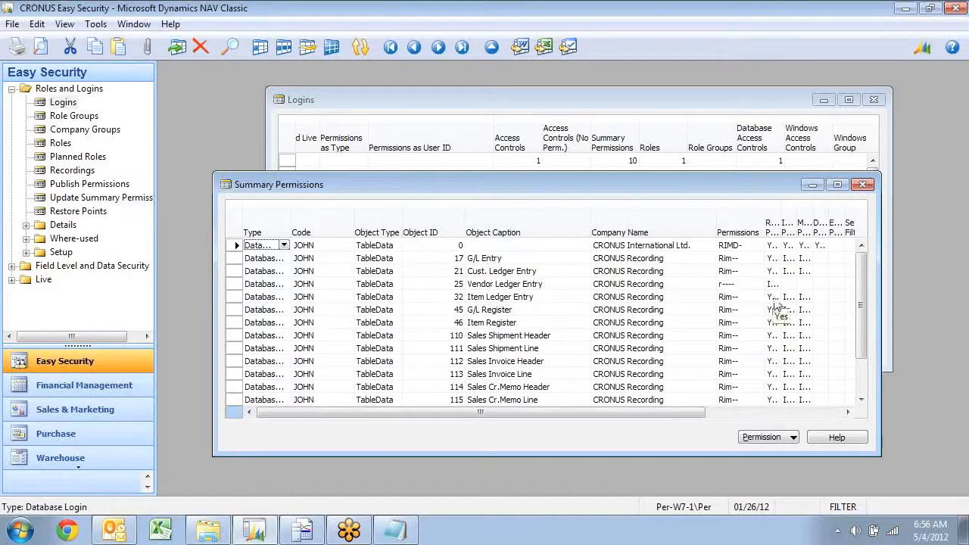
{"action": "mouse_move", "coordinate": [720, 292]}
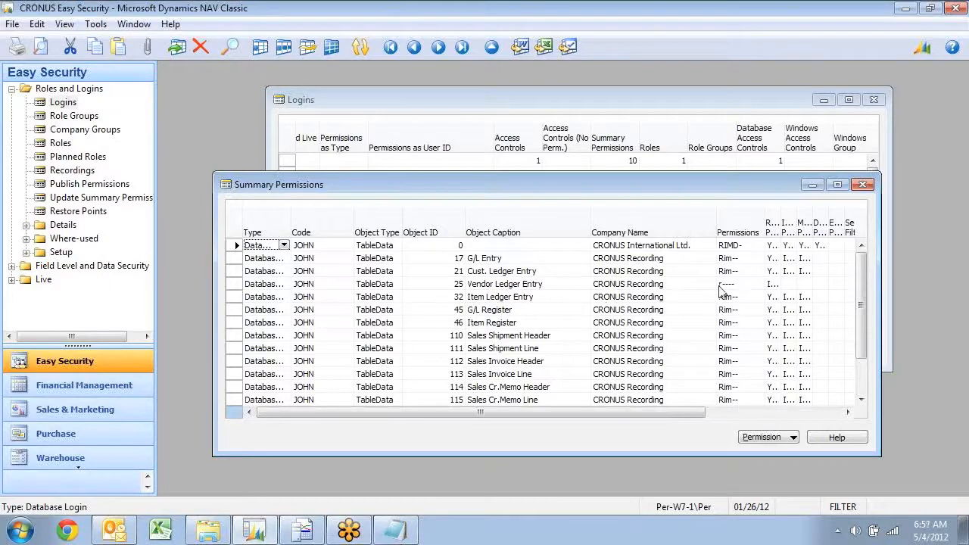
{"action": "mouse_move", "coordinate": [499, 289]}
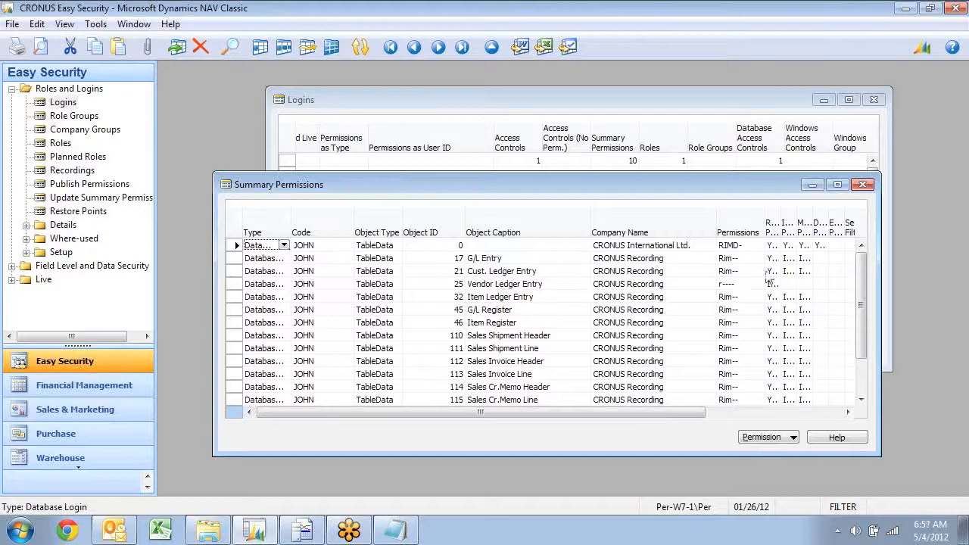
{"action": "mouse_move", "coordinate": [744, 298]}
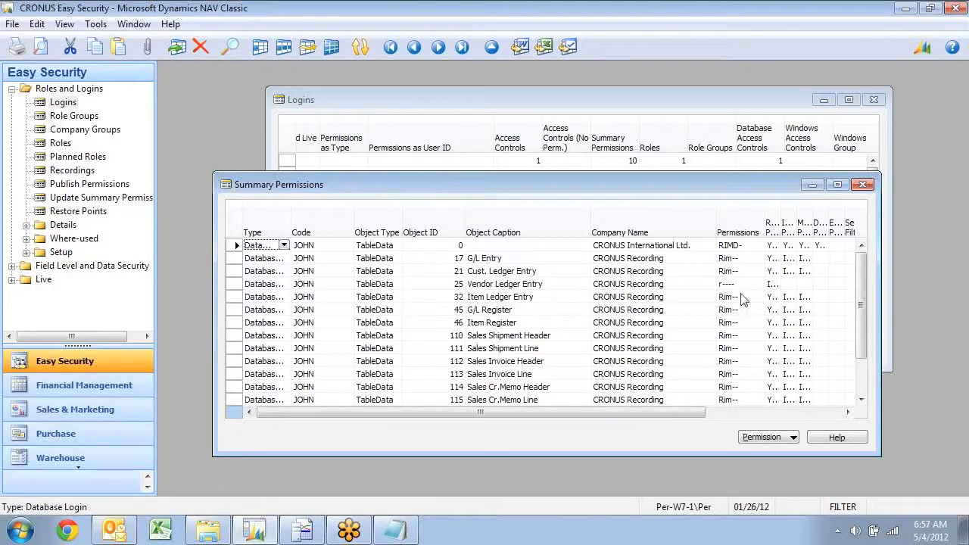
{"action": "mouse_move", "coordinate": [633, 345]}
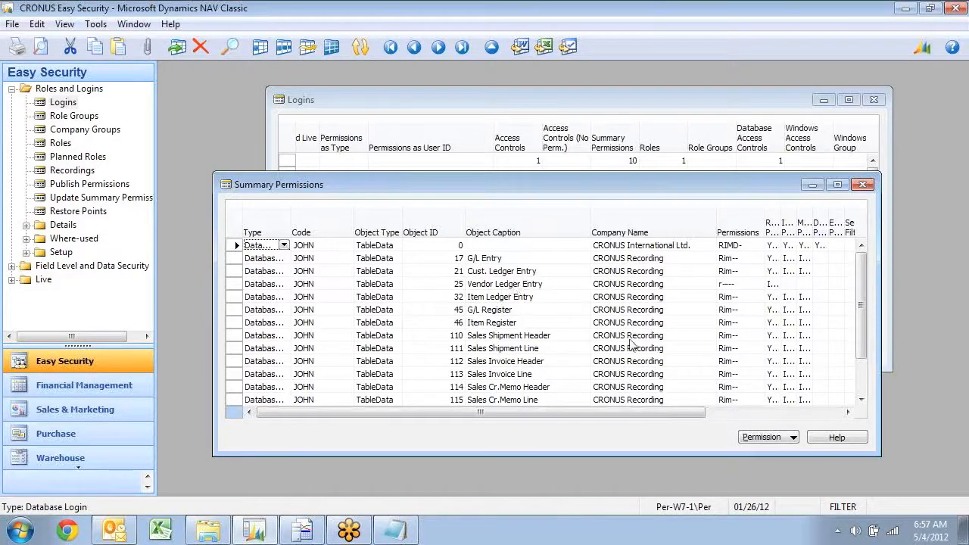
{"action": "left_click", "coordinate": [652, 284]}
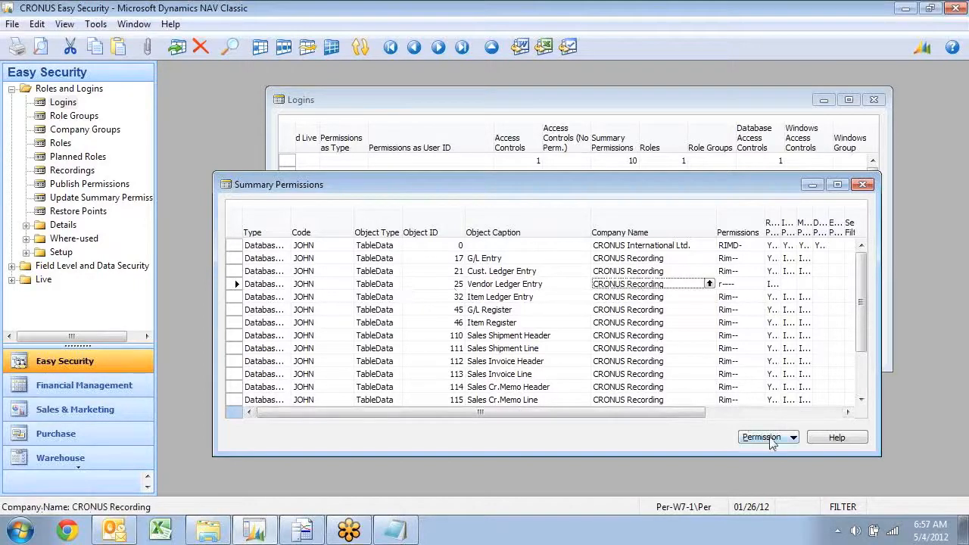
Step: Run Object Where-used on Vendor Ledger Entry and list the roles granting its permissions
{"action": "left_click", "coordinate": [763, 437]}
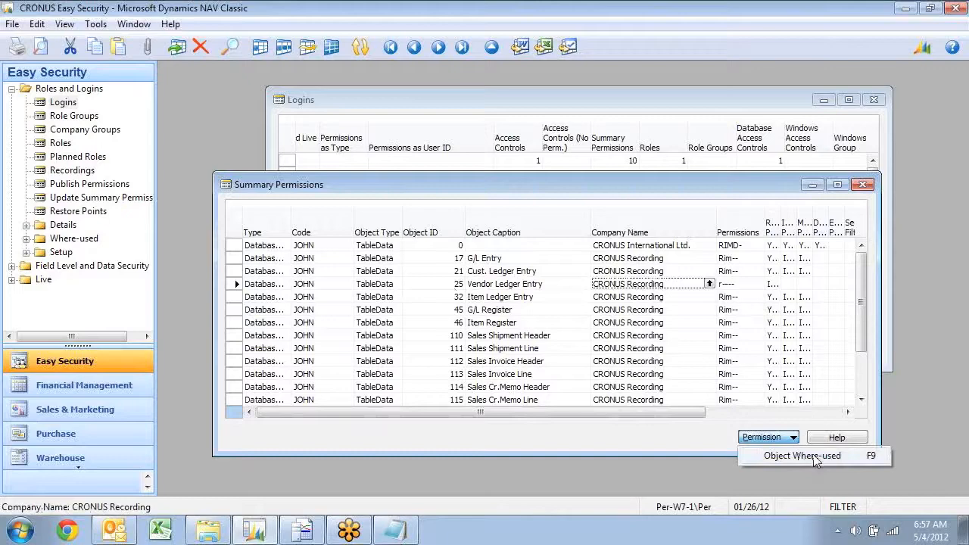
{"action": "left_click", "coordinate": [802, 455]}
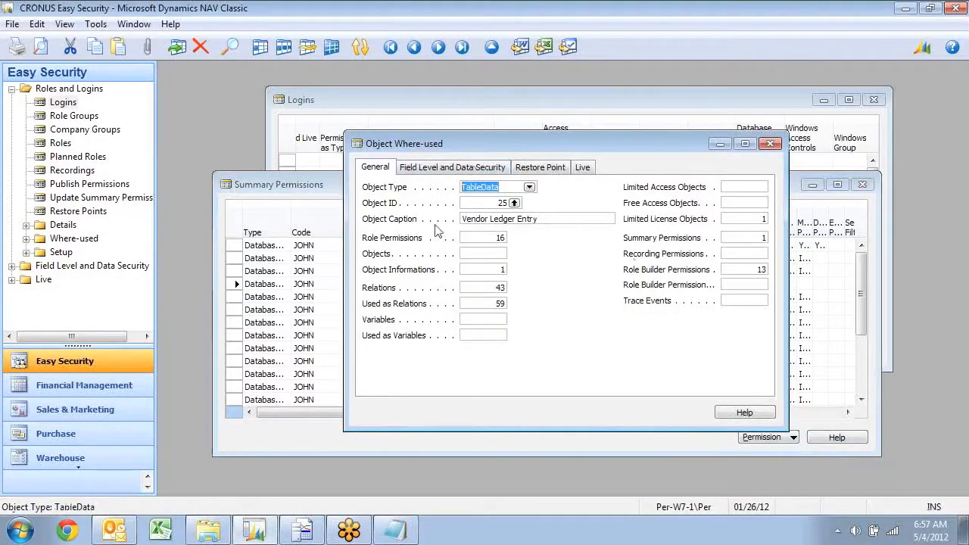
{"action": "left_click", "coordinate": [484, 237]}
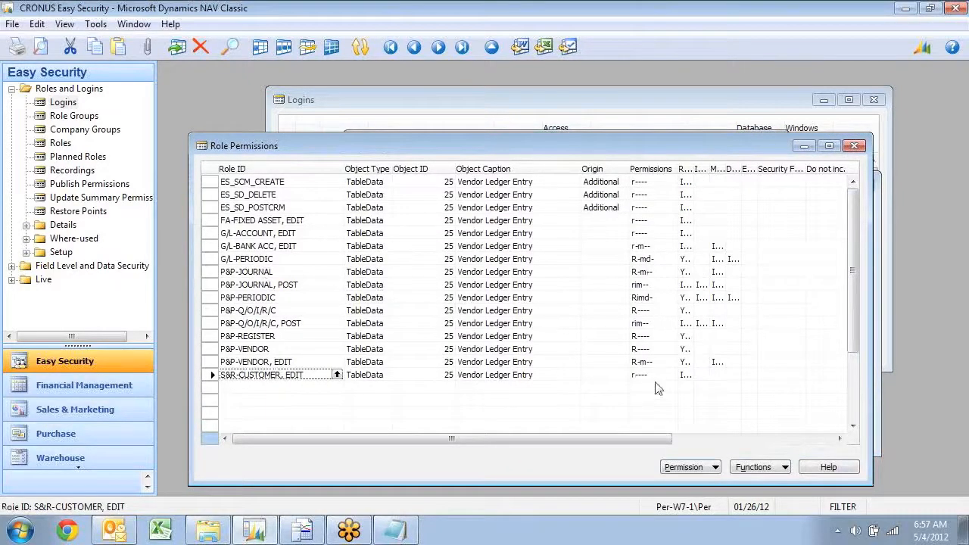
{"action": "mouse_move", "coordinate": [417, 272]}
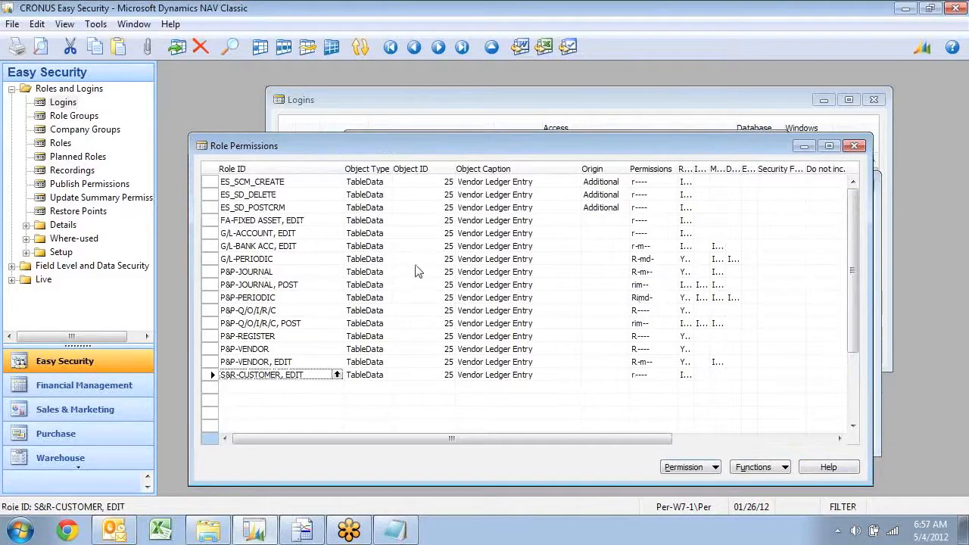
{"action": "mouse_move", "coordinate": [416, 325]}
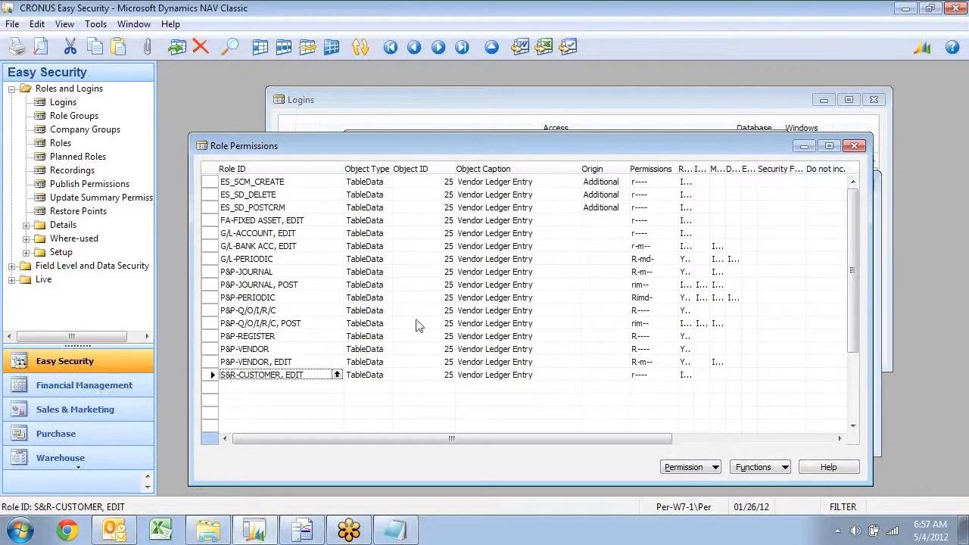
{"action": "mouse_move", "coordinate": [323, 293]}
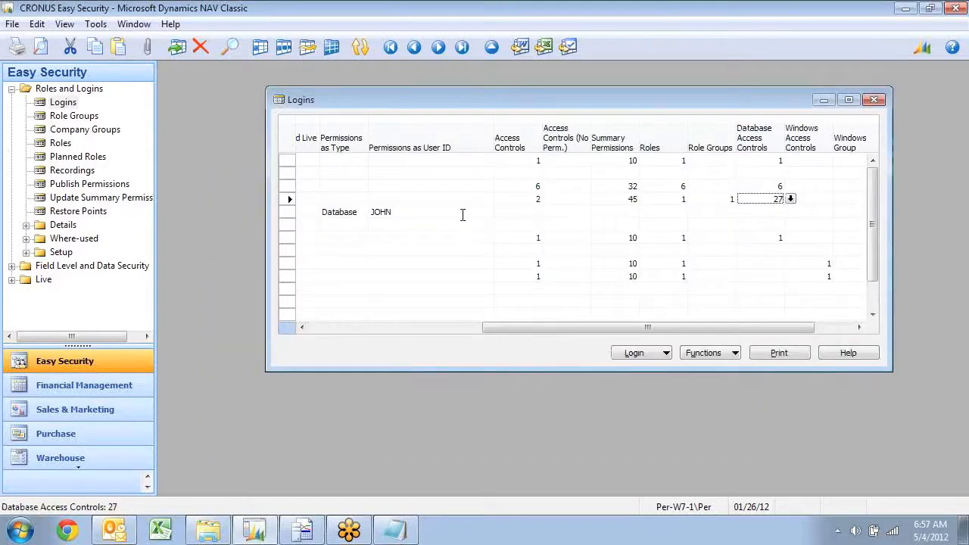
Step: Close the Logins list and select the S&R-Q/O/I/R/C, POST role line
{"action": "left_click", "coordinate": [875, 100]}
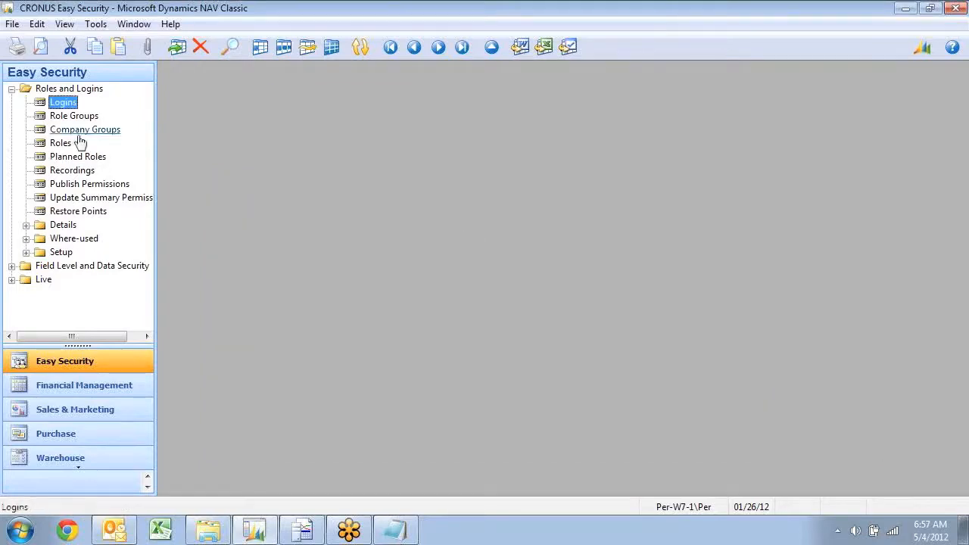
{"action": "mouse_move", "coordinate": [60, 143]}
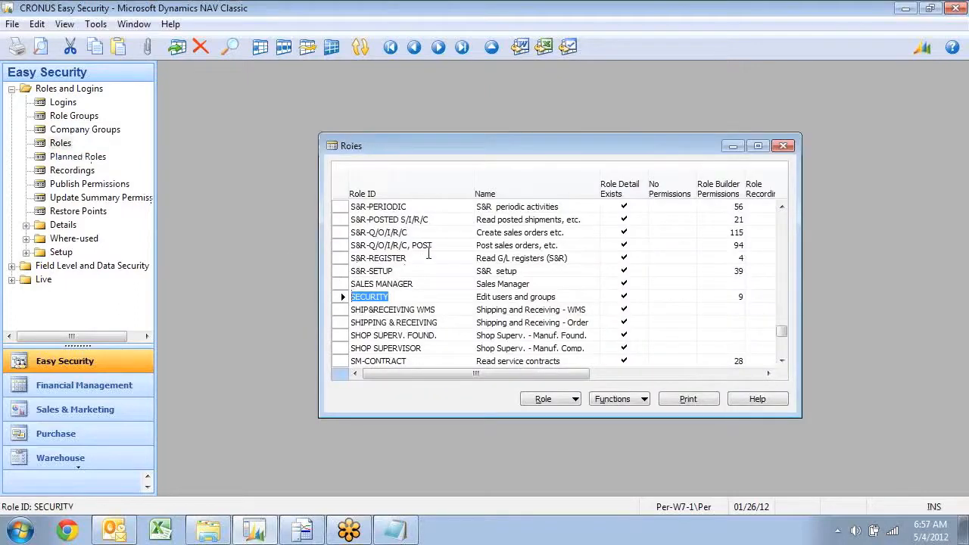
{"action": "left_click", "coordinate": [391, 246]}
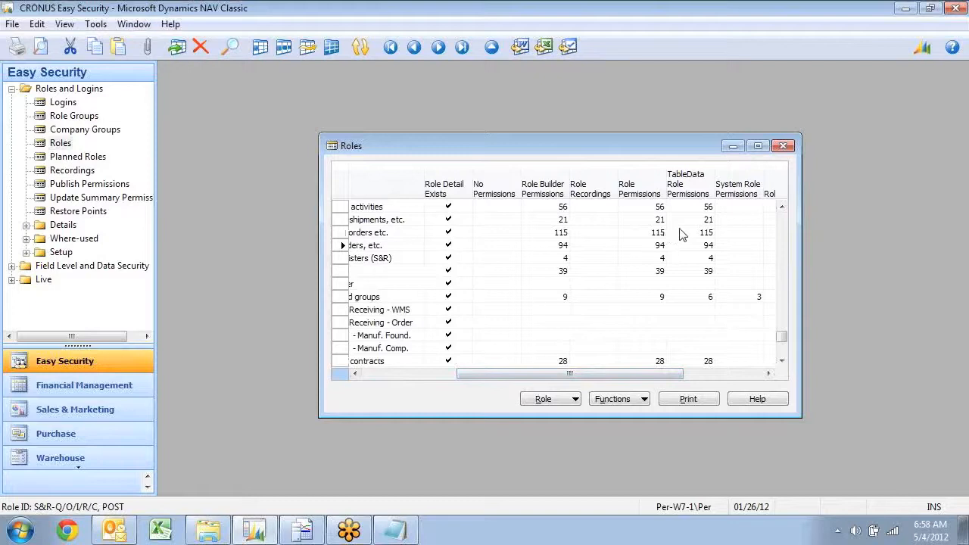
{"action": "mouse_move", "coordinate": [633, 358]}
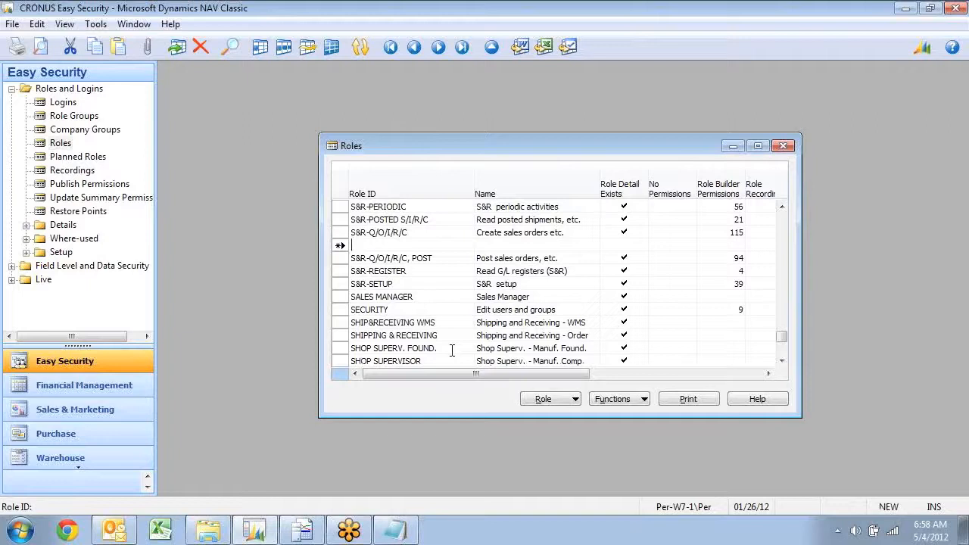
Step: Add role S&R-CREATE SO named Create Sales Order to the Roles list
{"action": "type", "text": "S&R-CREATE SO"}
{"action": "left_click", "coordinate": [536, 246]}
{"action": "type", "text": "Create Sales Order"}
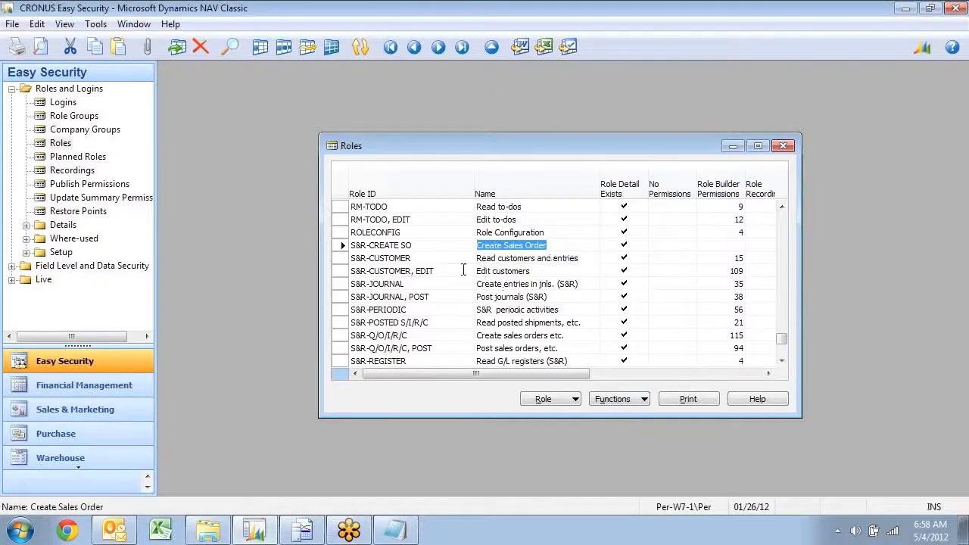
{"action": "left_click", "coordinate": [643, 399]}
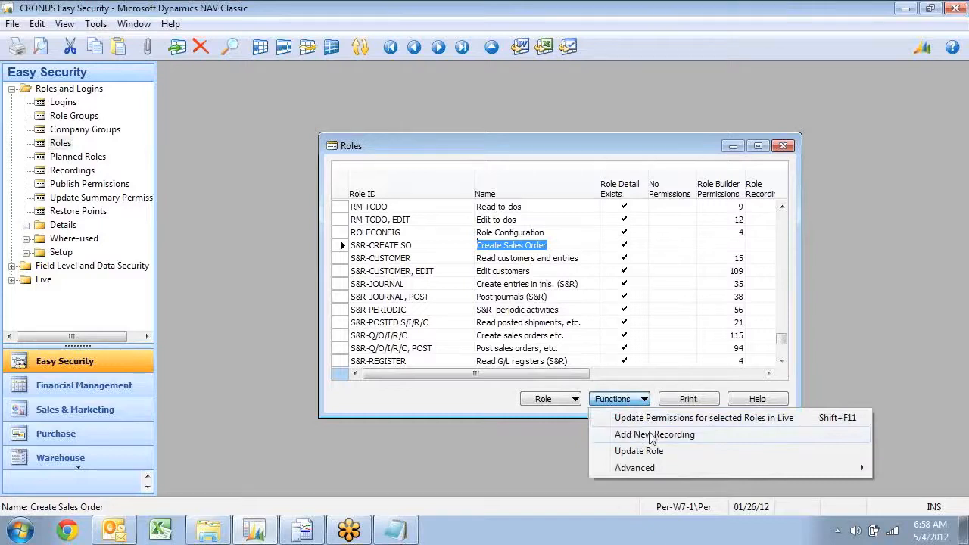
Step: Add recording ESR00001 described as Create Sales Order for the new role
{"action": "left_click", "coordinate": [654, 434]}
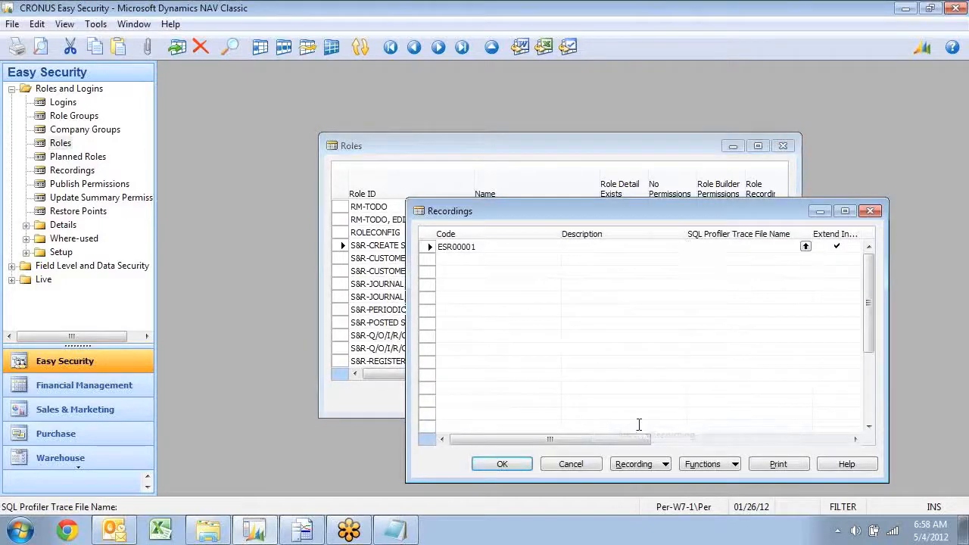
{"action": "type", "text": "Create"}
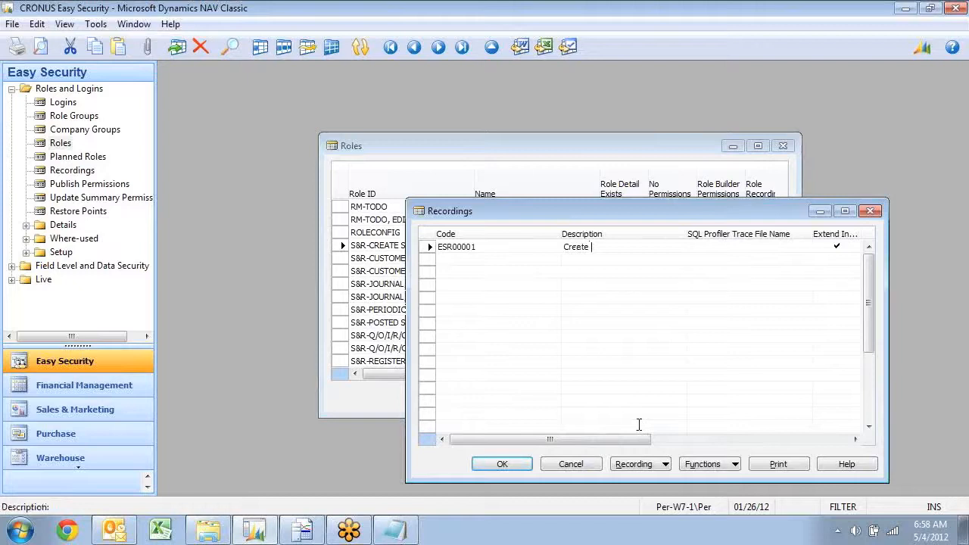
{"action": "type", "text": "Sales order"}
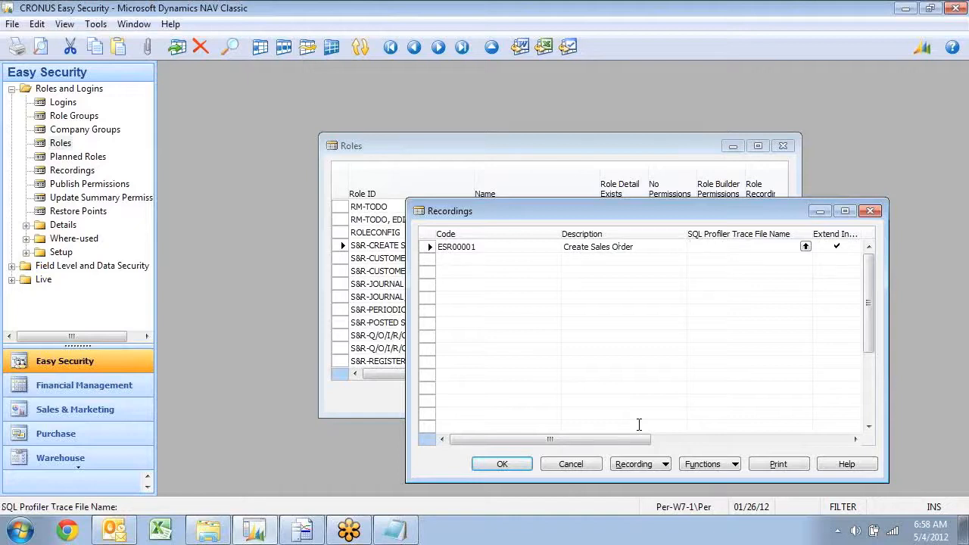
{"action": "left_click", "coordinate": [727, 246]}
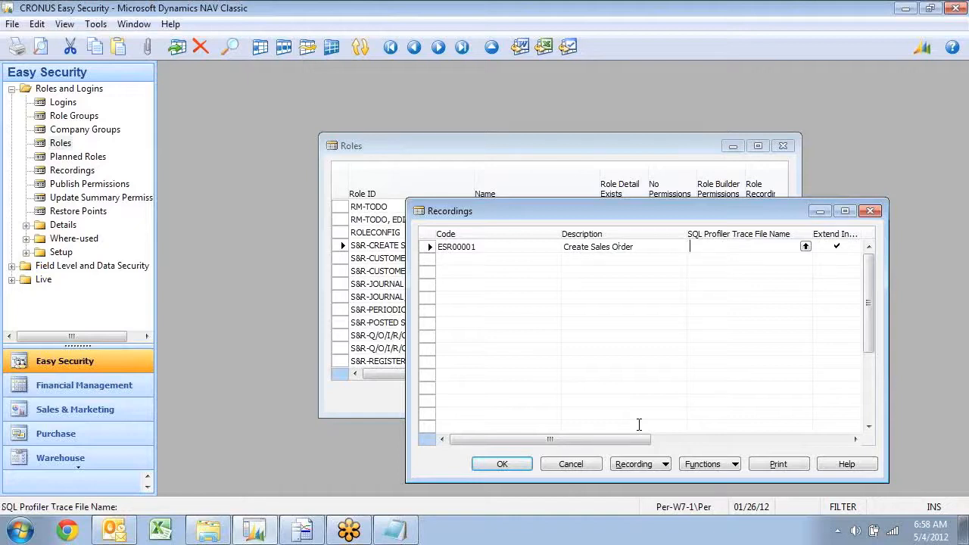
{"action": "mouse_move", "coordinate": [472, 428]}
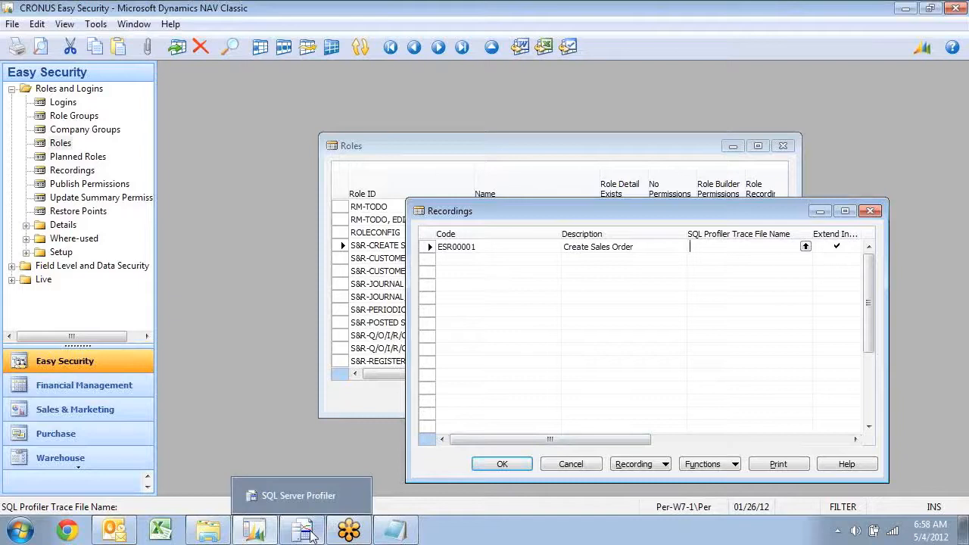
Step: Run a PER-W7-1 Profiler trace with the NAV Easy Security template, then enter Sales & Marketing
{"action": "left_click", "coordinate": [302, 495]}
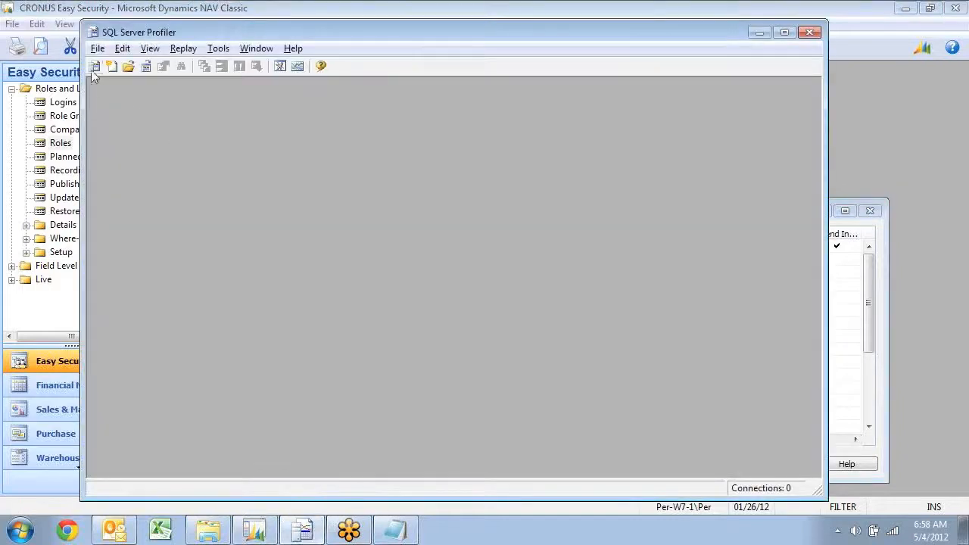
{"action": "left_click", "coordinate": [96, 66]}
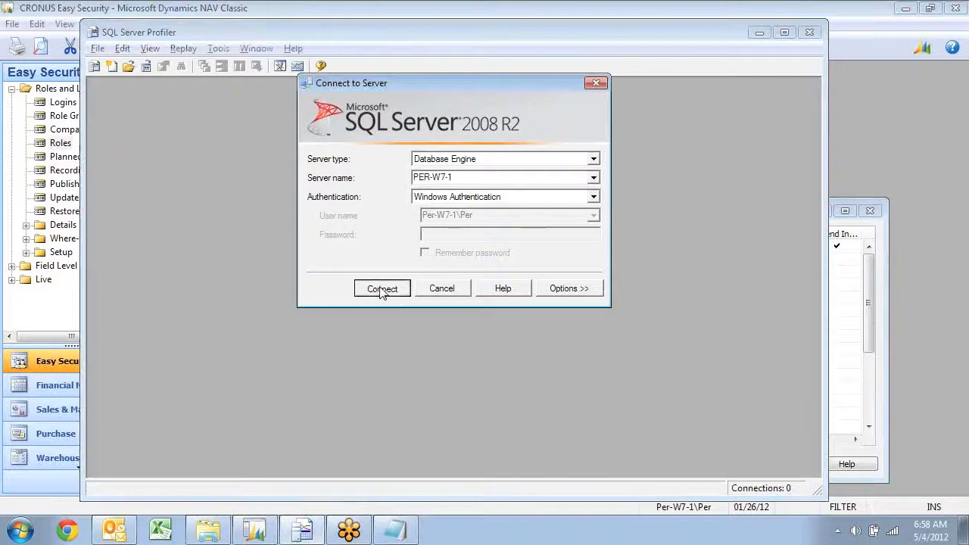
{"action": "left_click", "coordinate": [382, 288]}
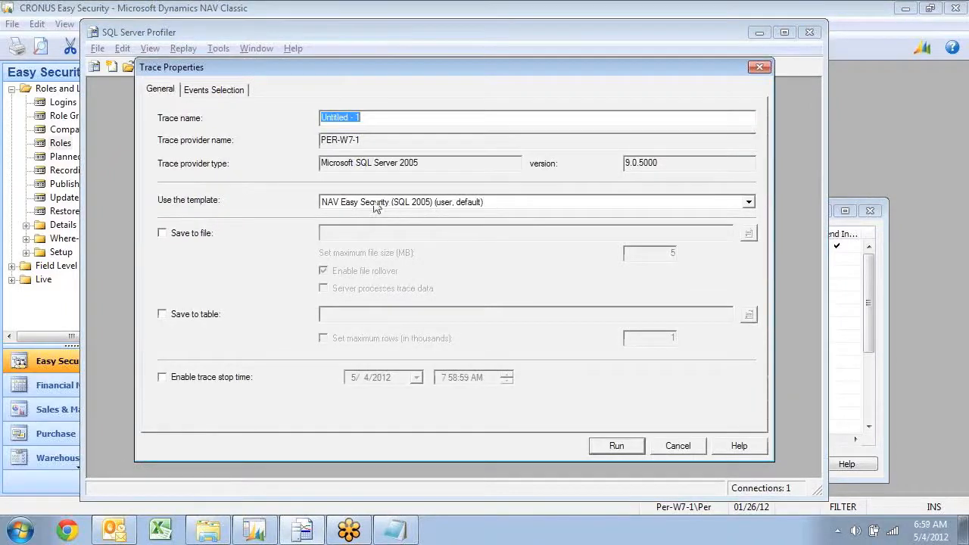
{"action": "mouse_move", "coordinate": [470, 207]}
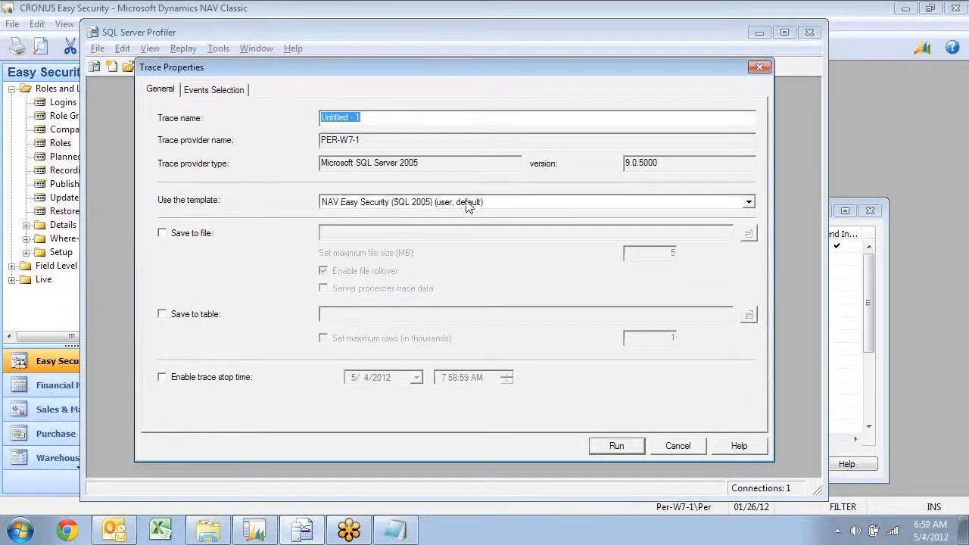
{"action": "left_click", "coordinate": [213, 89]}
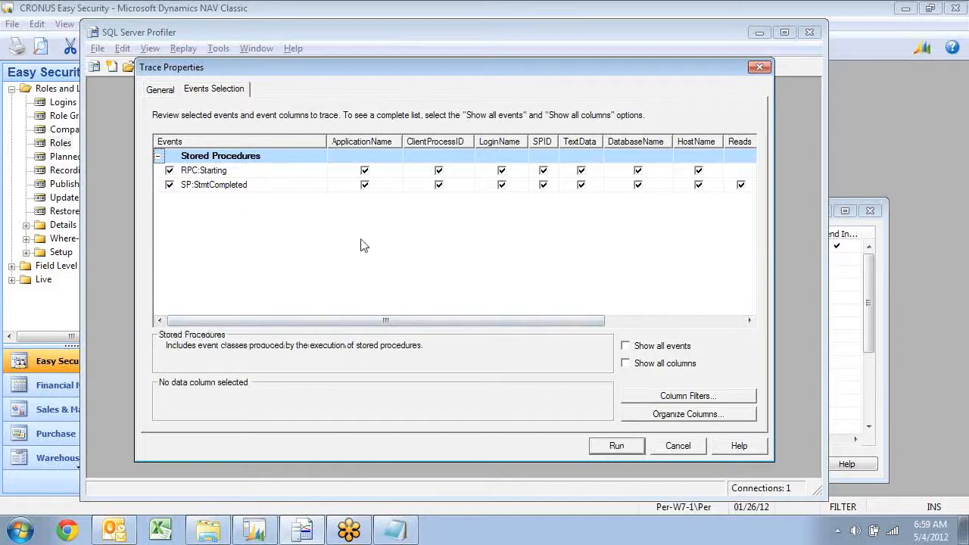
{"action": "left_click", "coordinate": [616, 445]}
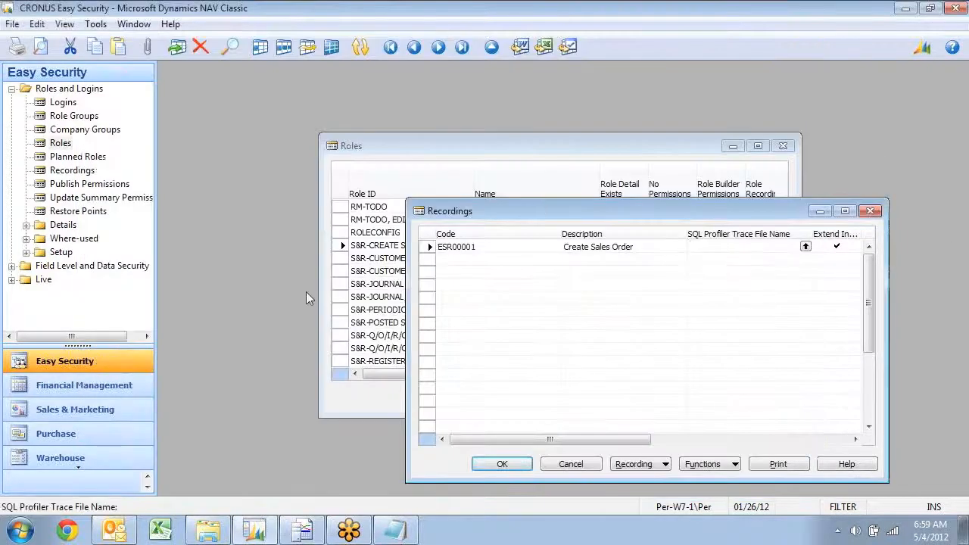
{"action": "left_click", "coordinate": [75, 409]}
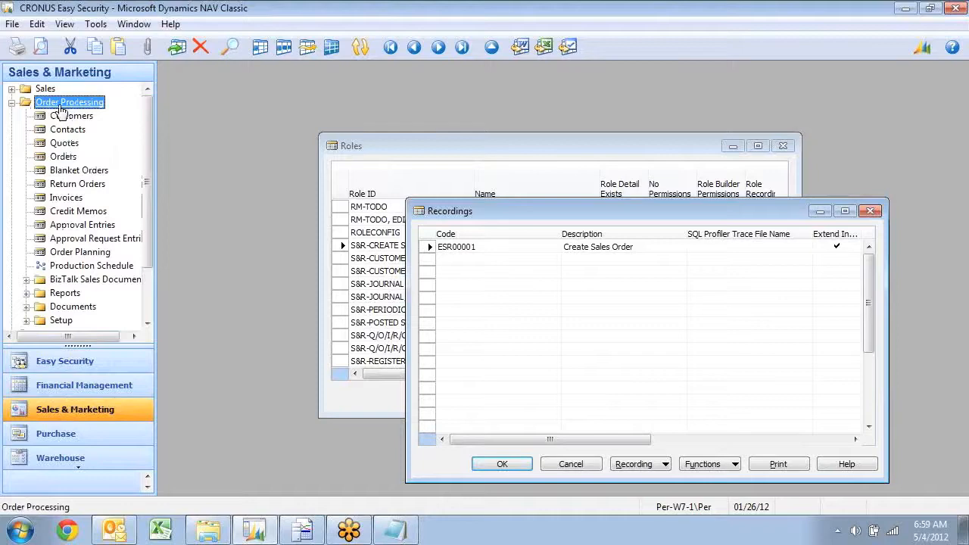
Step: Create sales order for customer 10000 shipping to DUDLEY with 2 of item 70000
{"action": "left_click", "coordinate": [63, 156]}
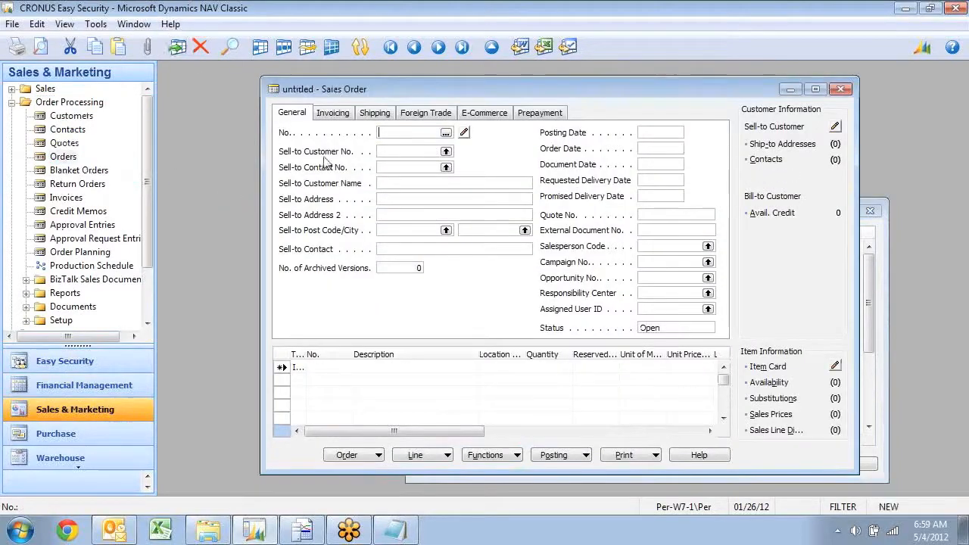
{"action": "left_click", "coordinate": [447, 151]}
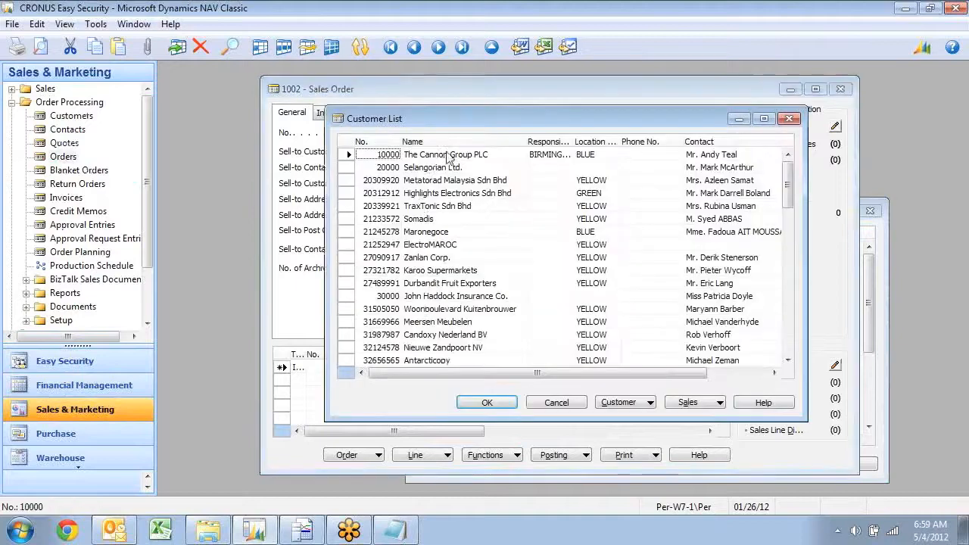
{"action": "left_click", "coordinate": [487, 402]}
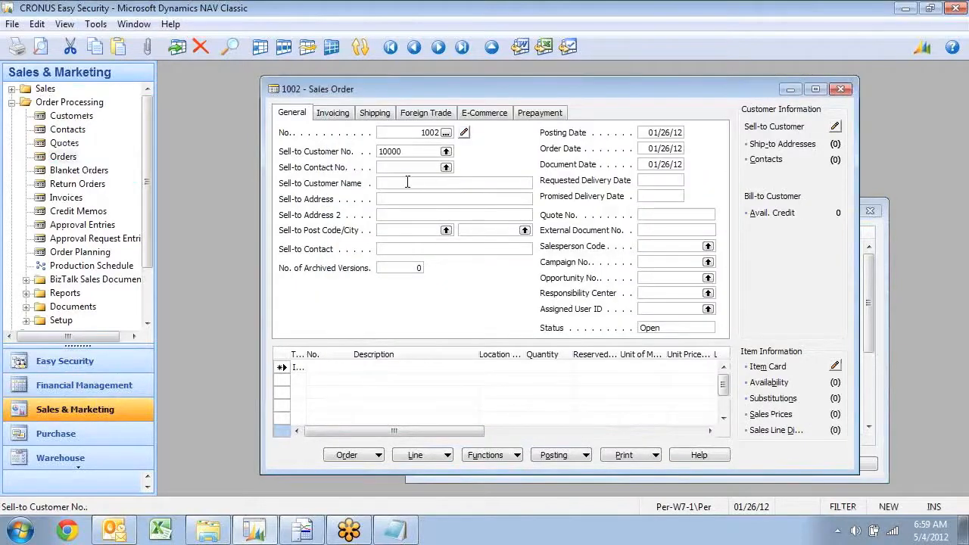
{"action": "left_click", "coordinate": [375, 112]}
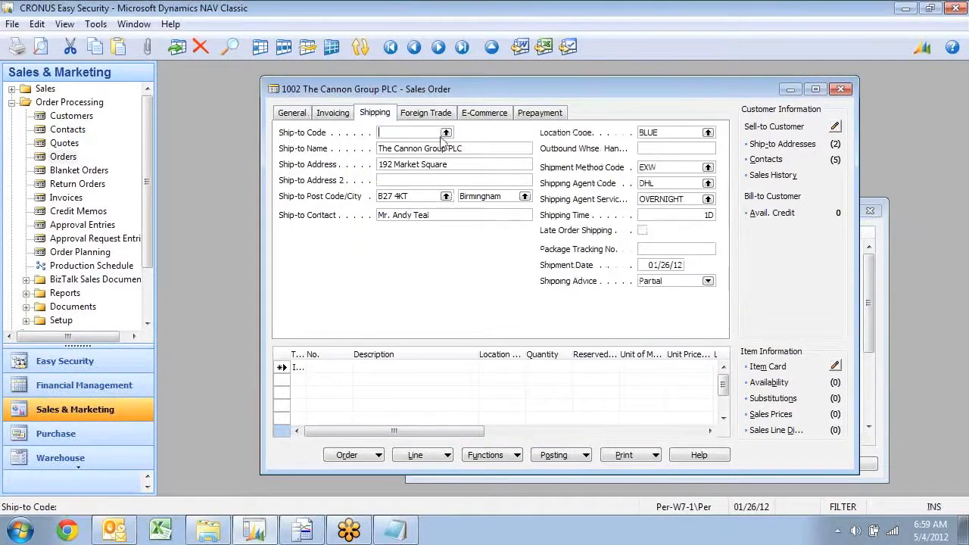
{"action": "type", "text": "DUDLEY"}
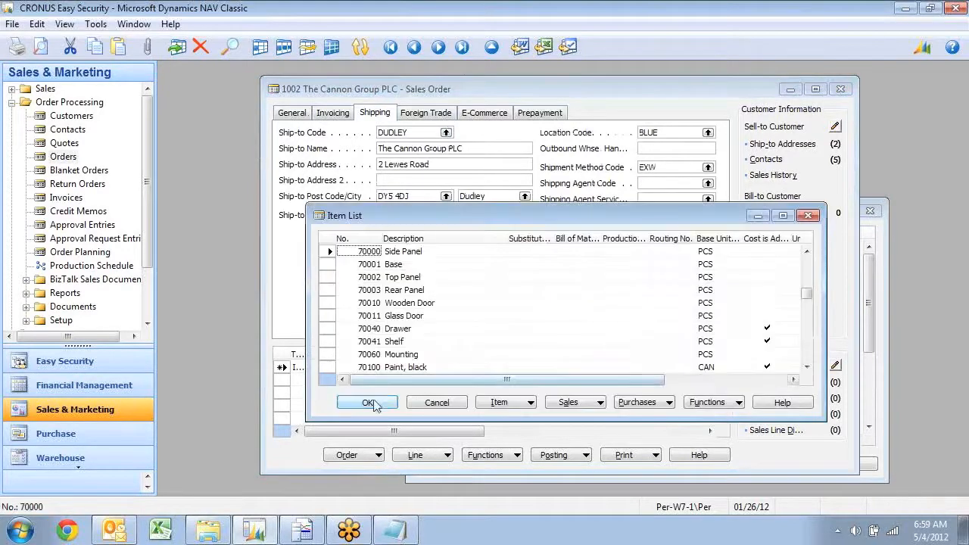
{"action": "left_click", "coordinate": [367, 403]}
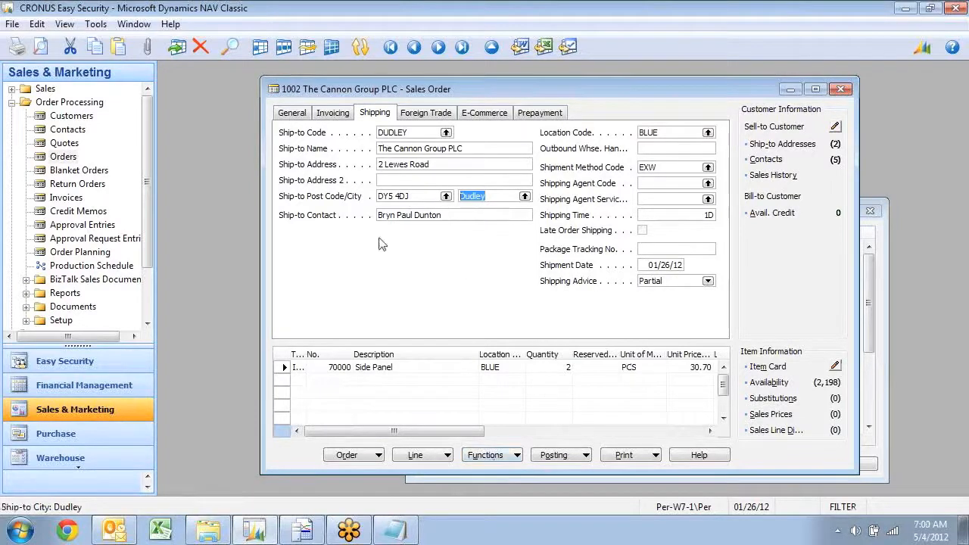
{"action": "mouse_move", "coordinate": [372, 235]}
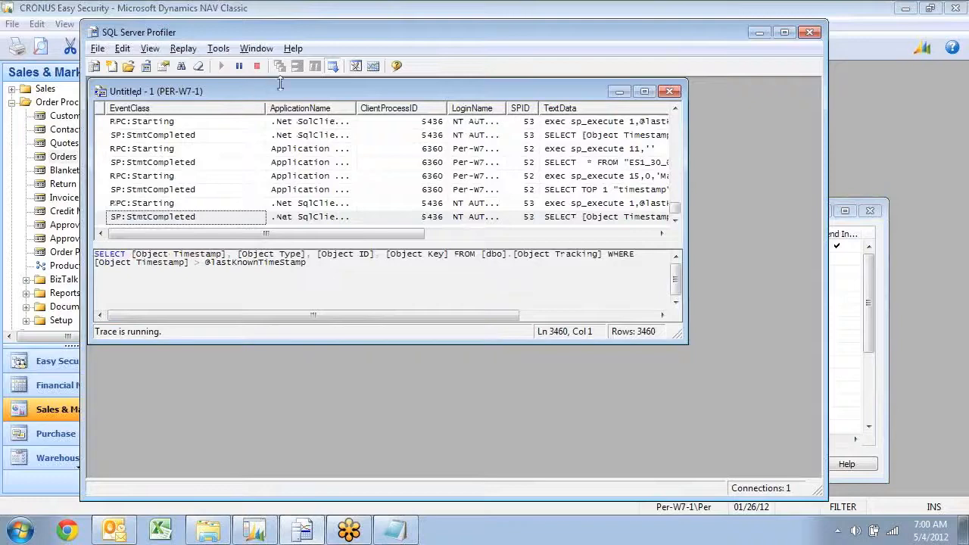
Step: Stop the Profiler trace and save it as Trace XML file Create SO in C:\Temp\ES
{"action": "left_click", "coordinate": [256, 66]}
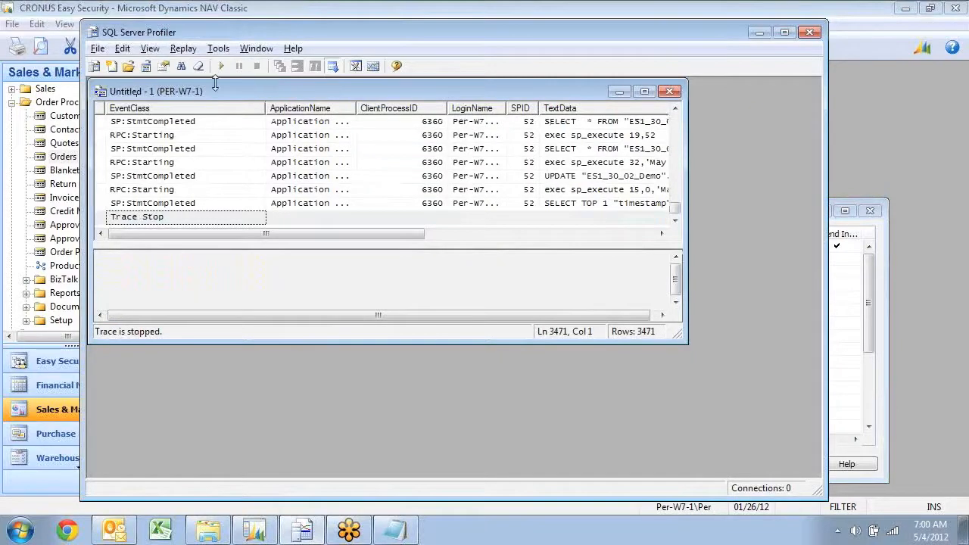
{"action": "left_click", "coordinate": [97, 48]}
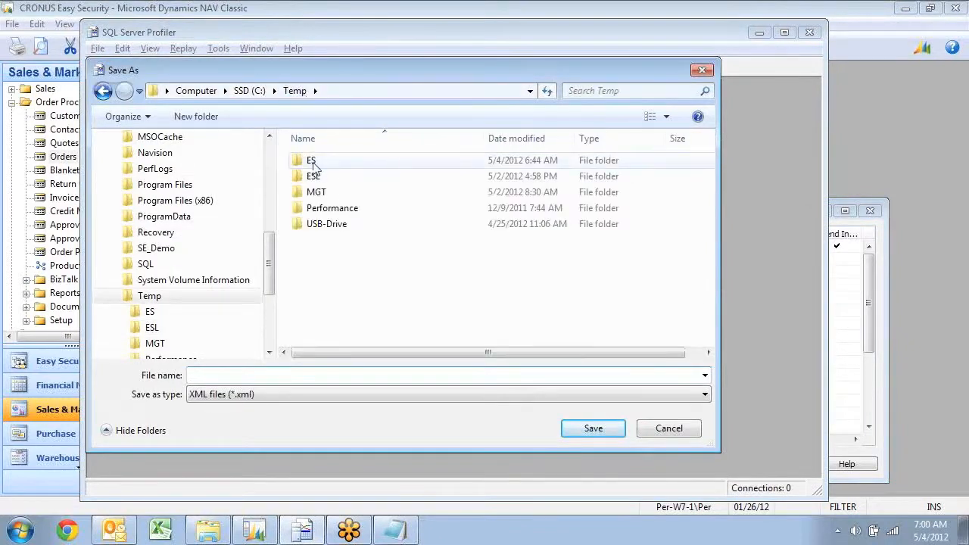
{"action": "double_click", "coordinate": [311, 160]}
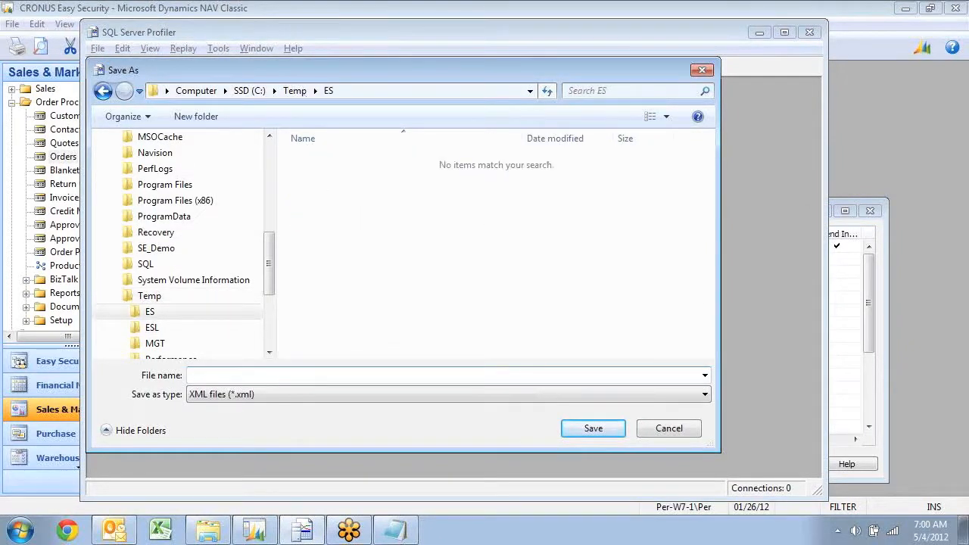
{"action": "type", "text": "Create SO"}
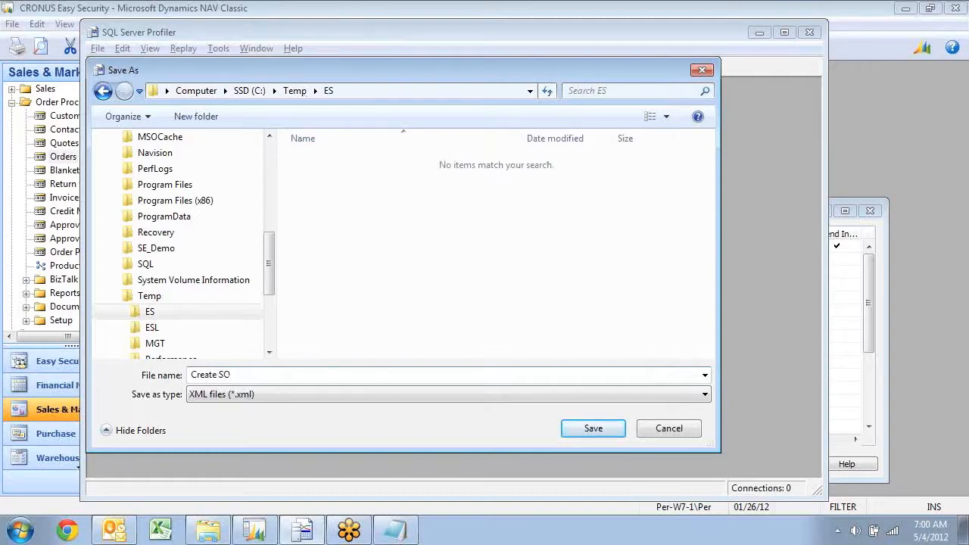
{"action": "left_click", "coordinate": [593, 428]}
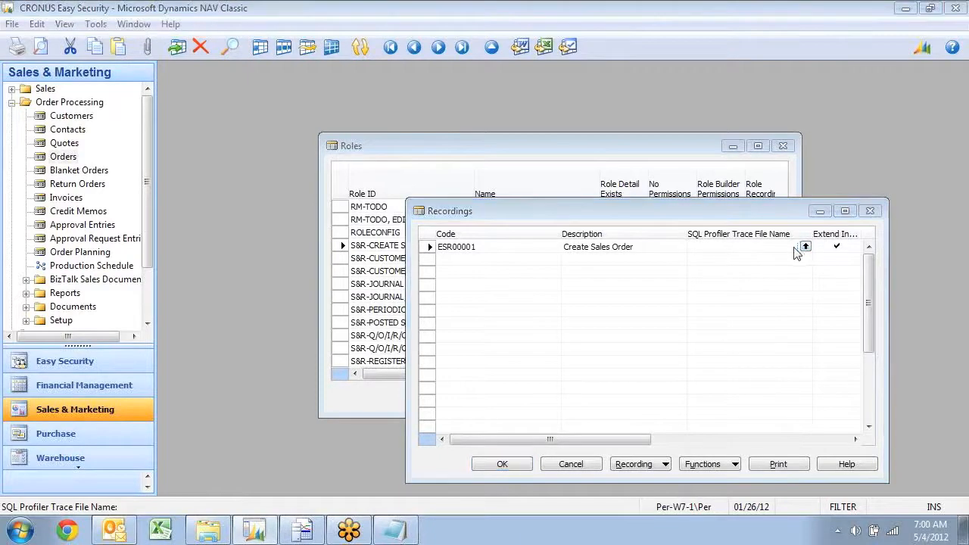
Step: Set recording ESR00001's trace file to C:\Temp\ES\Create SO.xml and accept it
{"action": "left_click", "coordinate": [805, 246]}
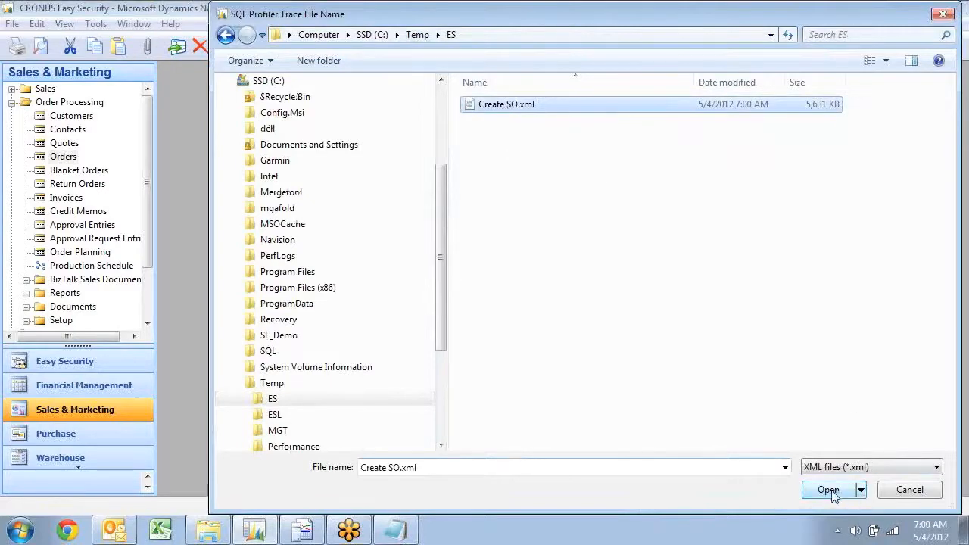
{"action": "left_click", "coordinate": [829, 490]}
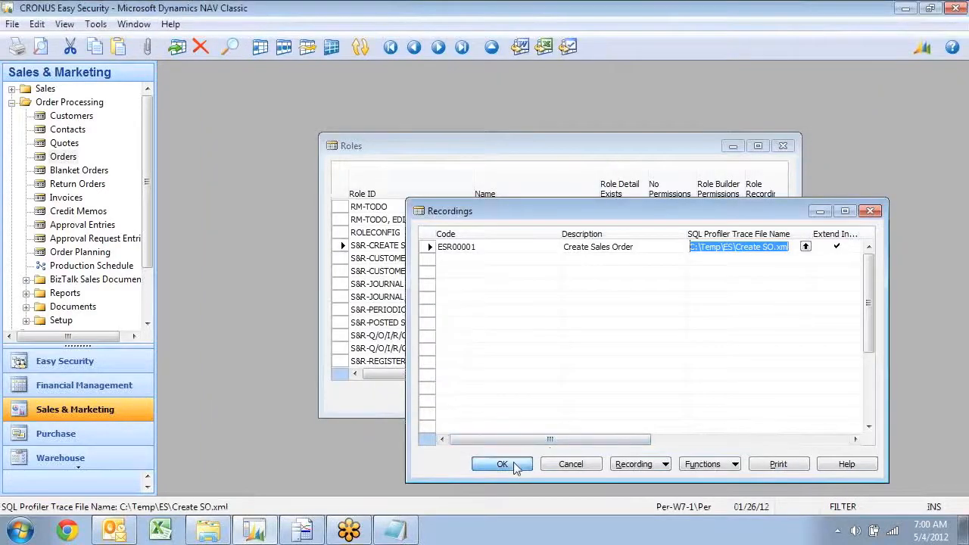
{"action": "left_click", "coordinate": [502, 464]}
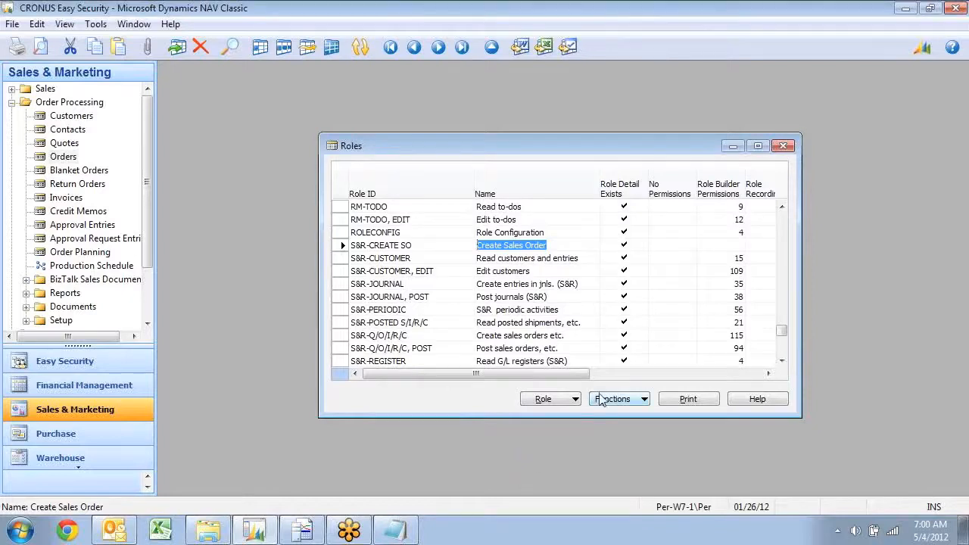
{"action": "left_click", "coordinate": [614, 399]}
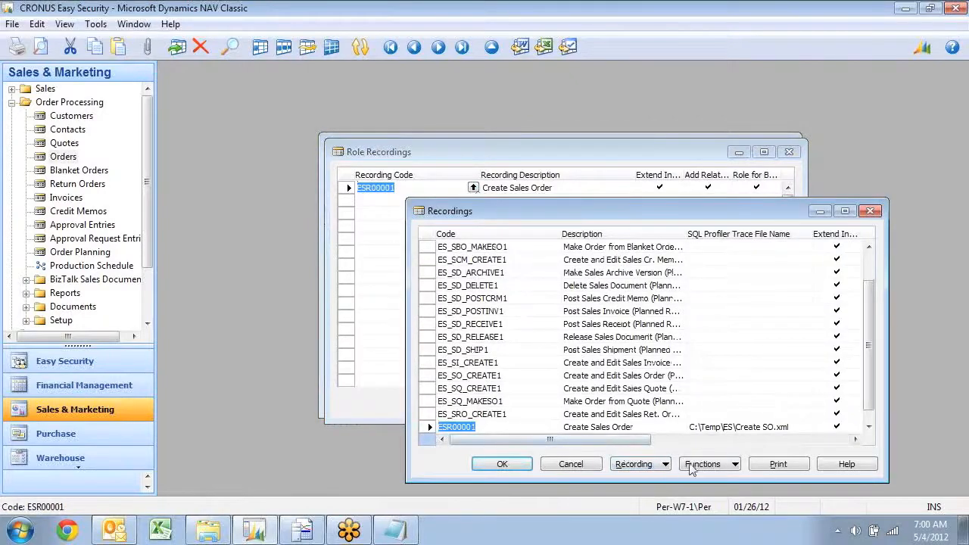
Step: Import the trace excluding both NAS clients, reading 3471 events and inserting 240 records
{"action": "left_click", "coordinate": [705, 463]}
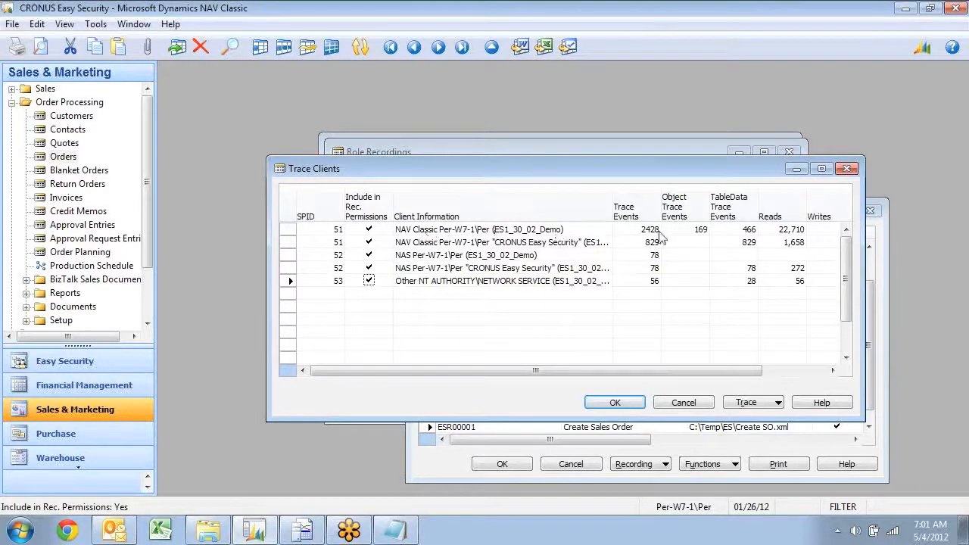
{"action": "mouse_move", "coordinate": [481, 241]}
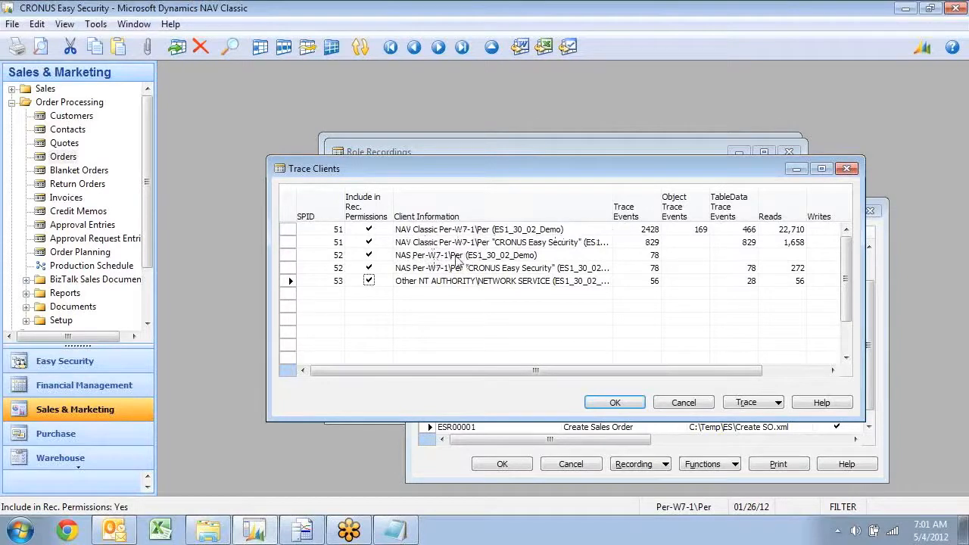
{"action": "left_click", "coordinate": [368, 254]}
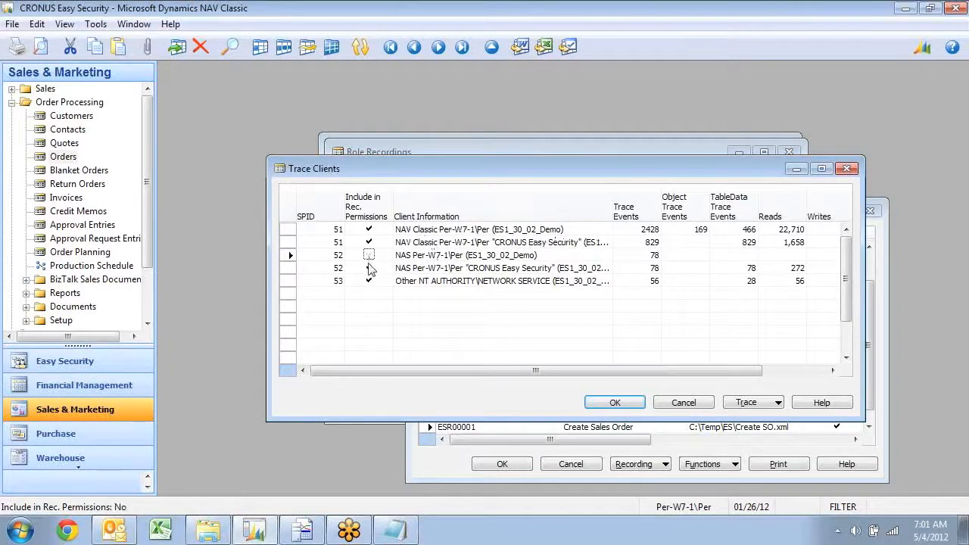
{"action": "left_click", "coordinate": [368, 255]}
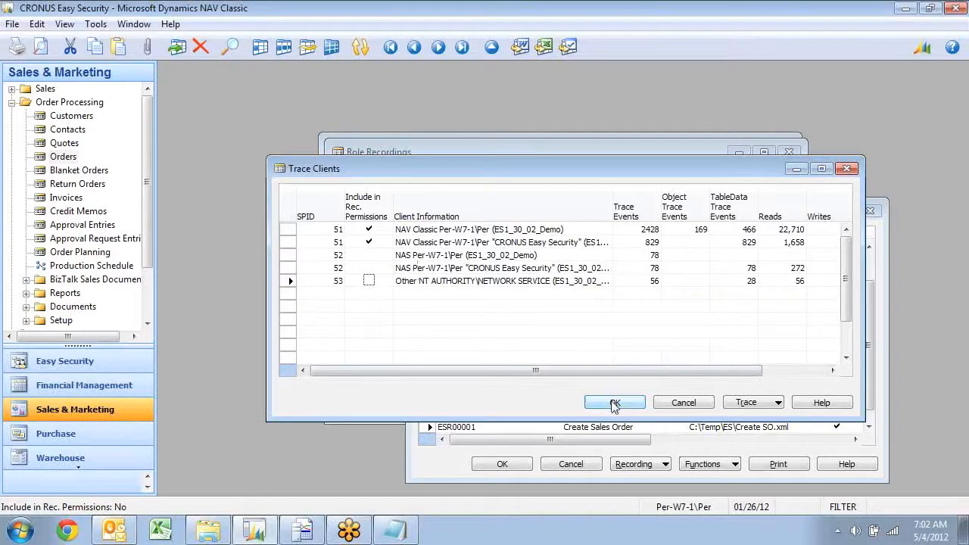
{"action": "left_click", "coordinate": [615, 402]}
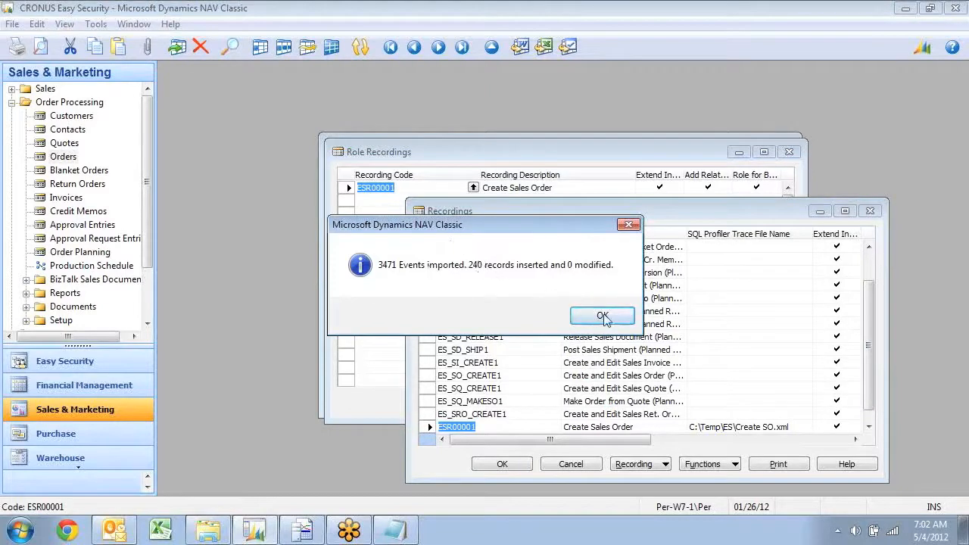
{"action": "left_click", "coordinate": [636, 463]}
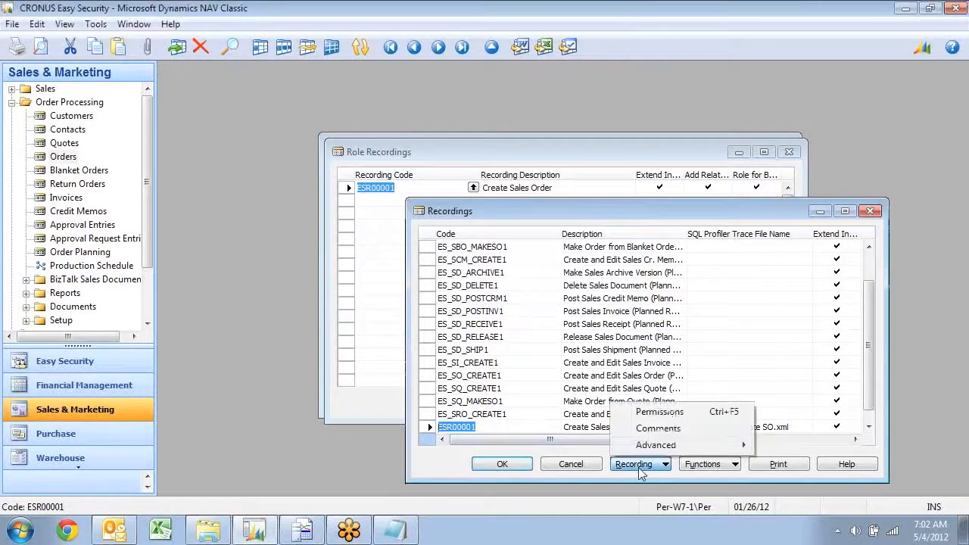
Step: Review ESR00001's recorded permissions, such as the Sales Order form, and close Recordings
{"action": "left_click", "coordinate": [659, 411]}
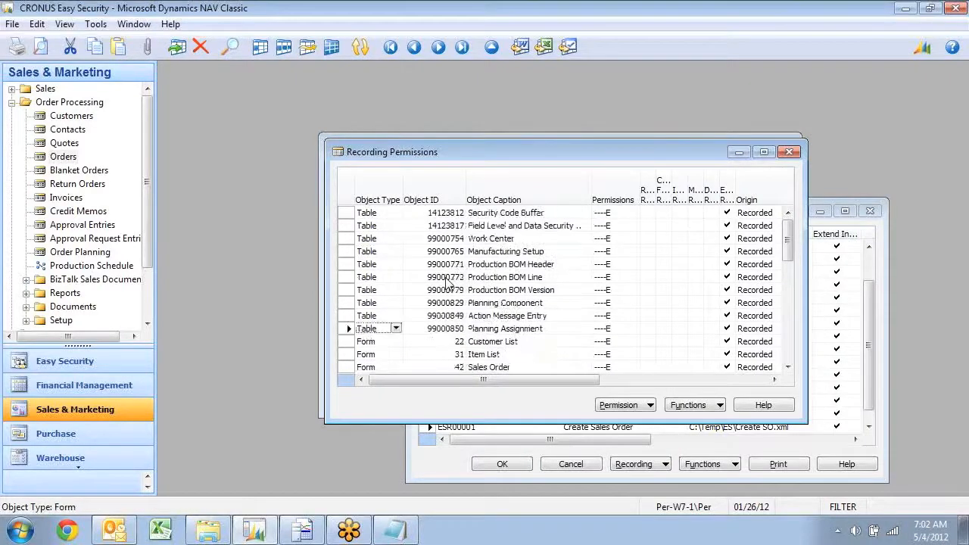
{"action": "scroll", "scroll_direction": "down", "scroll_amount": 3}
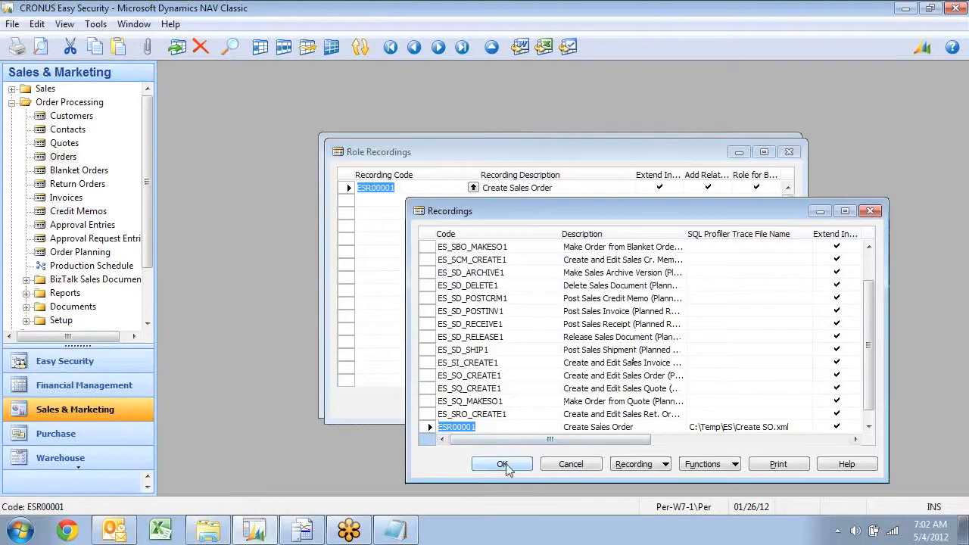
{"action": "left_click", "coordinate": [502, 464]}
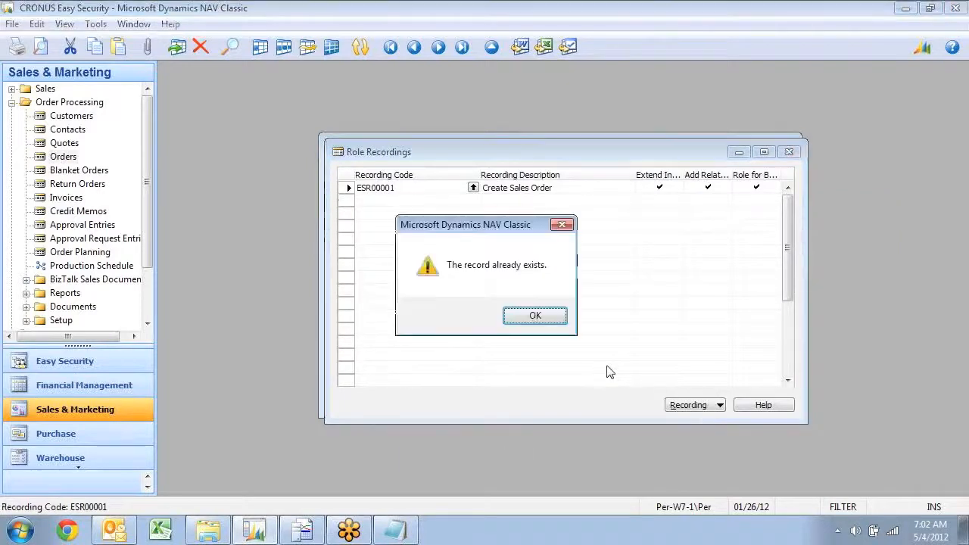
Step: Dismiss the record-exists warning and build S&R-CREATE SO permissions from its recording (364 inserted)
{"action": "left_click", "coordinate": [536, 315]}
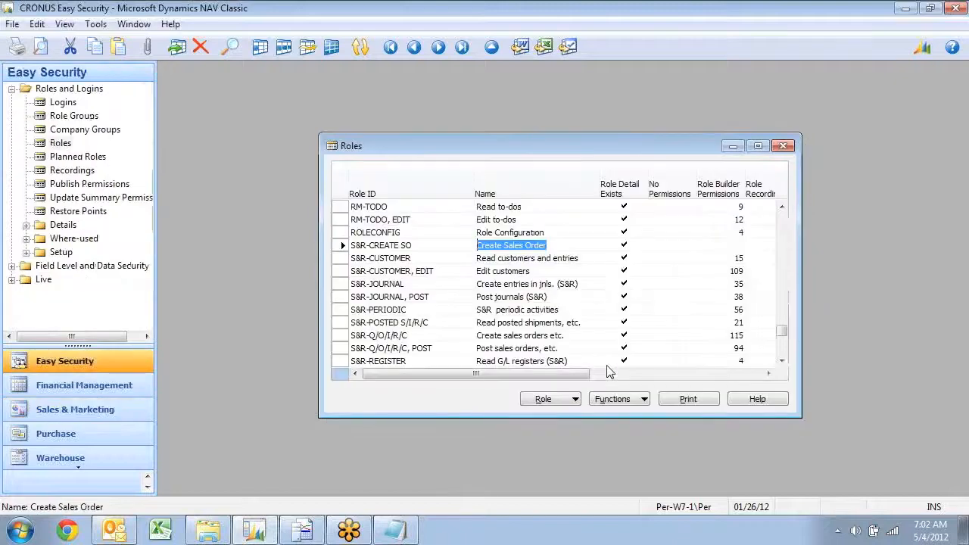
{"action": "left_click", "coordinate": [613, 399]}
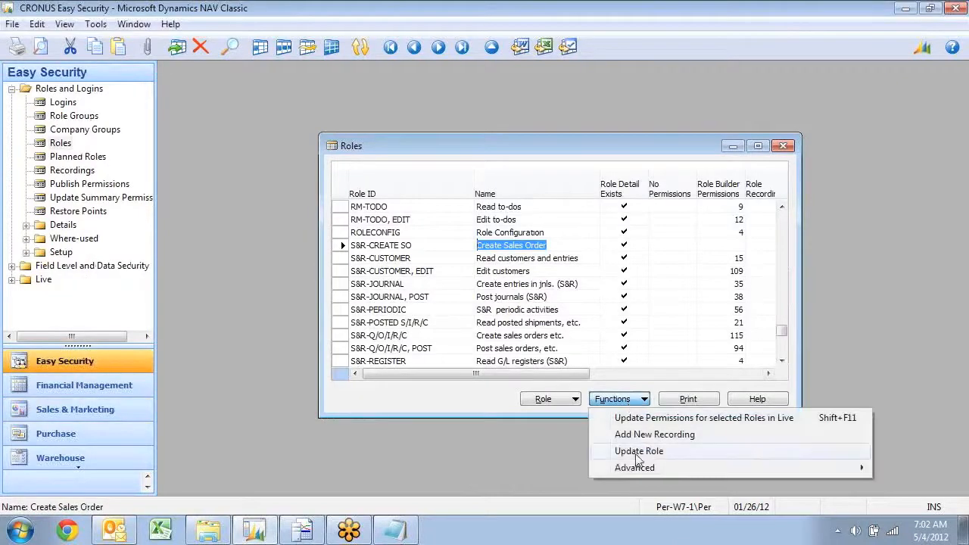
{"action": "left_click", "coordinate": [638, 450]}
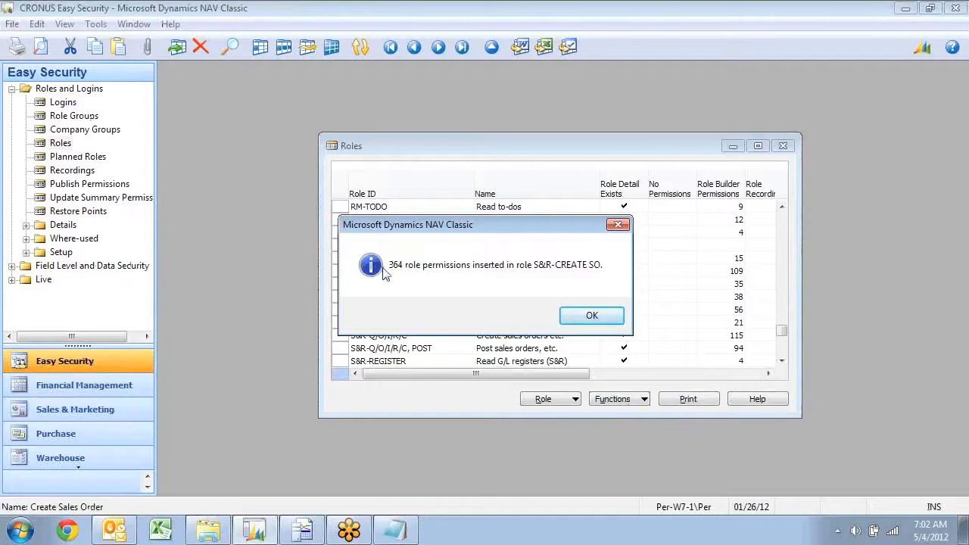
{"action": "mouse_move", "coordinate": [423, 282]}
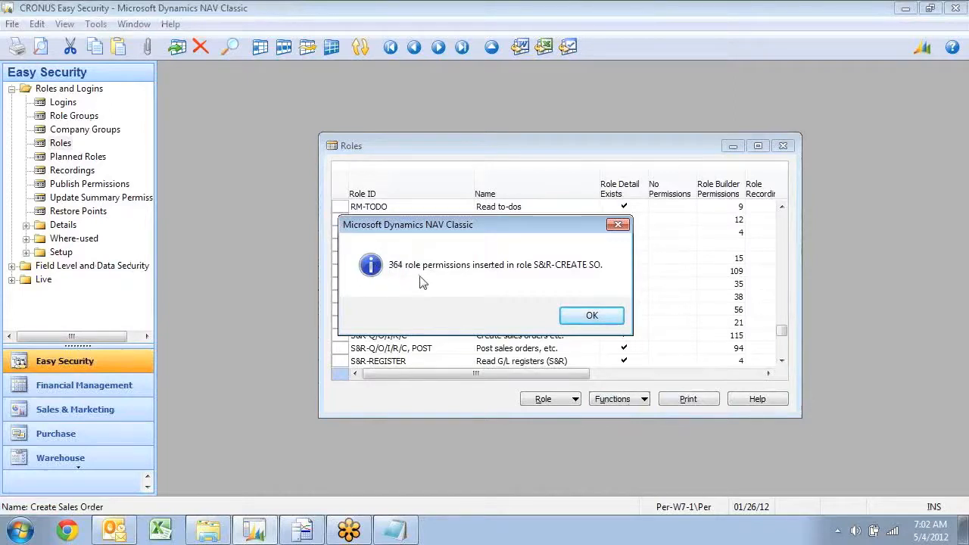
{"action": "left_click", "coordinate": [592, 316]}
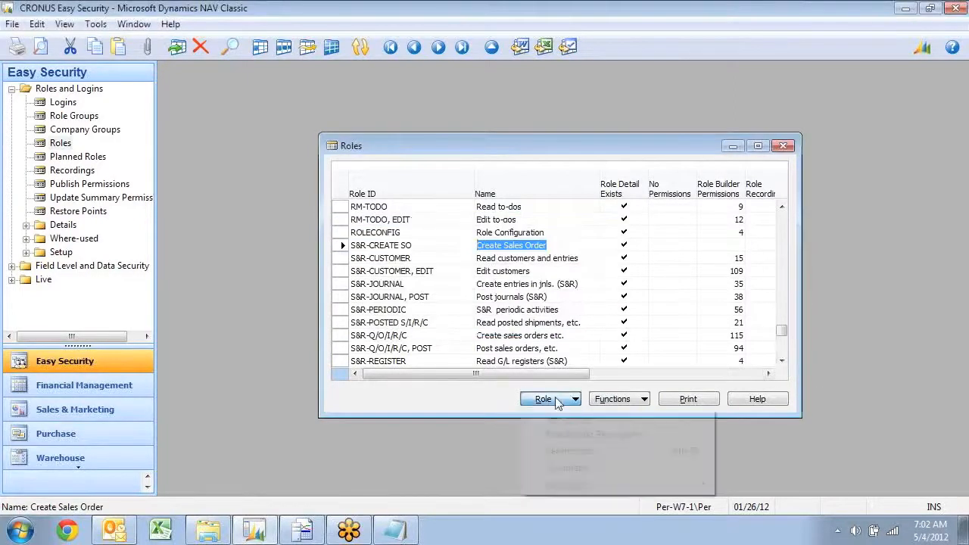
Step: Scroll through S&R-CREATE SO's table, codeunit and page permission lines
{"action": "left_click", "coordinate": [543, 399]}
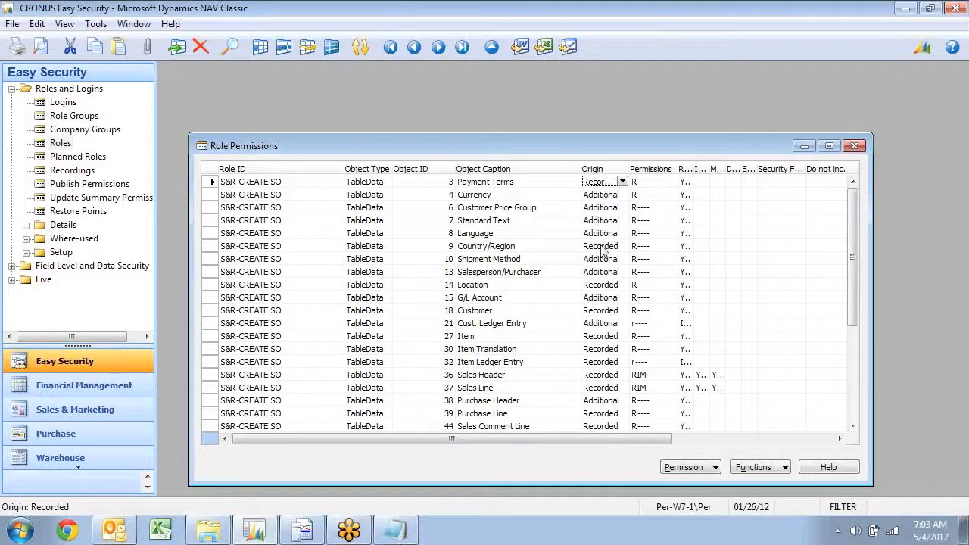
{"action": "mouse_move", "coordinate": [708, 387]}
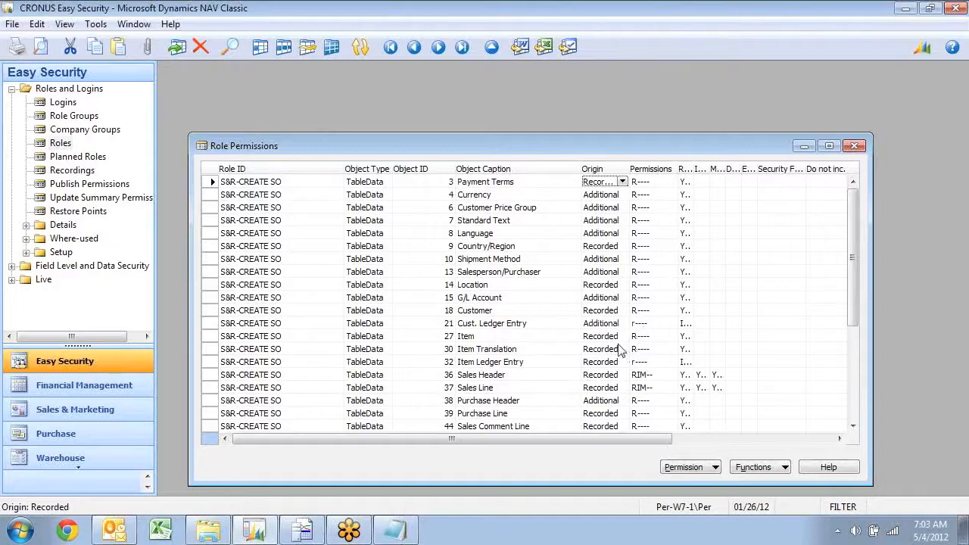
{"action": "scroll", "scroll_direction": "down", "scroll_amount": 3}
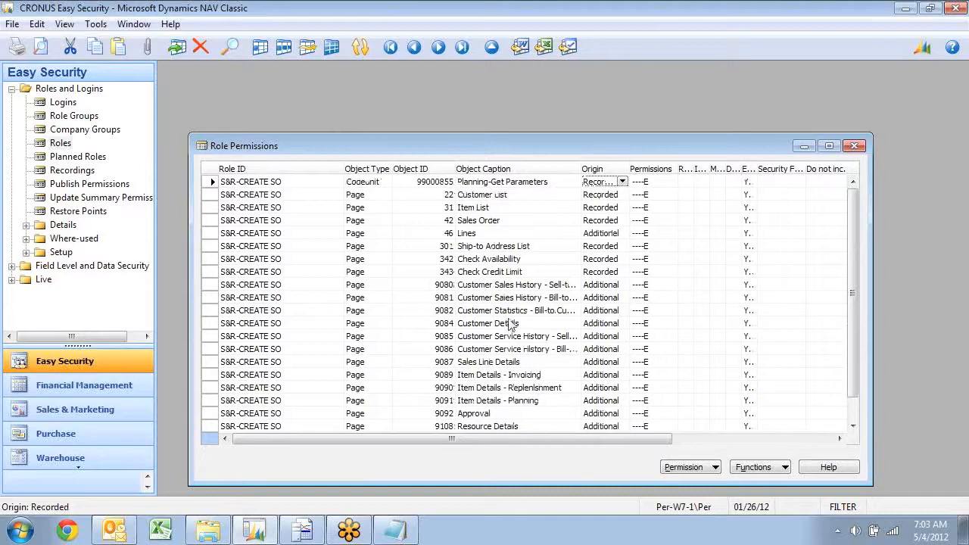
{"action": "mouse_move", "coordinate": [499, 313]}
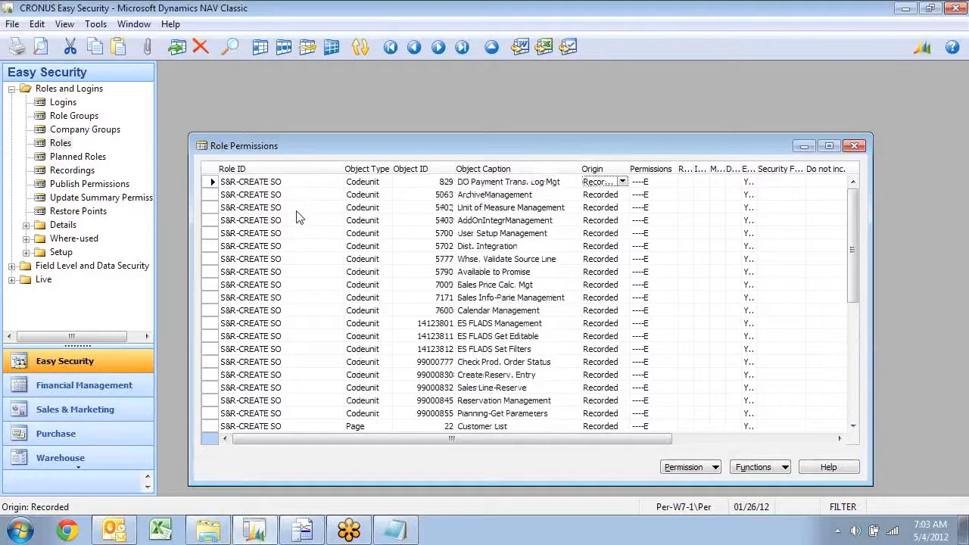
{"action": "scroll", "scroll_direction": "down", "scroll_amount": 3}
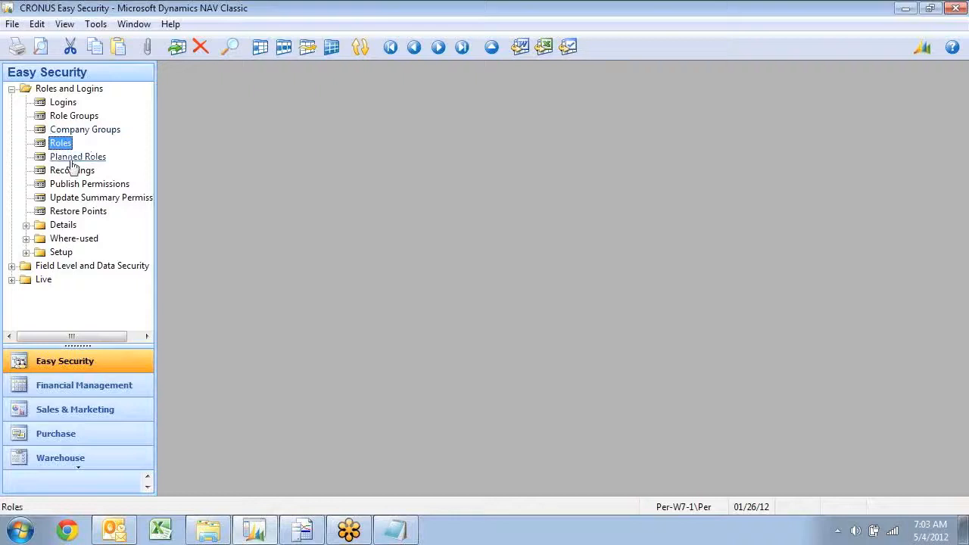
{"action": "mouse_move", "coordinate": [73, 116]}
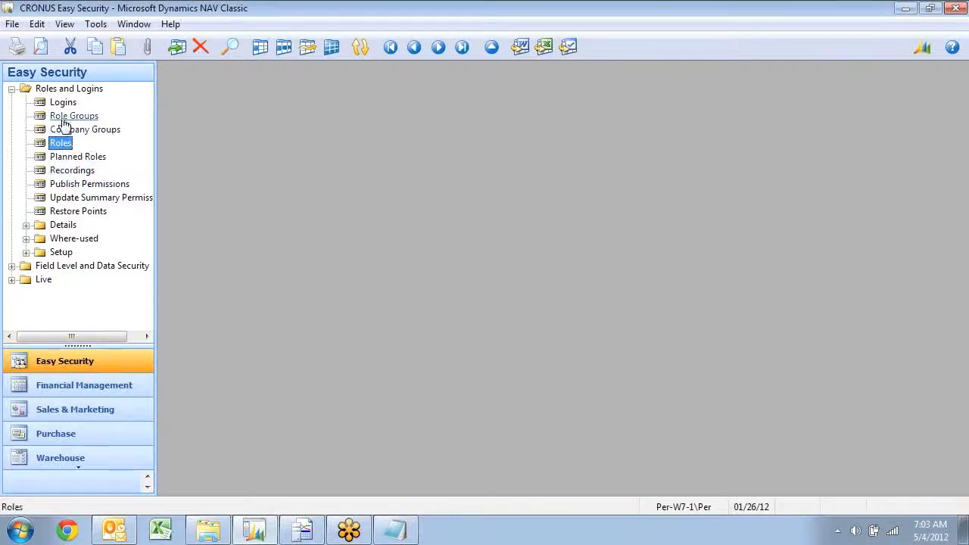
Step: Add the S&R-CREATE SO role to the SALES role group's lines
{"action": "left_click", "coordinate": [690, 435]}
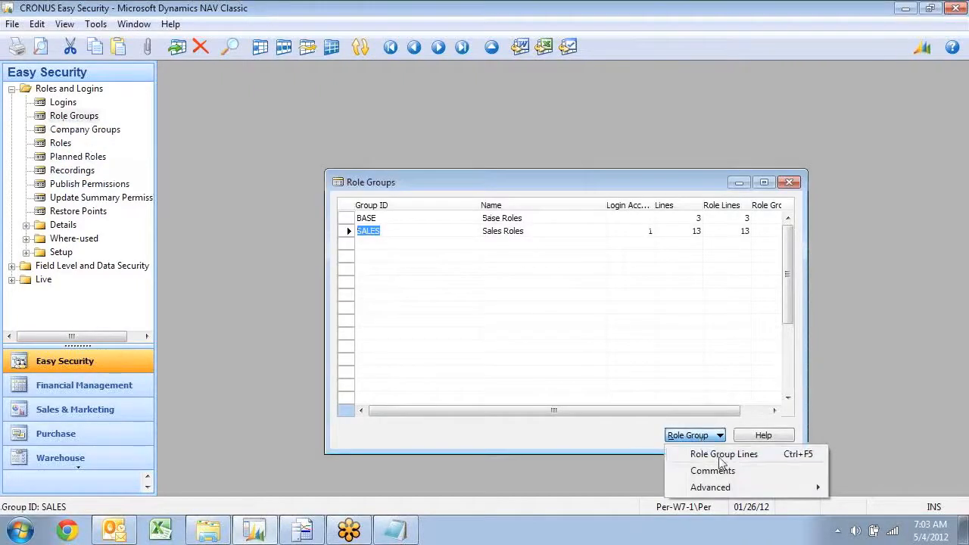
{"action": "left_click", "coordinate": [724, 453]}
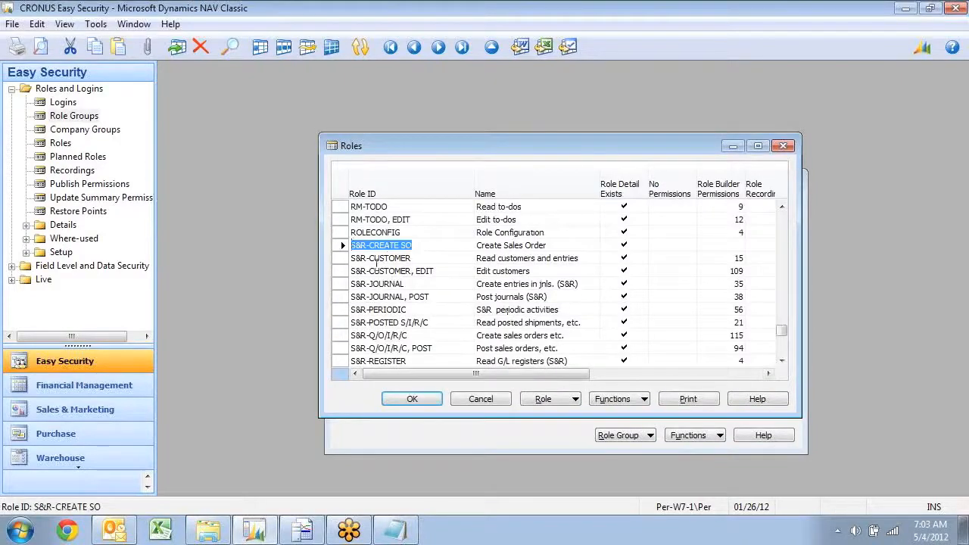
{"action": "left_click", "coordinate": [412, 398]}
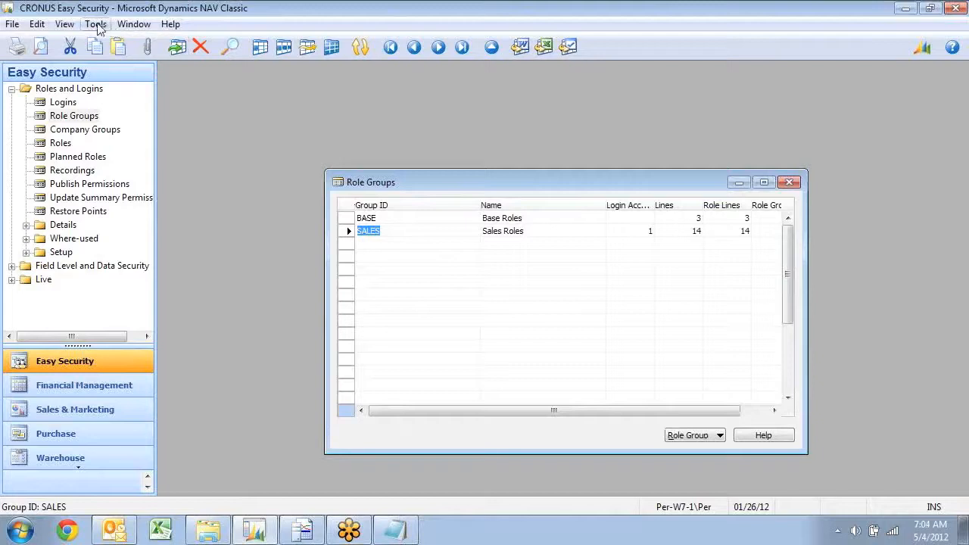
Step: Check JOHN's database login roles, which are still empty
{"action": "left_click", "coordinate": [96, 24]}
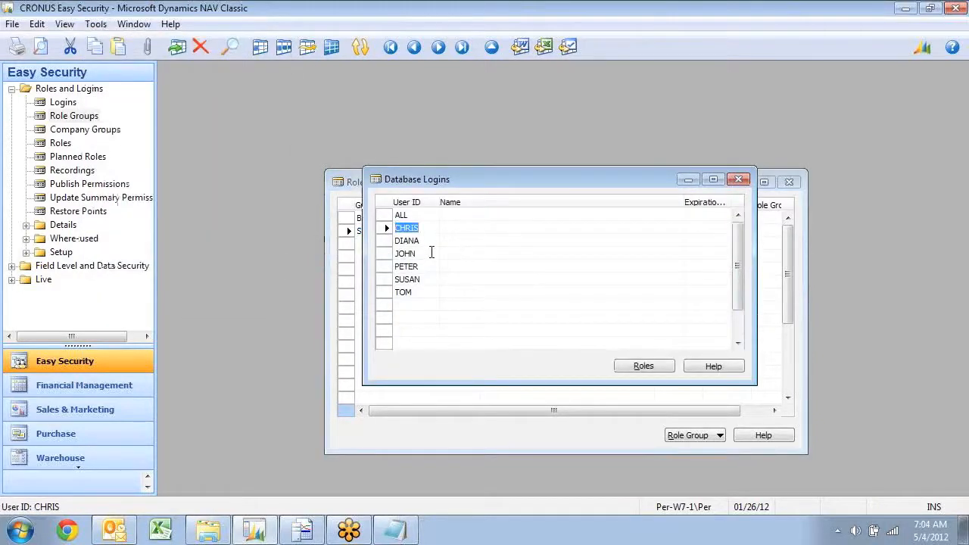
{"action": "left_click", "coordinate": [644, 365]}
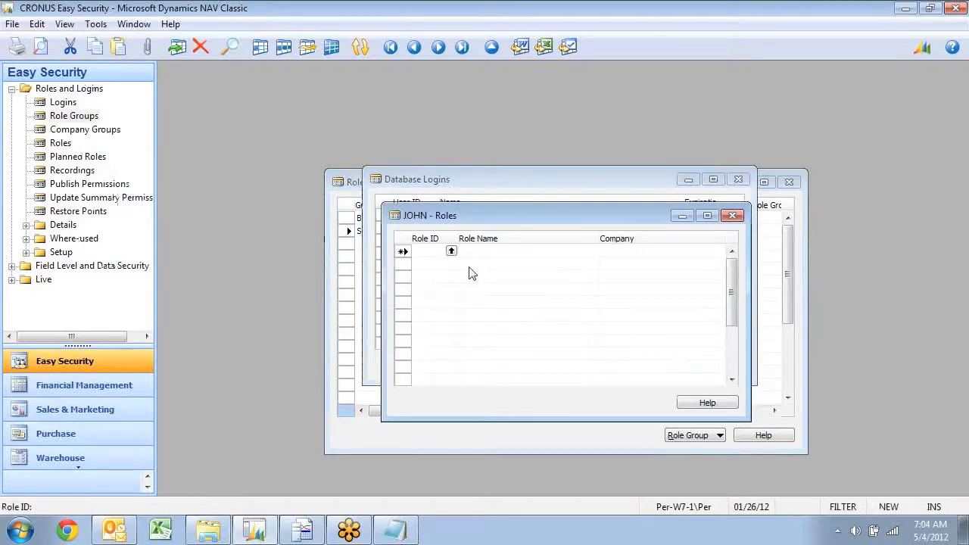
{"action": "left_click", "coordinate": [732, 215]}
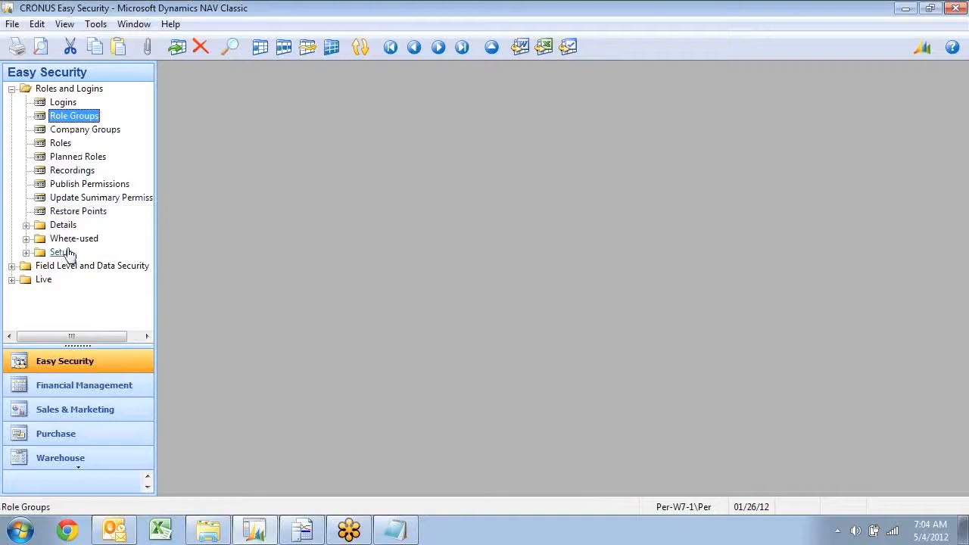
{"action": "mouse_move", "coordinate": [64, 256]}
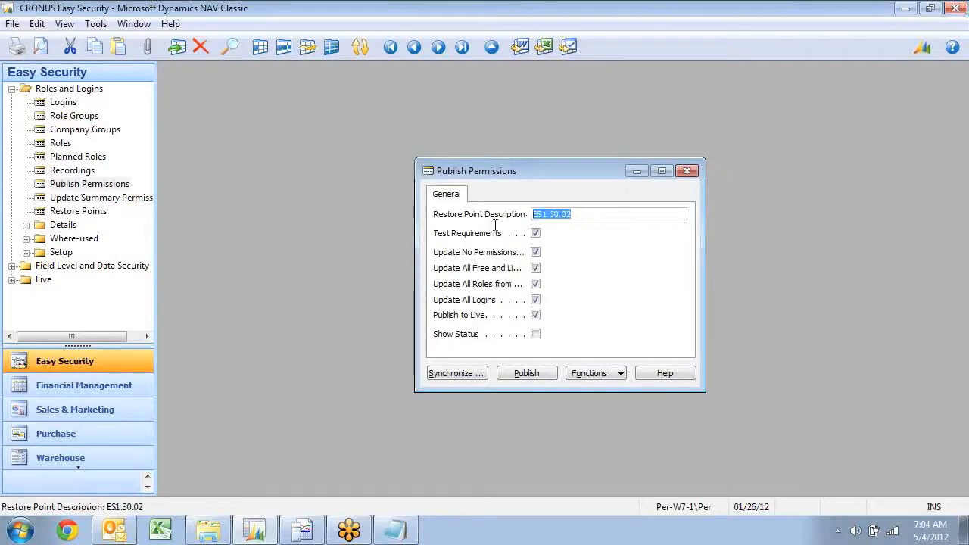
Step: Publish permissions to live with the restore point description 'Many changes'
{"action": "type", "text": "Mal"}
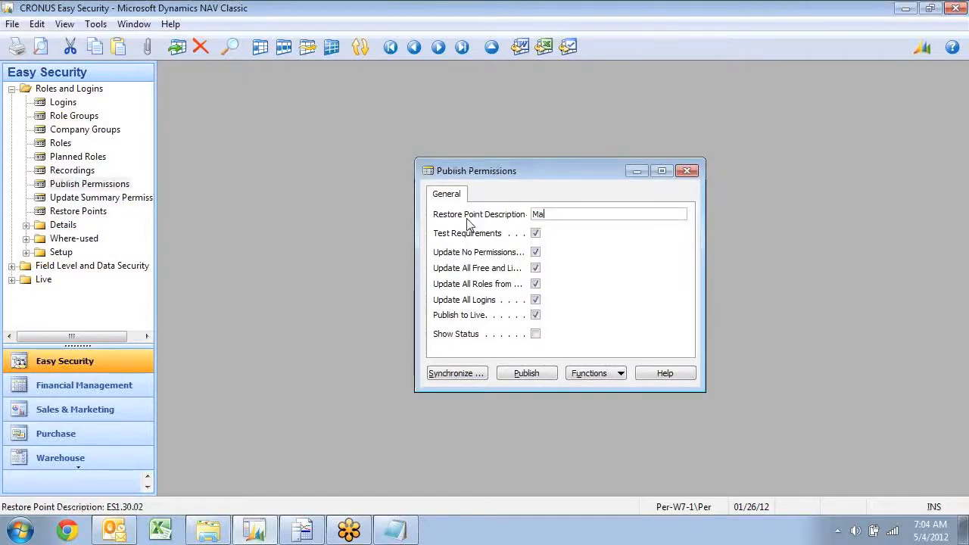
{"action": "type", "text": "Many changes!"}
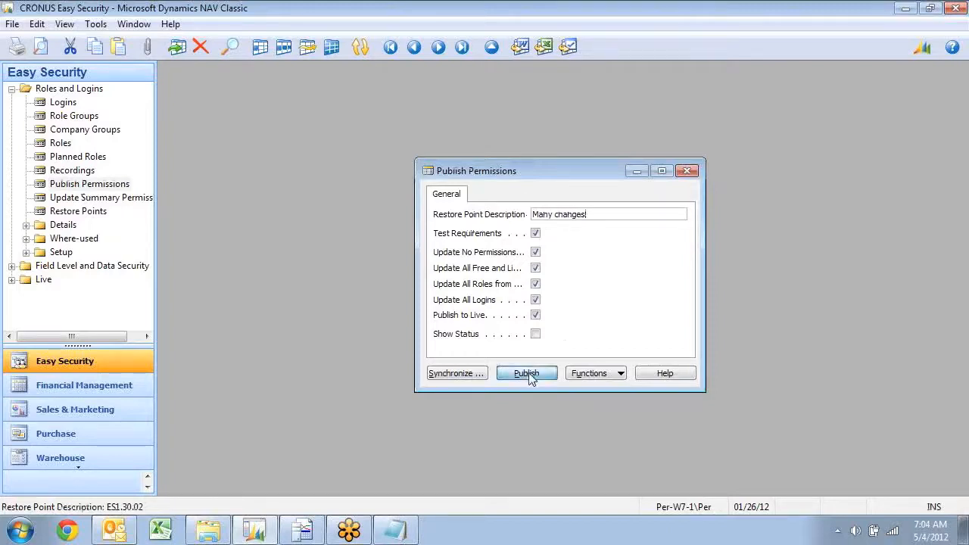
{"action": "left_click", "coordinate": [526, 373]}
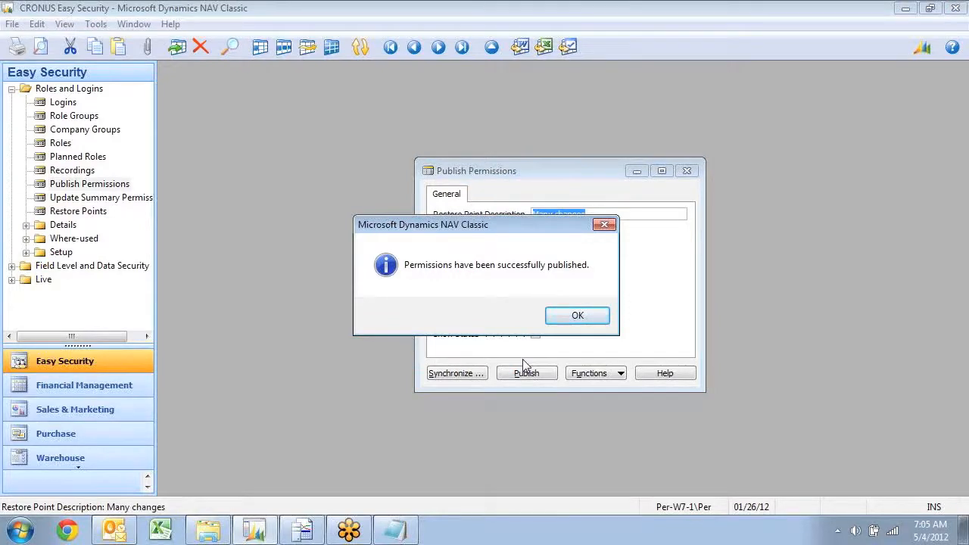
Step: Confirm JOHN's login now lists S&R-CREATE SO, then check PETER's login
{"action": "left_click", "coordinate": [577, 315]}
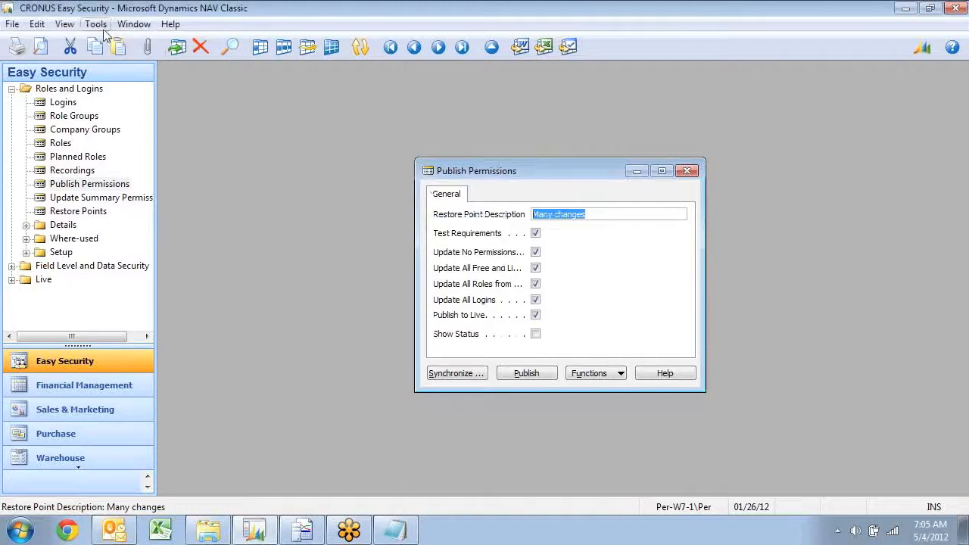
{"action": "left_click", "coordinate": [95, 24]}
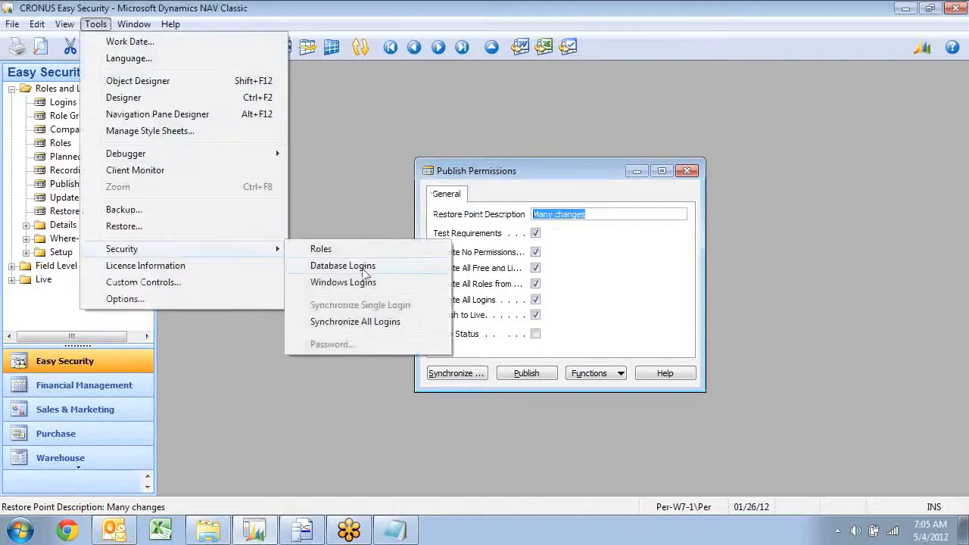
{"action": "left_click", "coordinate": [343, 265]}
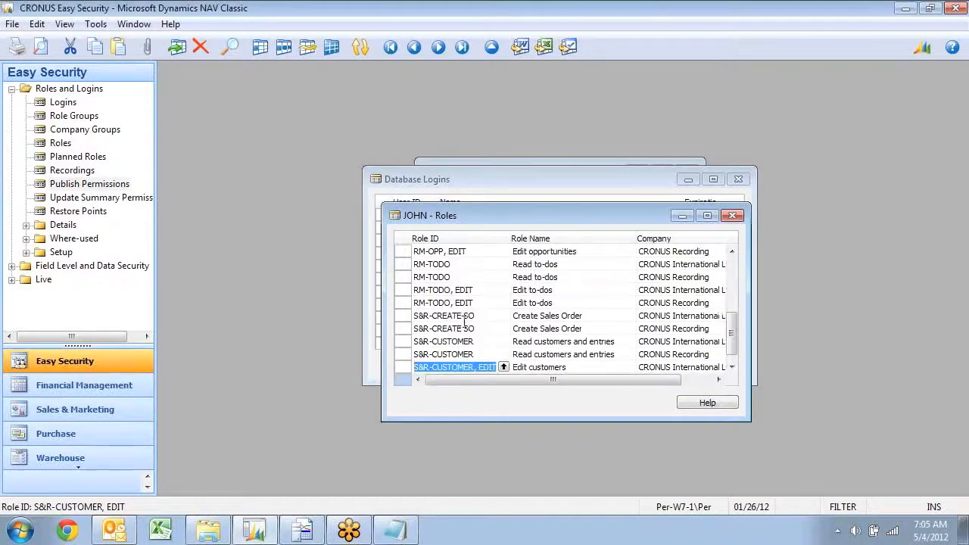
{"action": "left_click", "coordinate": [733, 215]}
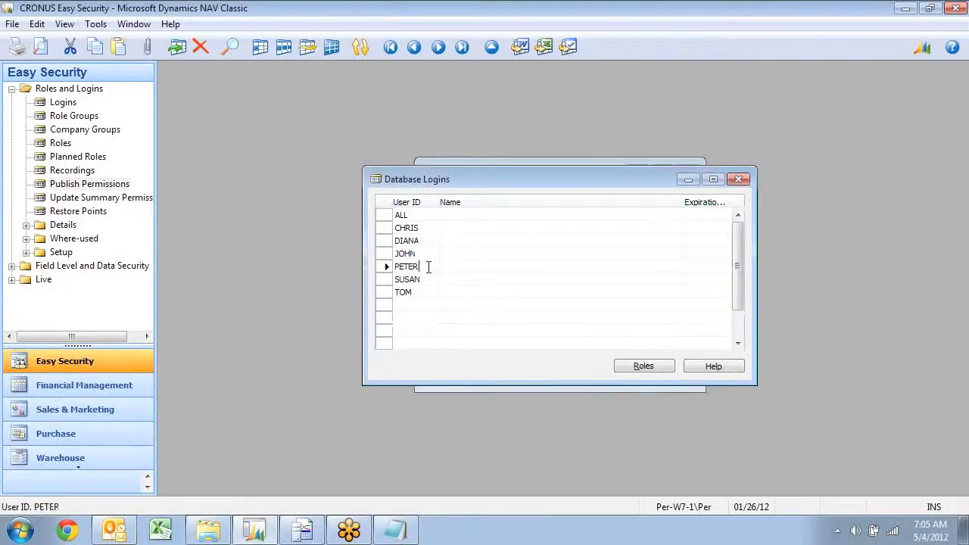
{"action": "left_click", "coordinate": [643, 366]}
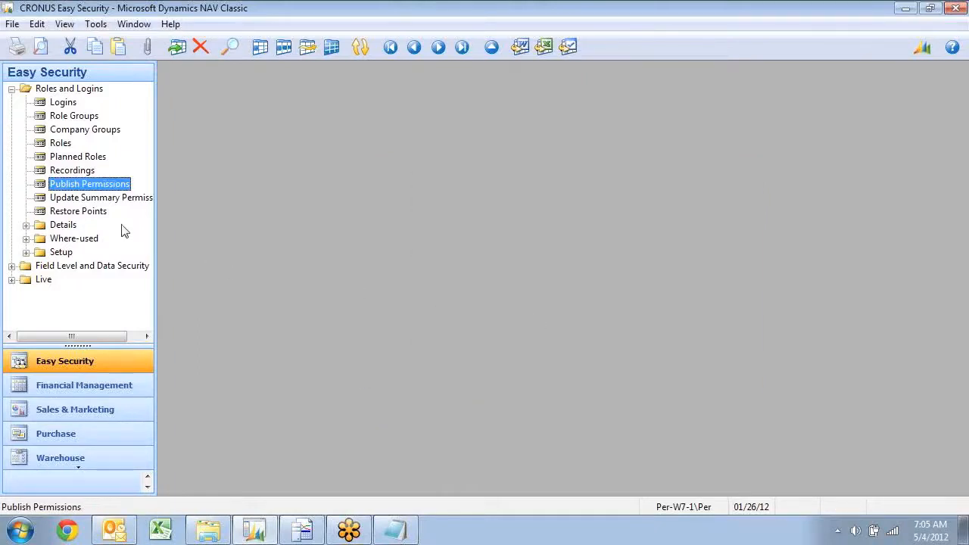
Step: Create Manual restore point ESB00055 from live and review its 23359 records
{"action": "left_click", "coordinate": [78, 210]}
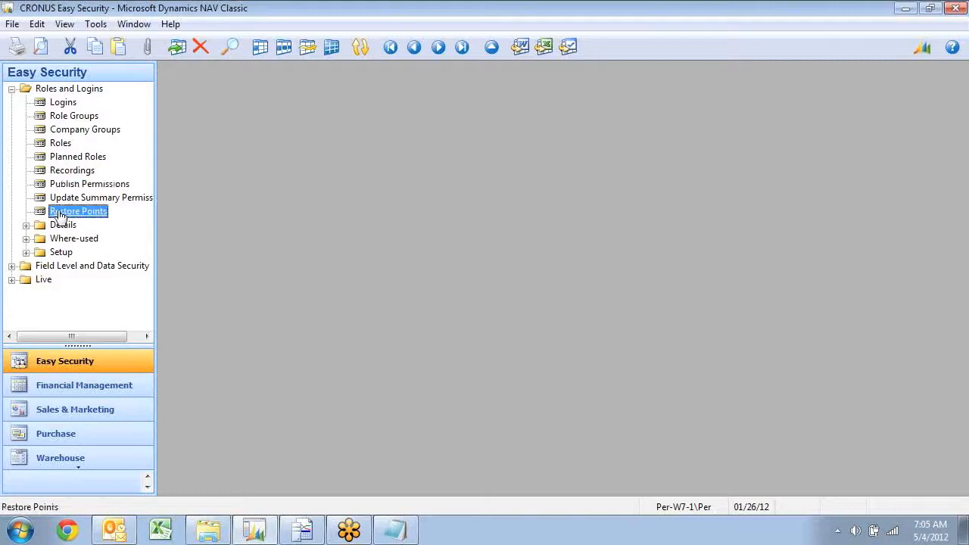
{"action": "double_click", "coordinate": [78, 210]}
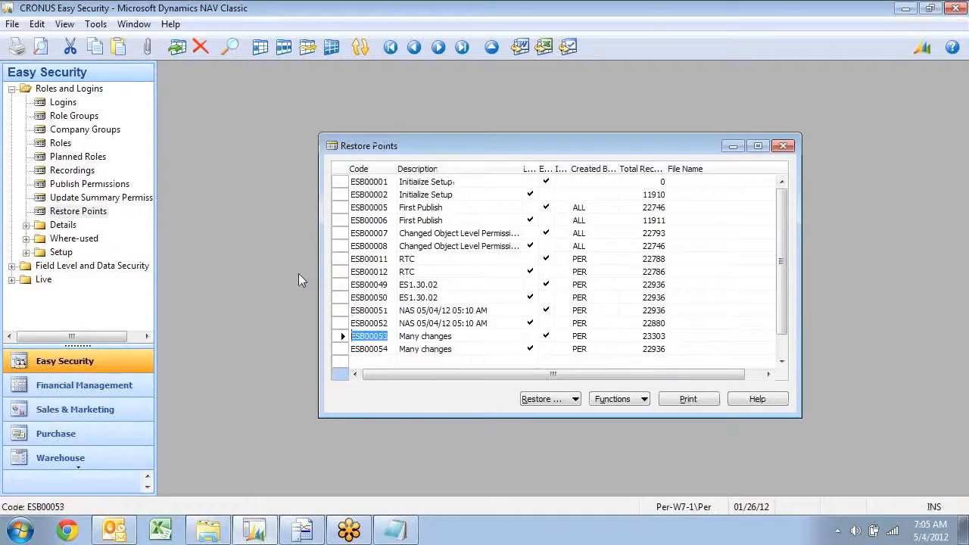
{"action": "type", "text": "Manual"}
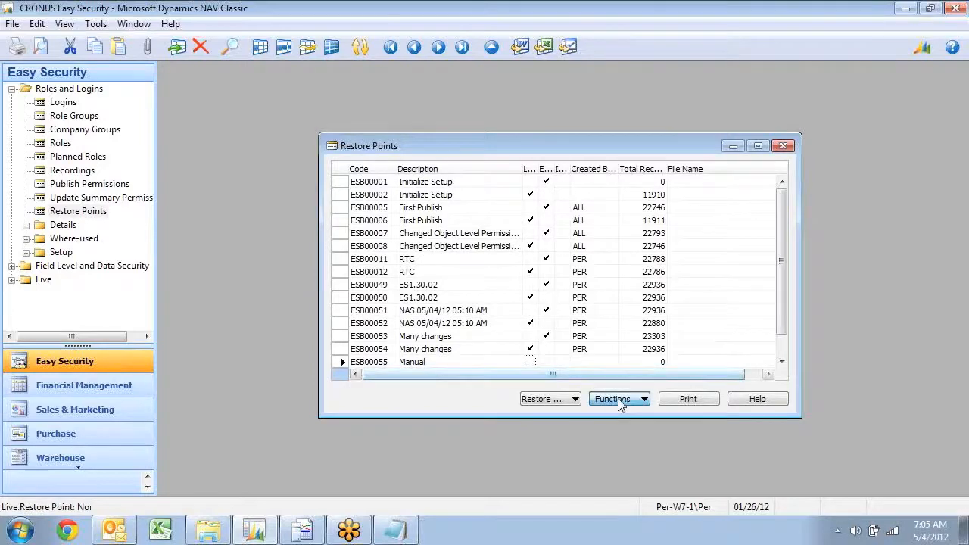
{"action": "left_click", "coordinate": [613, 399]}
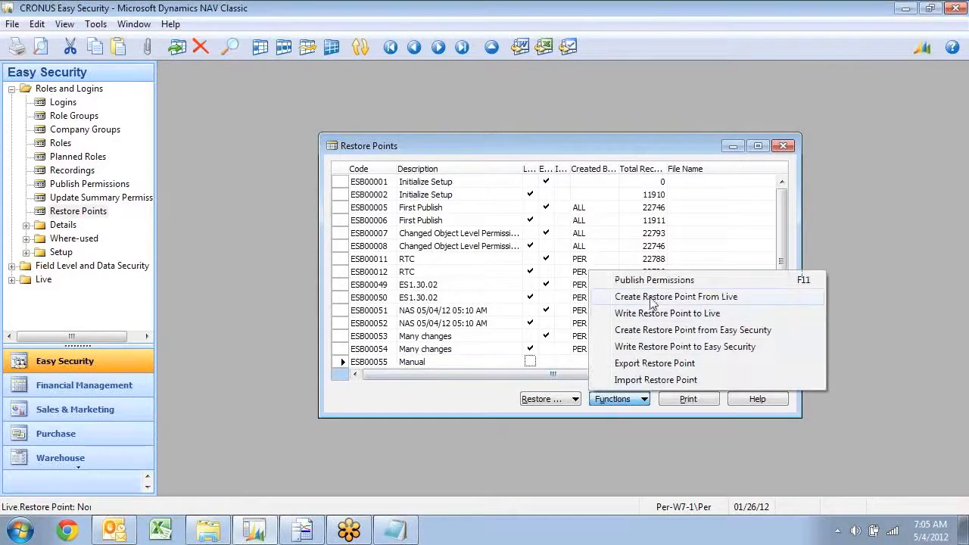
{"action": "left_click", "coordinate": [676, 296]}
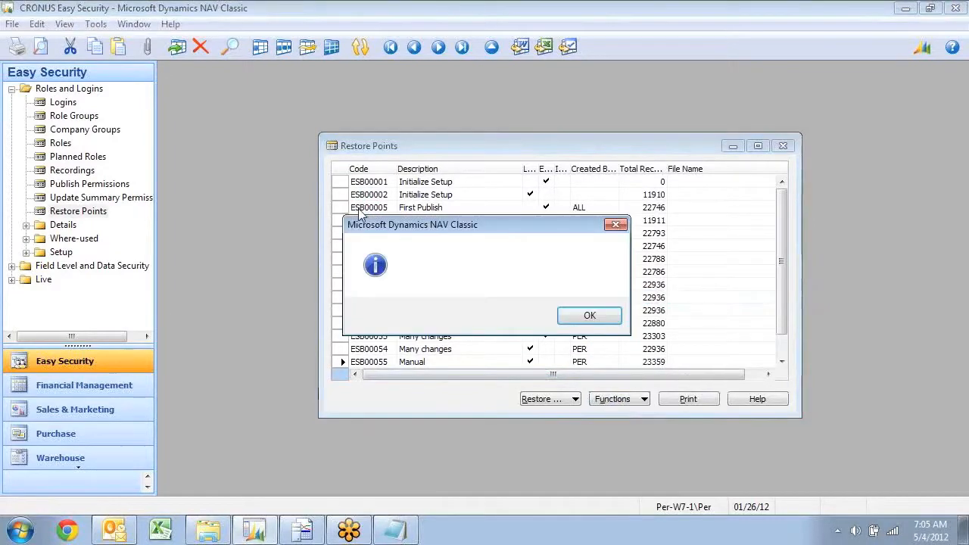
{"action": "left_click", "coordinate": [589, 315]}
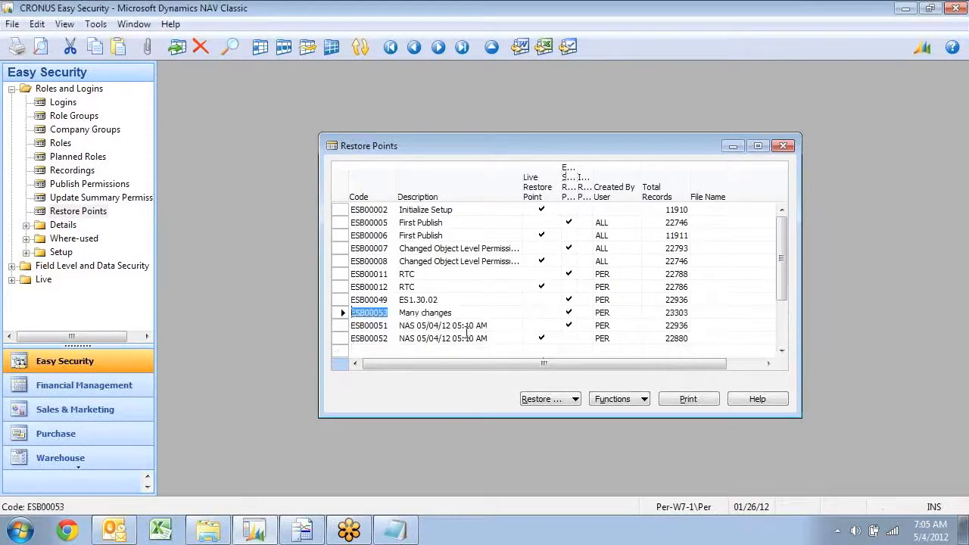
{"action": "scroll", "scroll_direction": "down", "scroll_amount": 3}
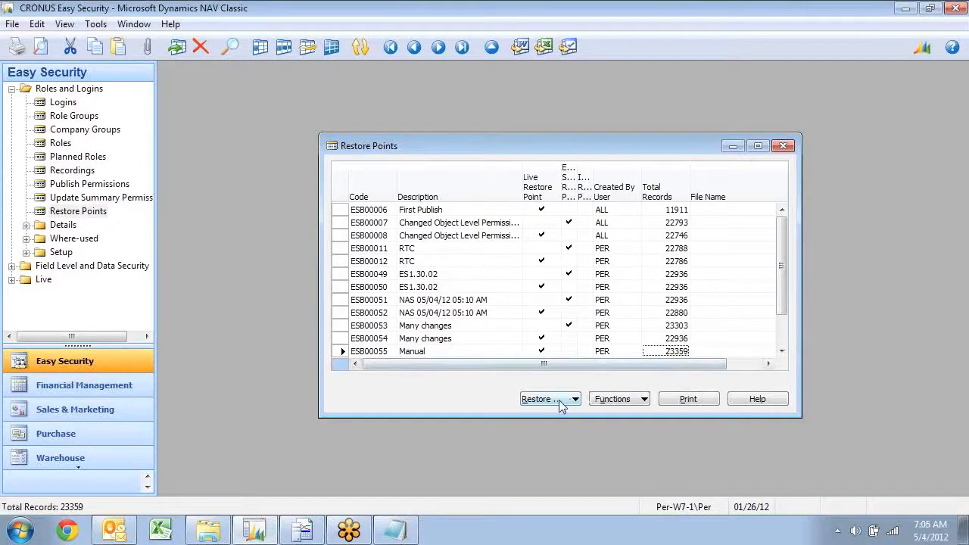
{"action": "left_click", "coordinate": [538, 399]}
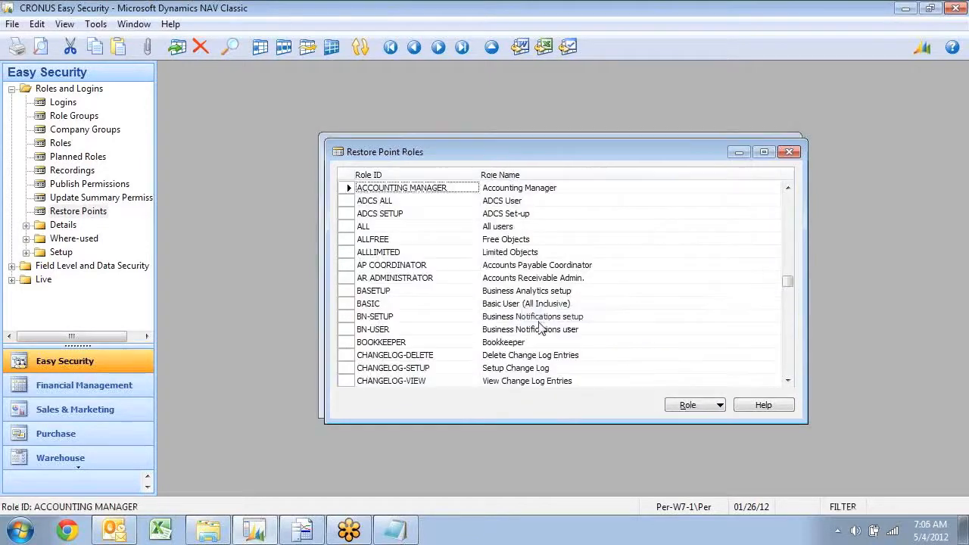
{"action": "left_click", "coordinate": [364, 225]}
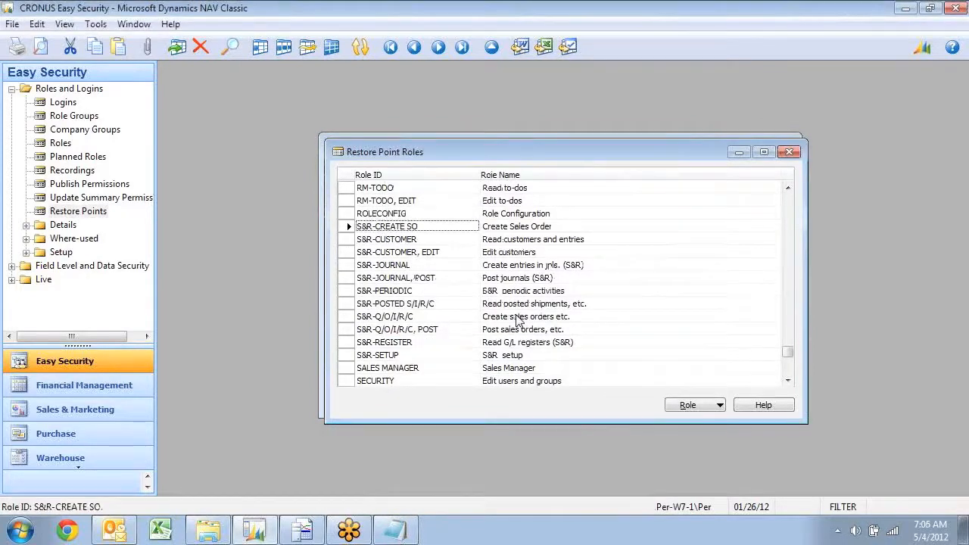
{"action": "left_click", "coordinate": [693, 405]}
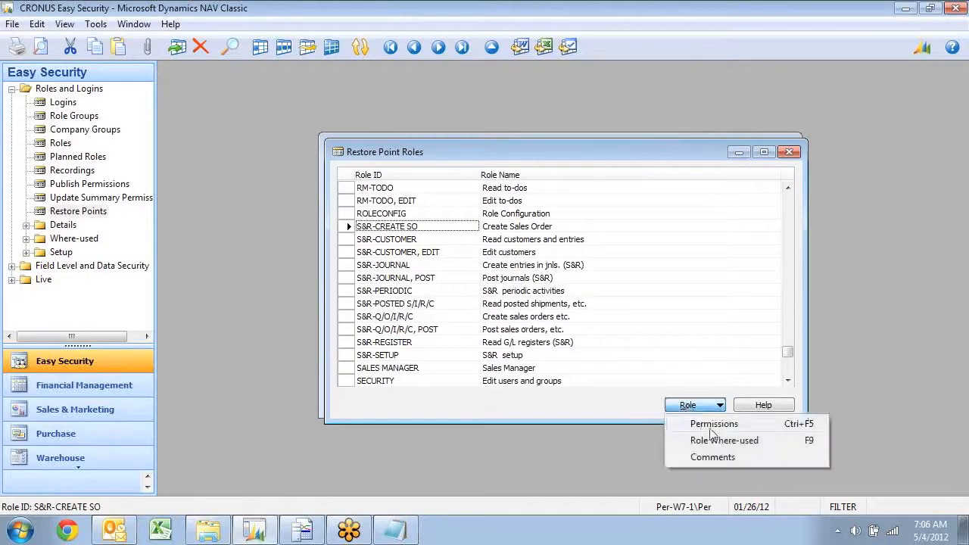
{"action": "left_click", "coordinate": [714, 423]}
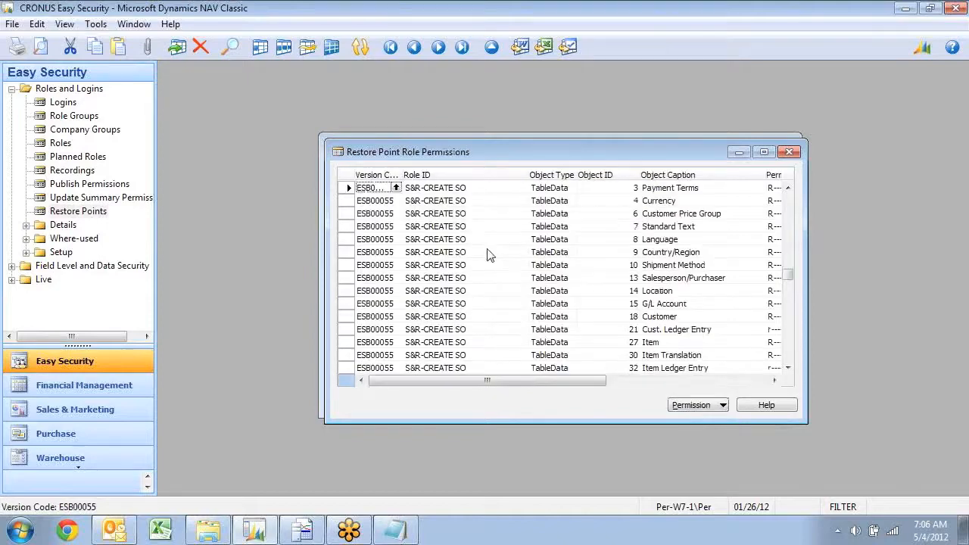
{"action": "left_click", "coordinate": [790, 151]}
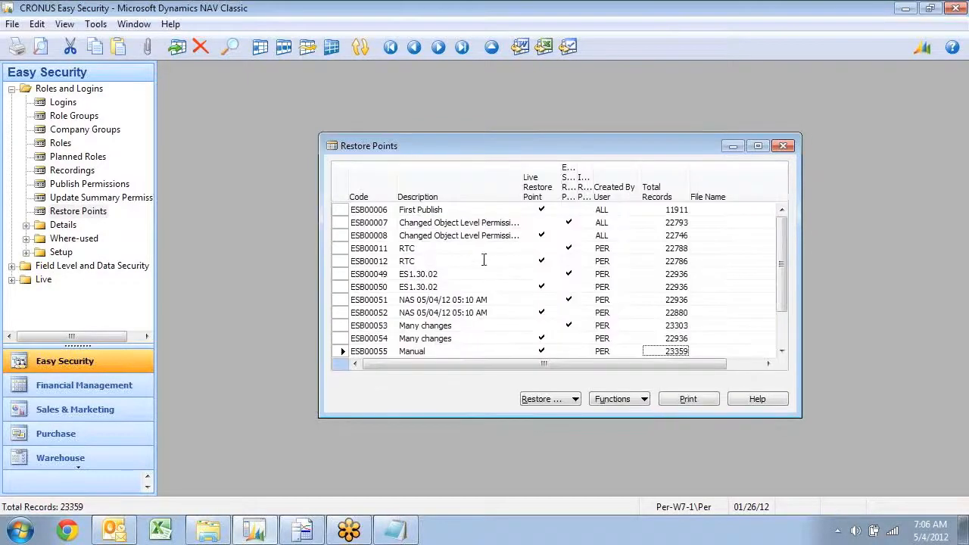
{"action": "left_click", "coordinate": [689, 399]}
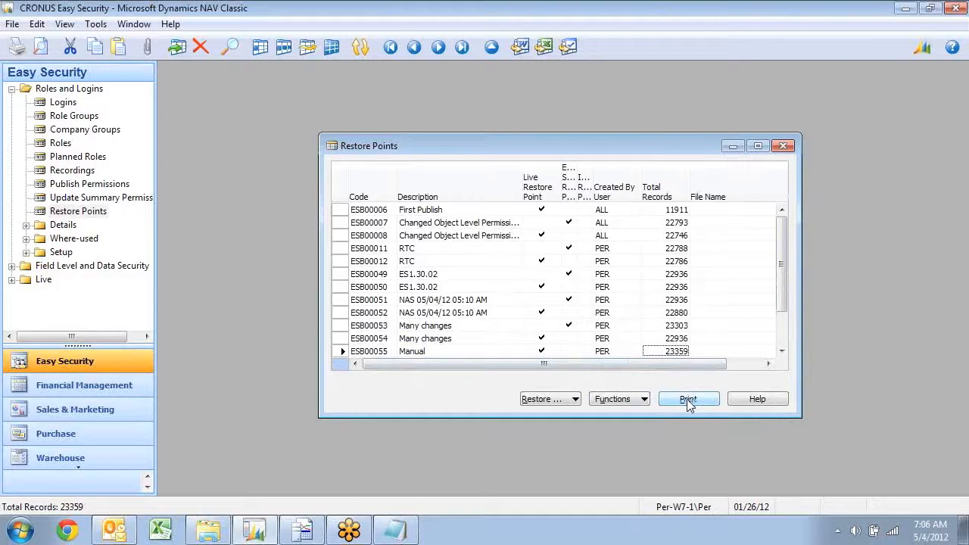
Step: Print a comparison against ESB00054 covering database logins, access controls and roles
{"action": "left_click", "coordinate": [689, 399]}
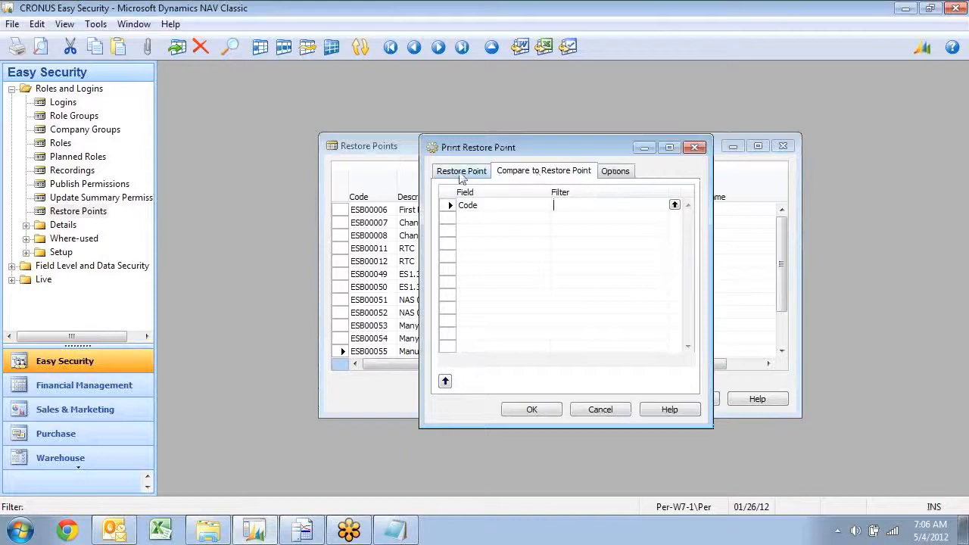
{"action": "left_click", "coordinate": [600, 409]}
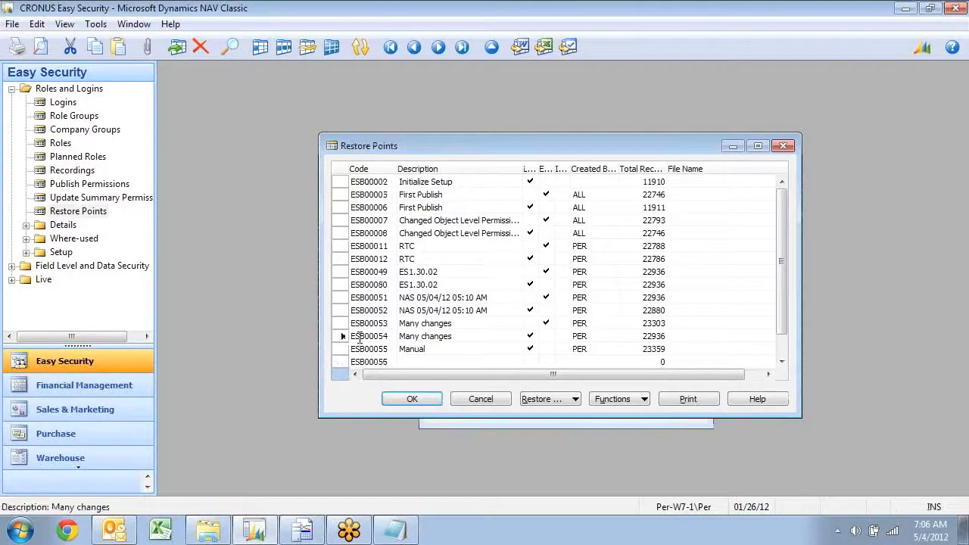
{"action": "left_click", "coordinate": [687, 398]}
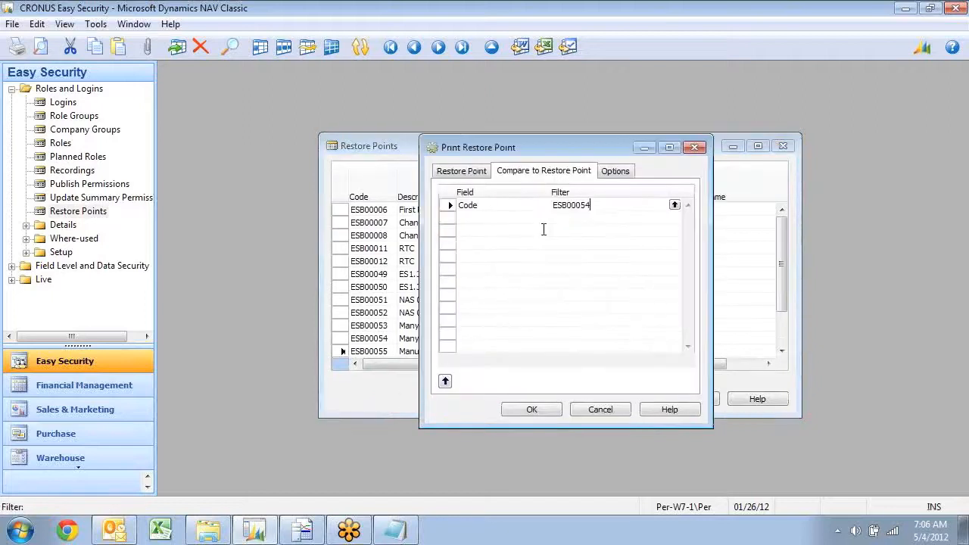
{"action": "left_click", "coordinate": [615, 170]}
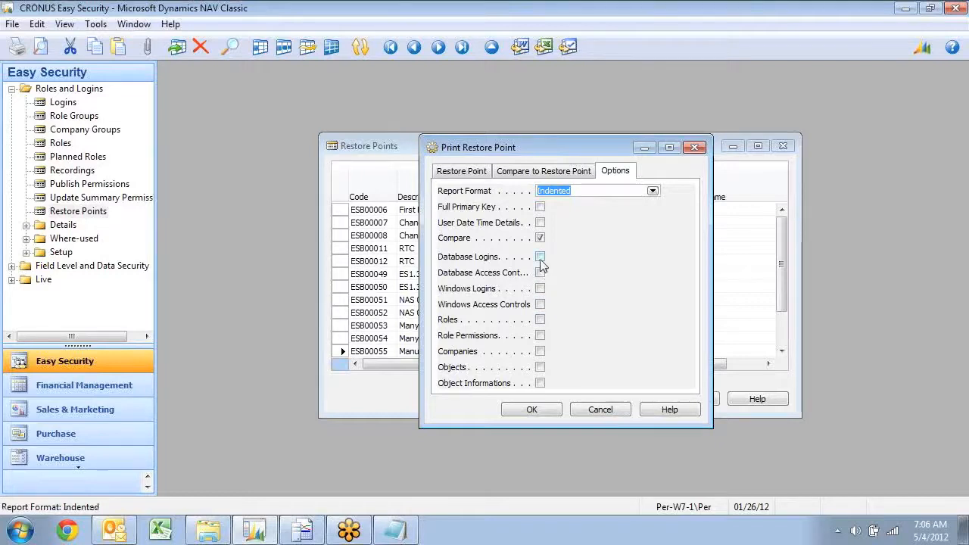
{"action": "left_click", "coordinate": [540, 272]}
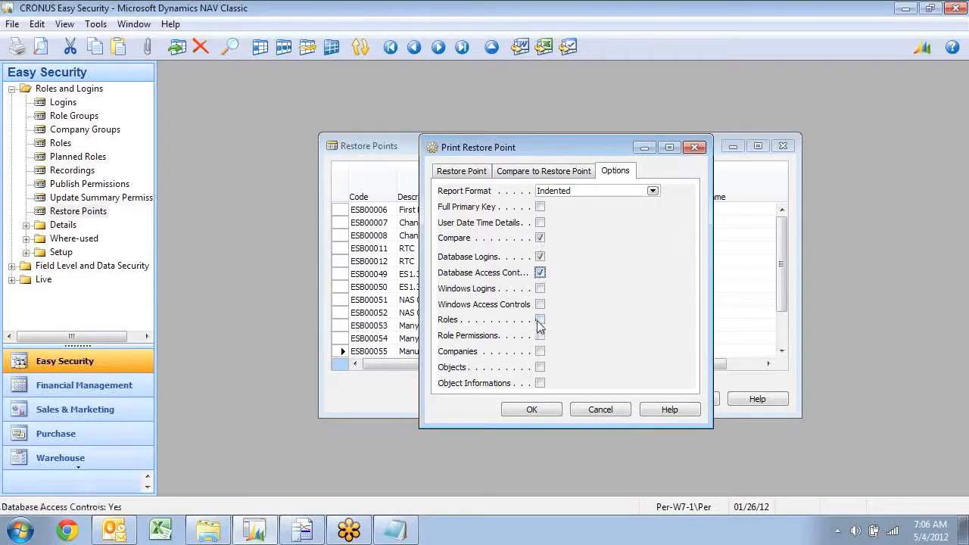
{"action": "left_click", "coordinate": [540, 319]}
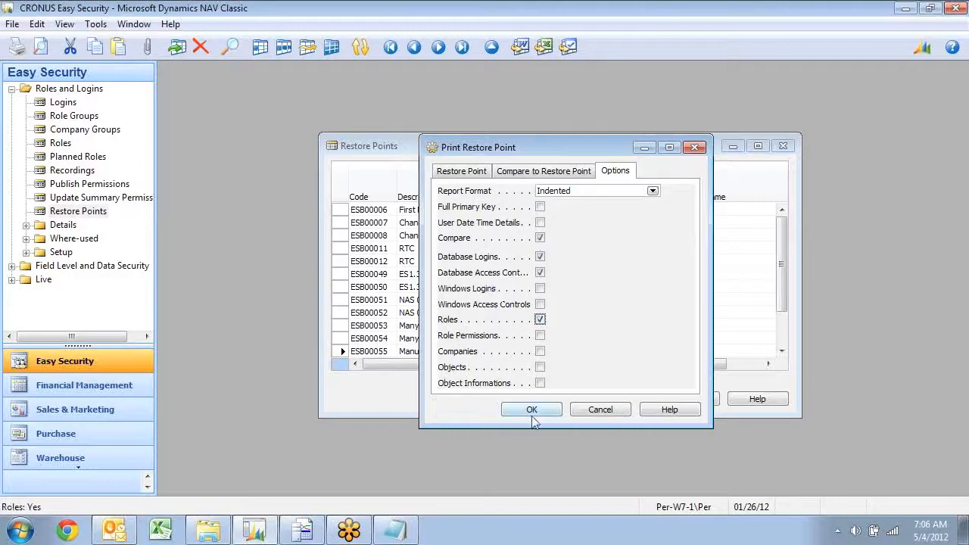
{"action": "left_click", "coordinate": [531, 408]}
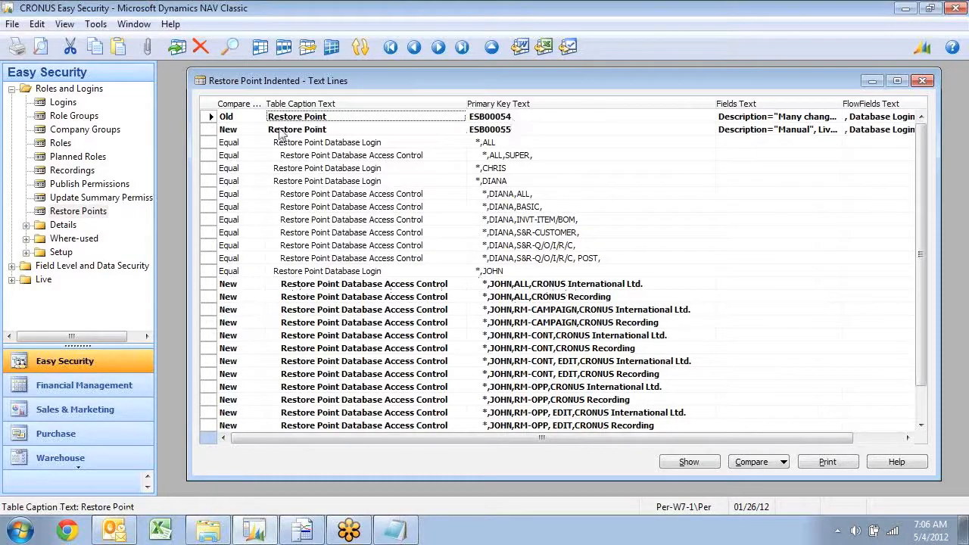
{"action": "mouse_move", "coordinate": [327, 276]}
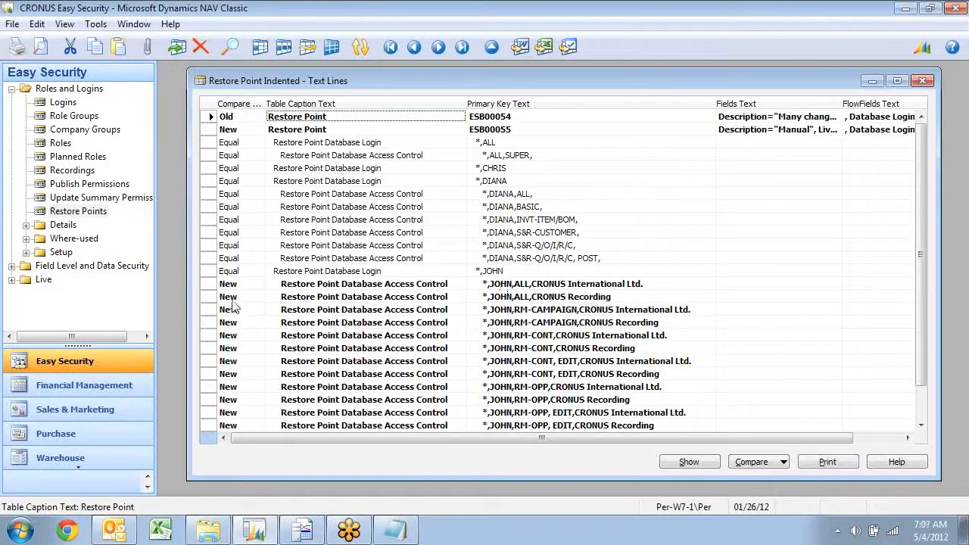
Step: Review JOHN's and PETER's new access controls and the new S&R-CREATE SO role
{"action": "left_click", "coordinate": [366, 347]}
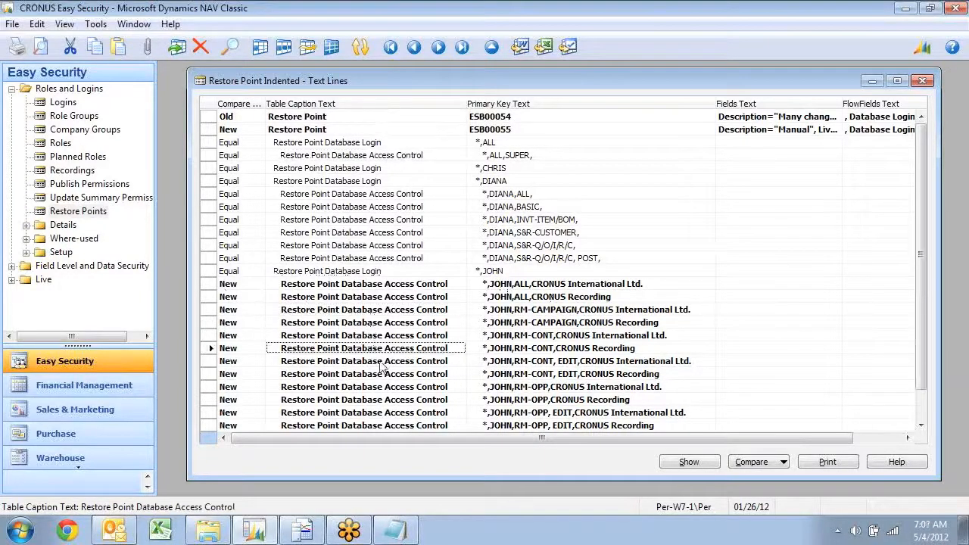
{"action": "scroll", "scroll_direction": "down", "scroll_amount": 3}
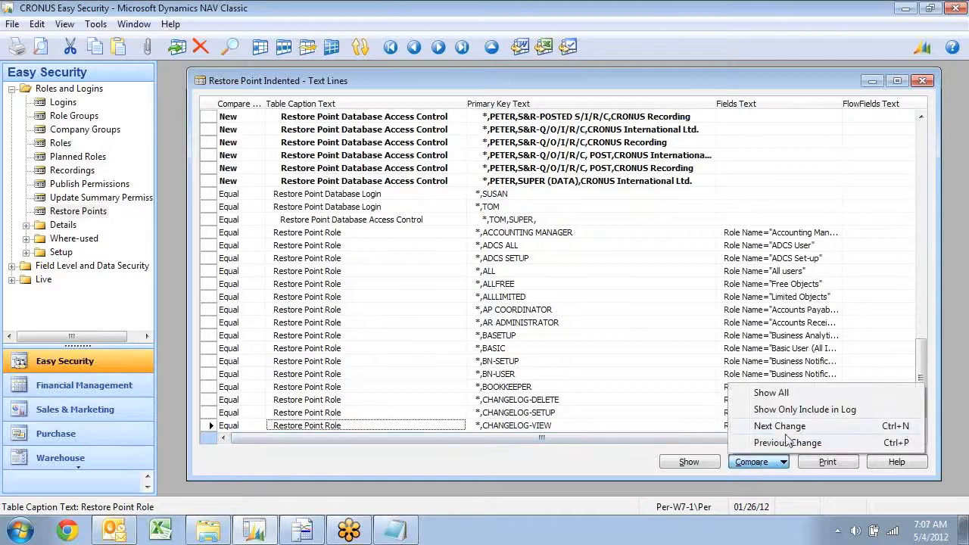
{"action": "left_click", "coordinate": [779, 426]}
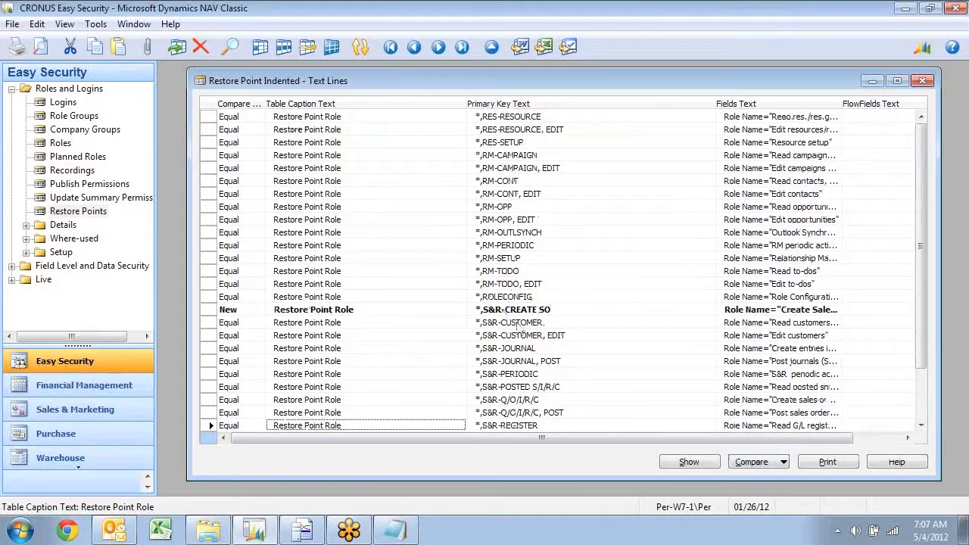
{"action": "scroll", "scroll_direction": "down", "scroll_amount": 3}
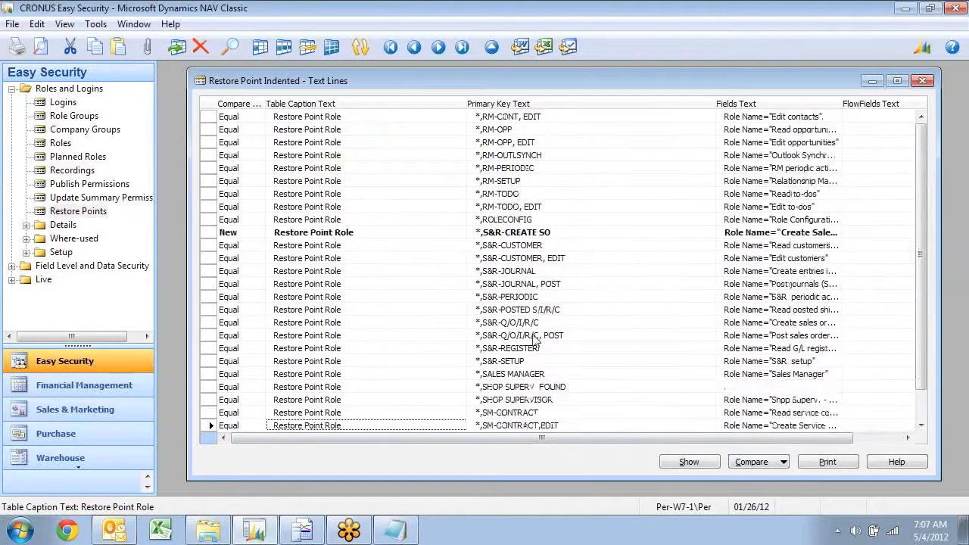
{"action": "scroll", "scroll_direction": "down", "scroll_amount": 3}
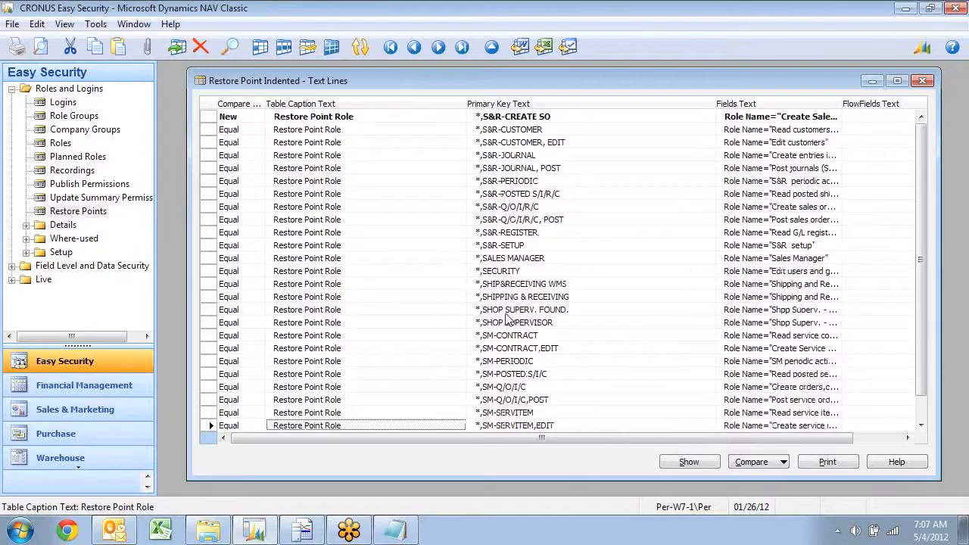
{"action": "left_click", "coordinate": [923, 80]}
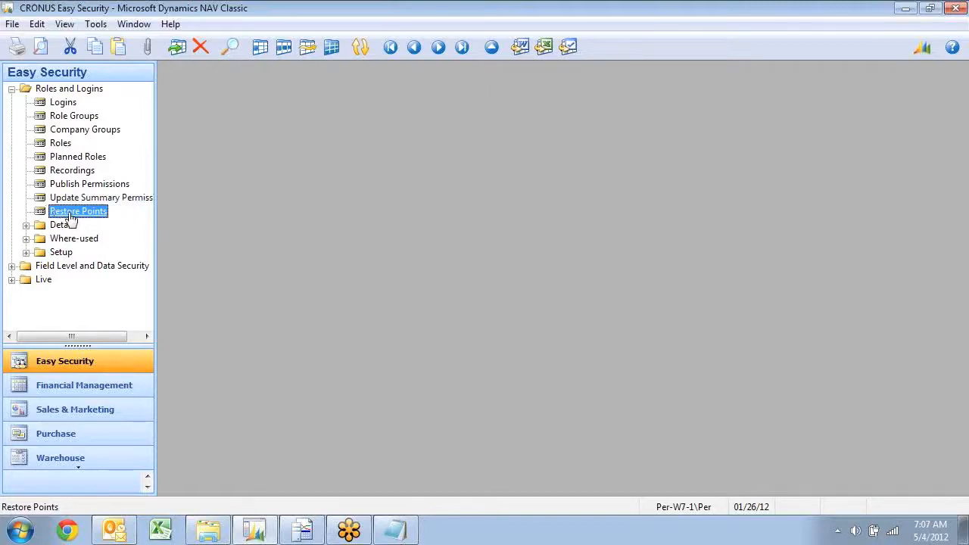
Step: Reopen Restore Points and show the functions for ESB00054 'Many changes'
{"action": "double_click", "coordinate": [78, 210]}
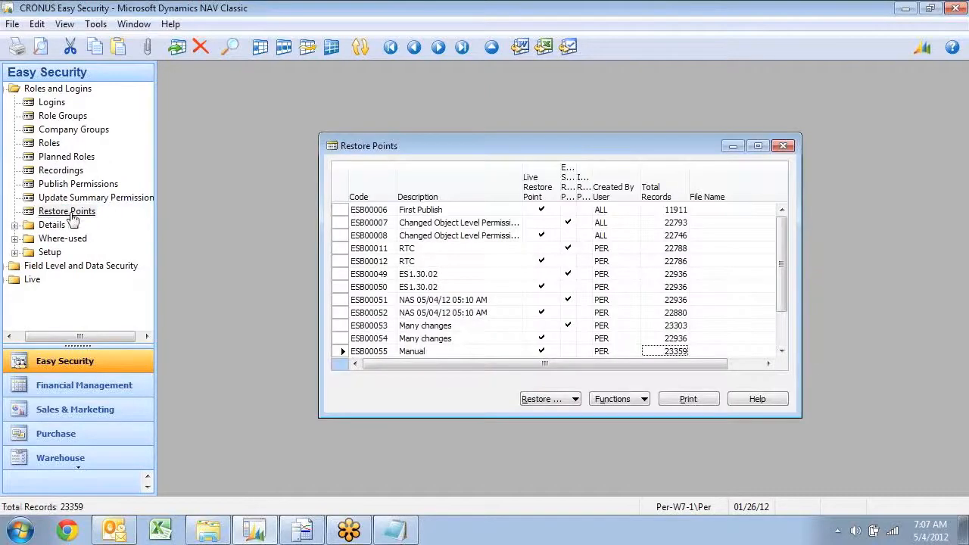
{"action": "left_click", "coordinate": [615, 399]}
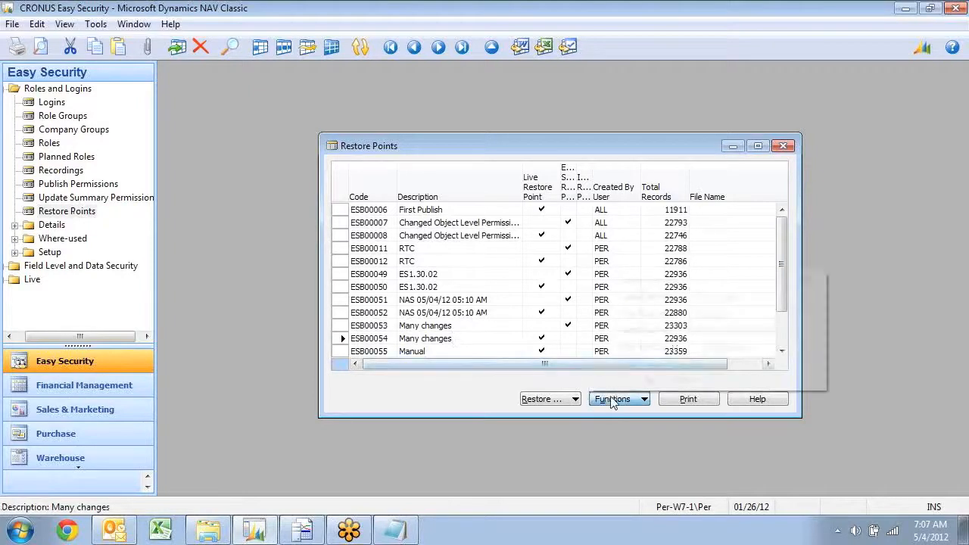
{"action": "left_click", "coordinate": [613, 399]}
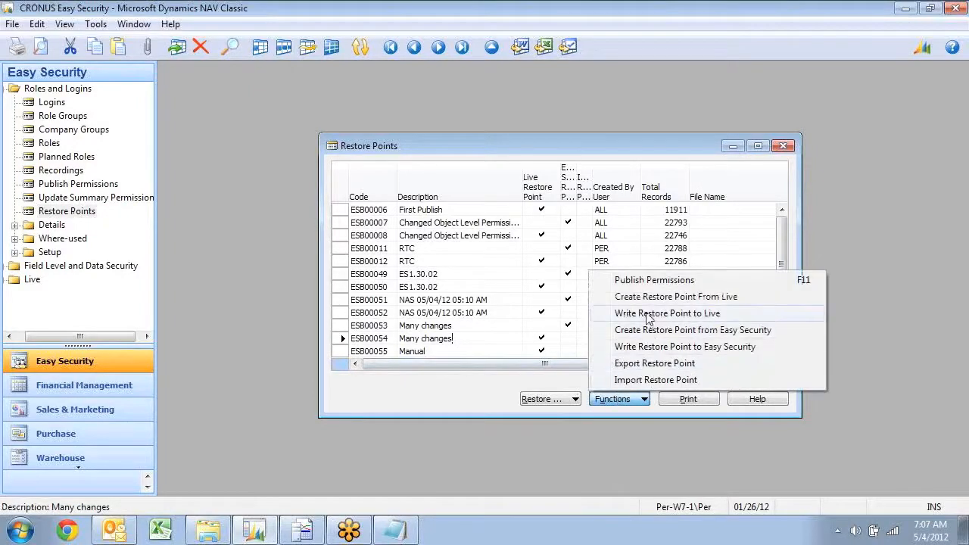